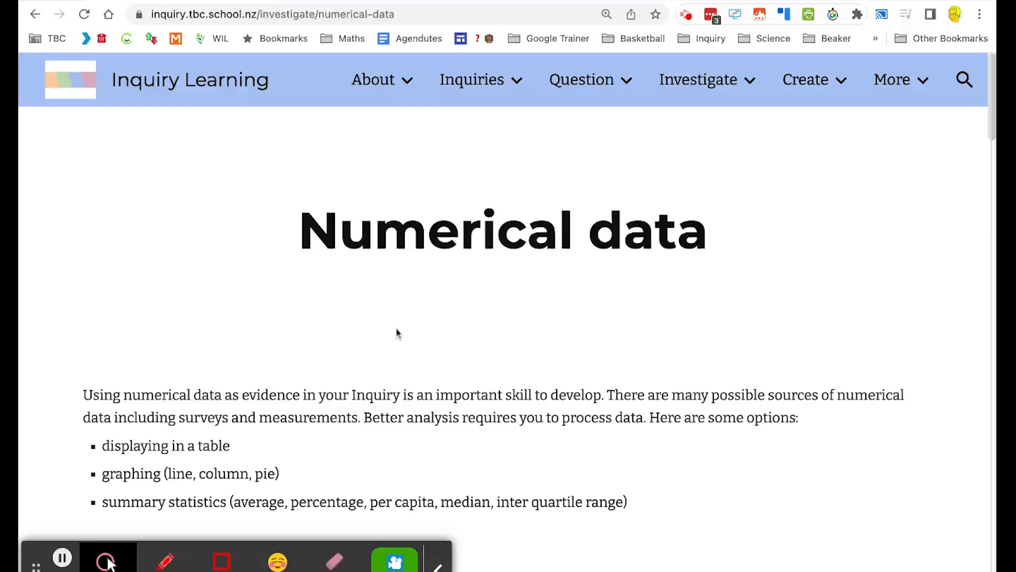
Step: Scroll the Numerical data page down to its list of nine numerical data sources
{"action": "scroll", "scroll_direction": "down", "scroll_amount": 3}
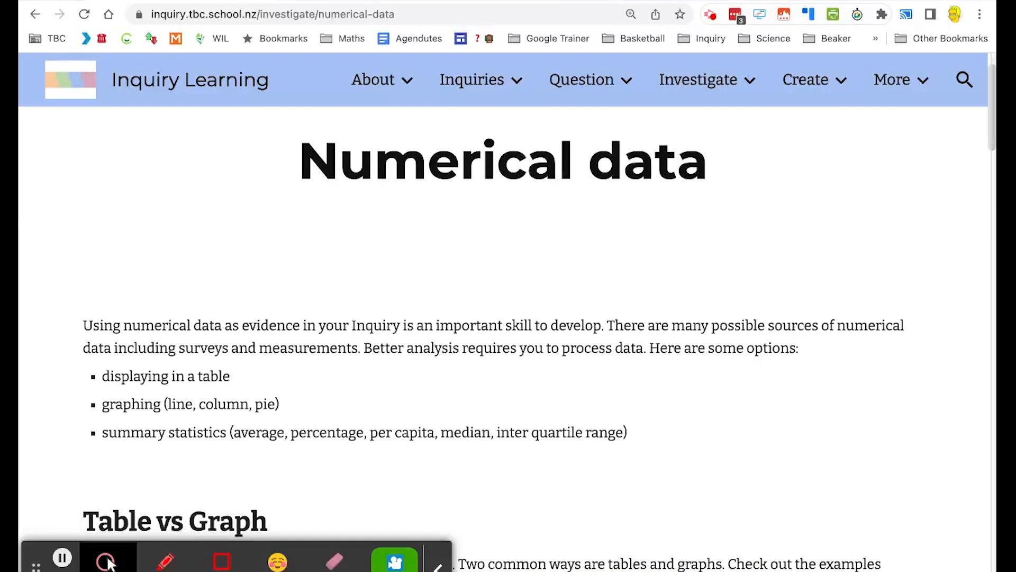
{"action": "scroll", "scroll_direction": "down", "scroll_amount": 3}
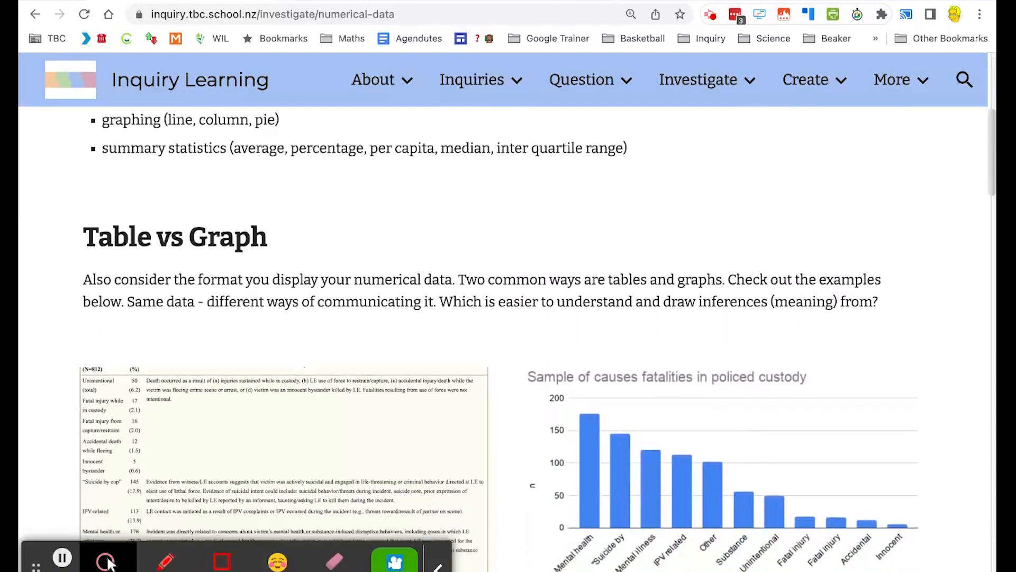
{"action": "scroll", "scroll_direction": "down", "scroll_amount": 3}
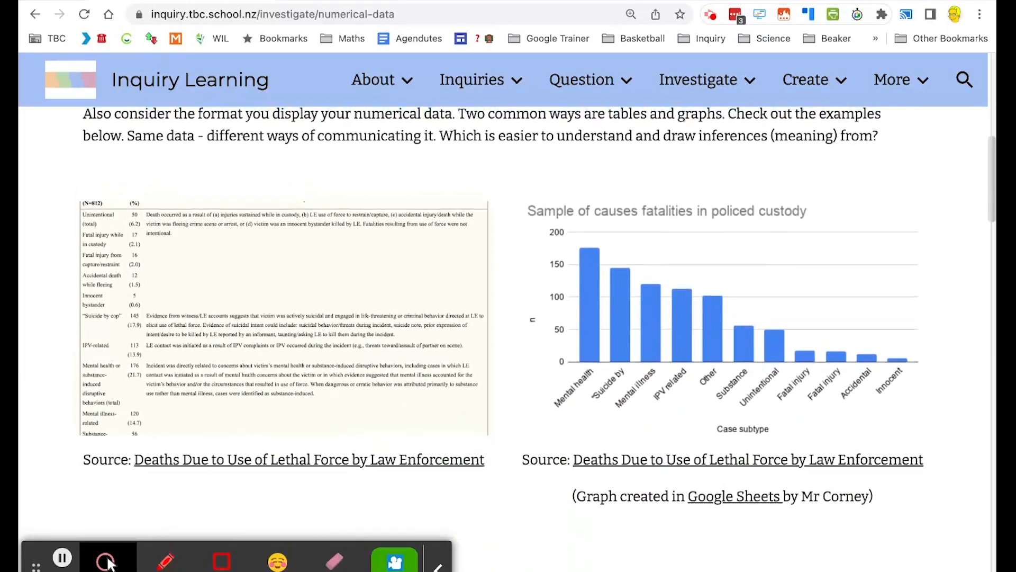
{"action": "scroll", "scroll_direction": "down", "scroll_amount": 3}
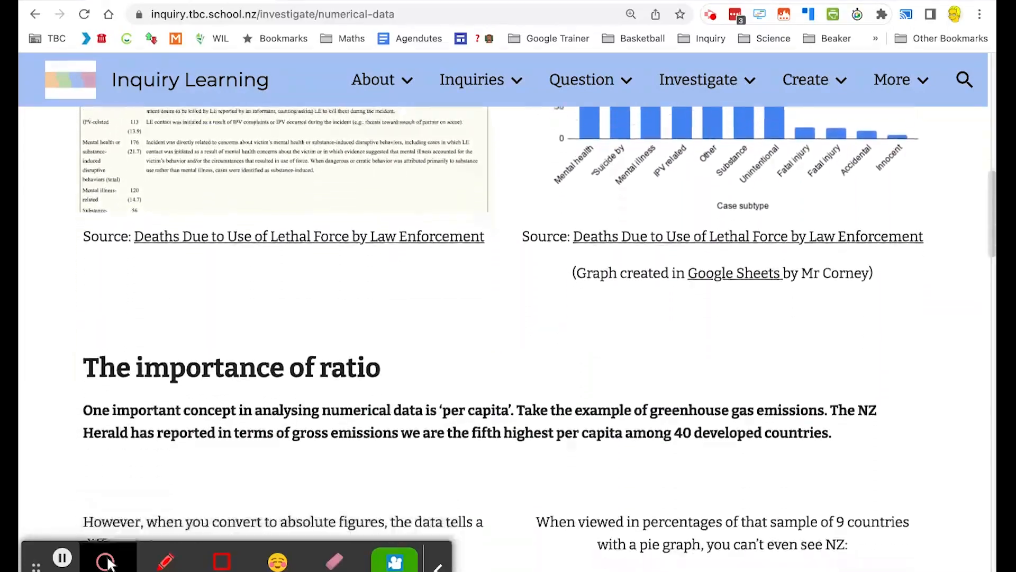
{"action": "scroll", "scroll_direction": "down", "scroll_amount": 3}
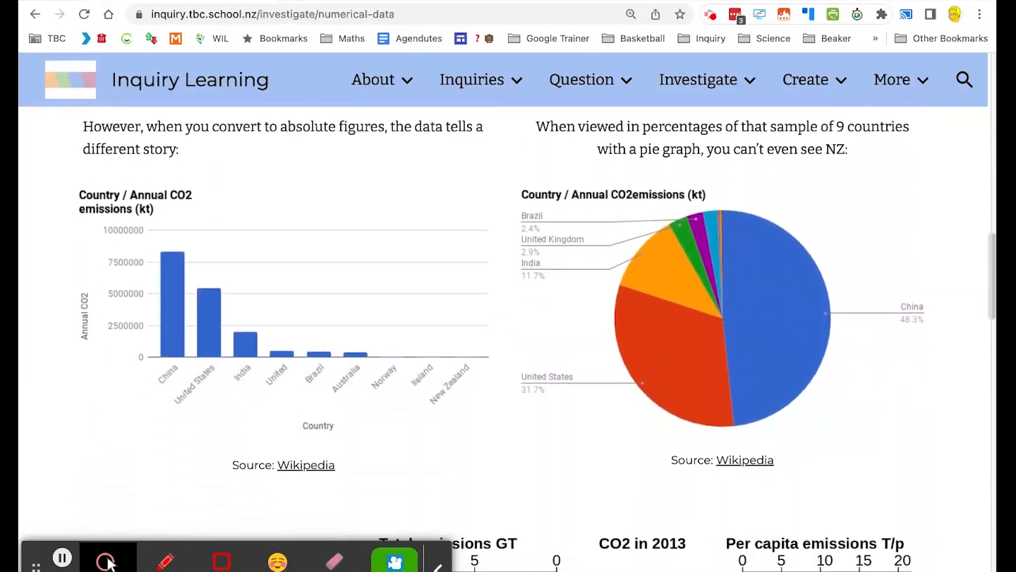
{"action": "scroll", "scroll_direction": "down", "scroll_amount": 3}
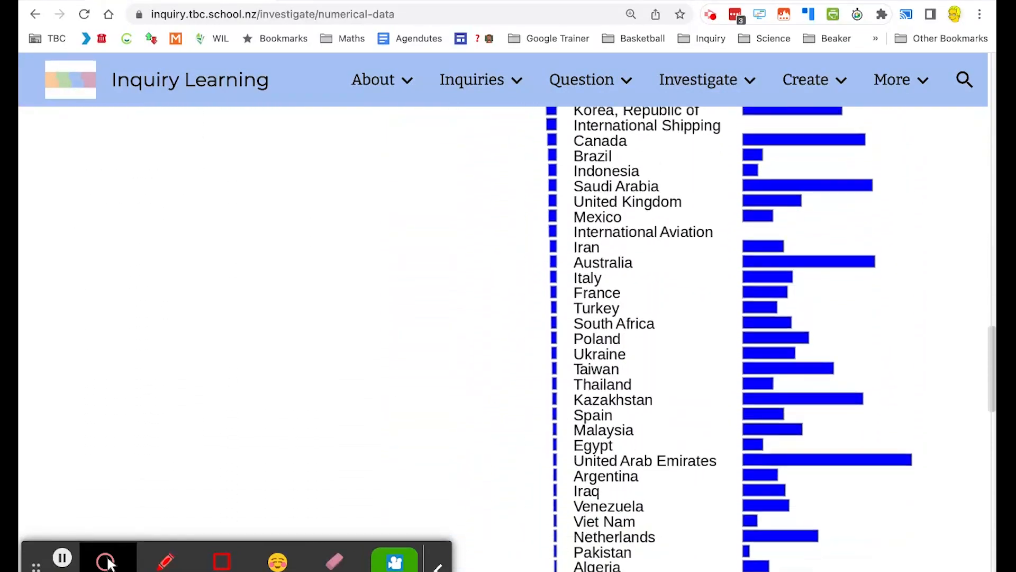
{"action": "scroll", "scroll_direction": "up", "scroll_amount": 3}
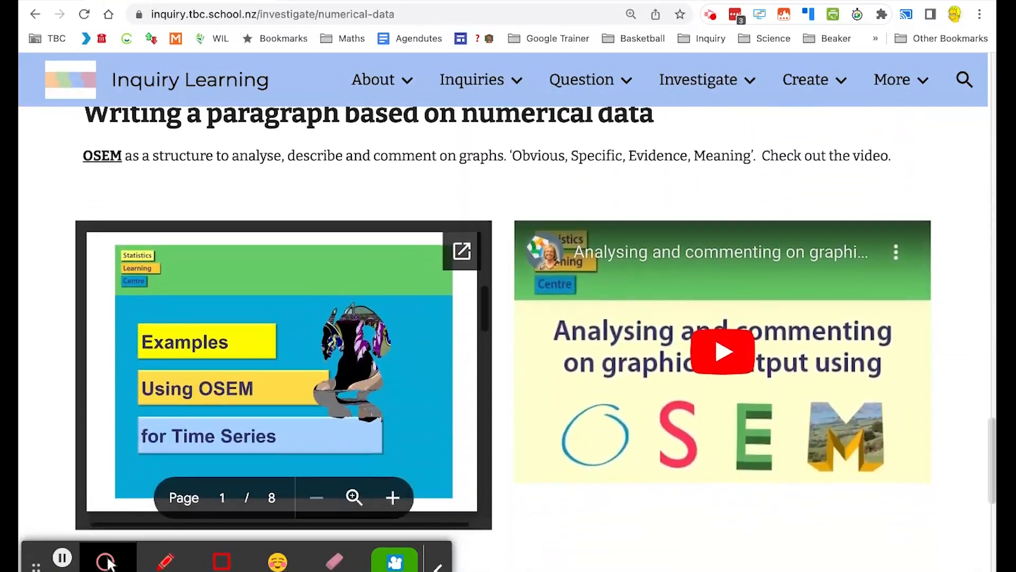
{"action": "scroll", "scroll_direction": "down", "scroll_amount": 3}
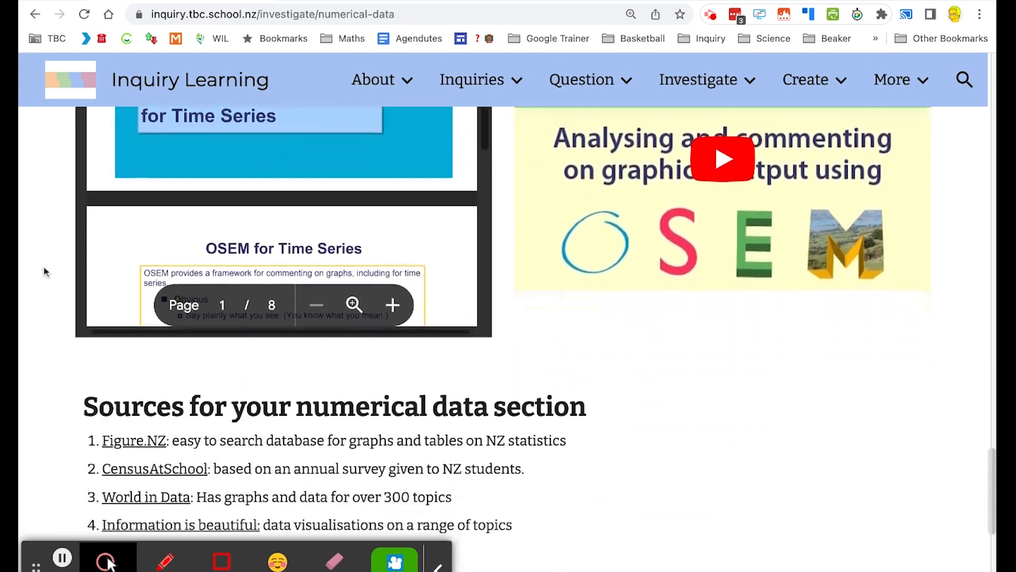
{"action": "scroll", "scroll_direction": "down", "scroll_amount": 3}
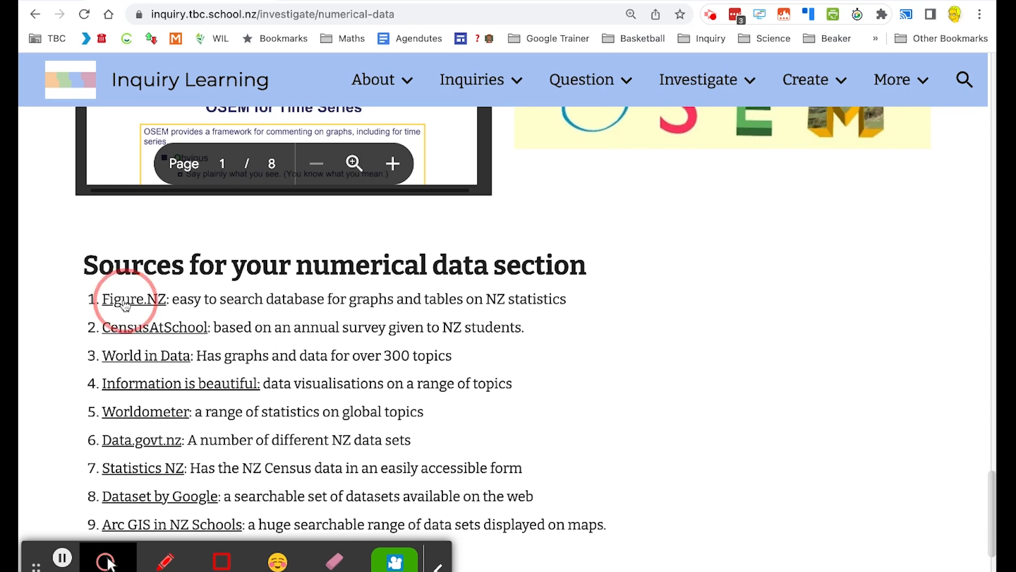
Step: Open Figure.NZ and search it for 'school transport' charts
{"action": "left_click", "coordinate": [133, 299]}
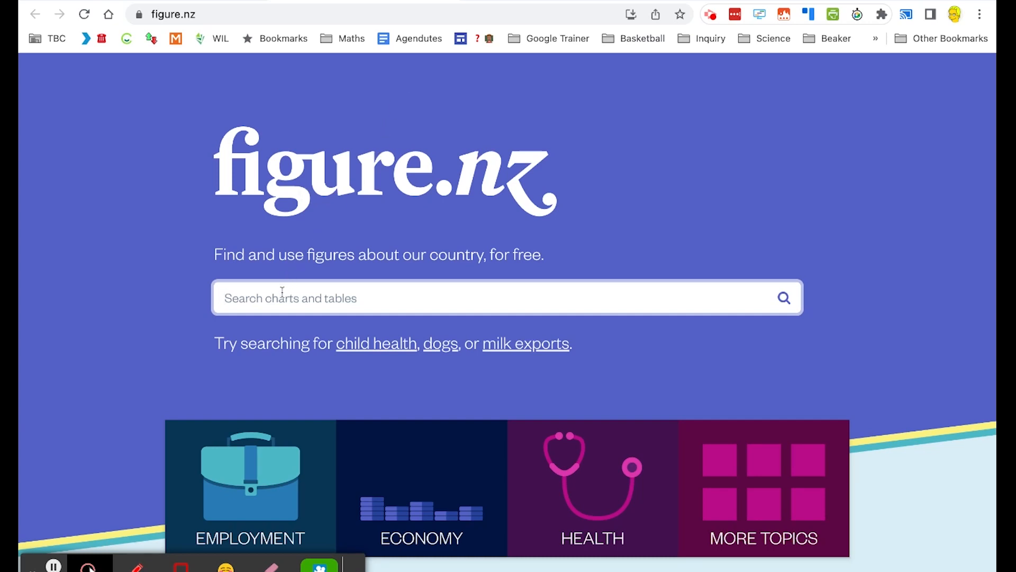
{"action": "type", "text": "school transport"}
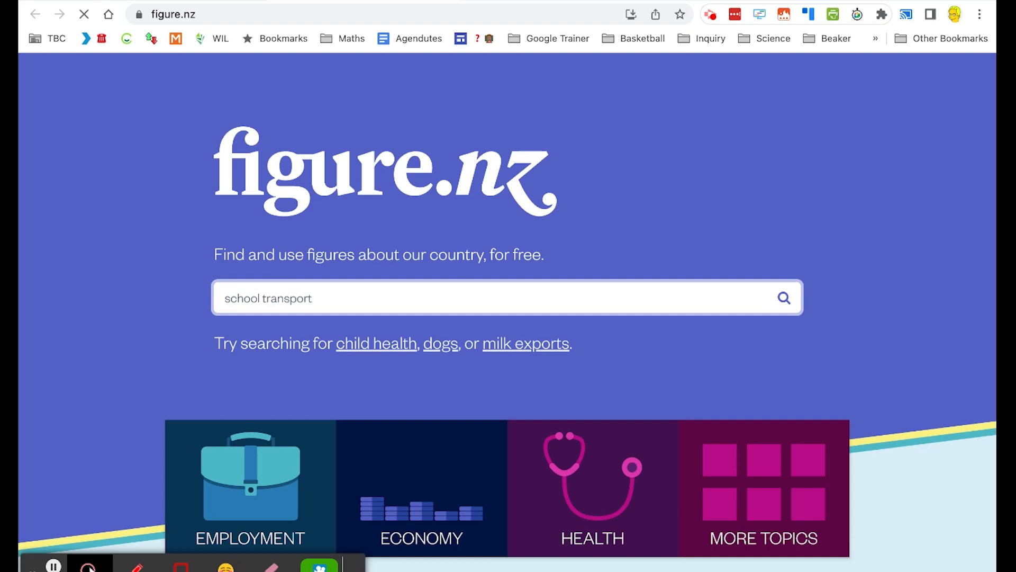
{"action": "left_click", "coordinate": [784, 298]}
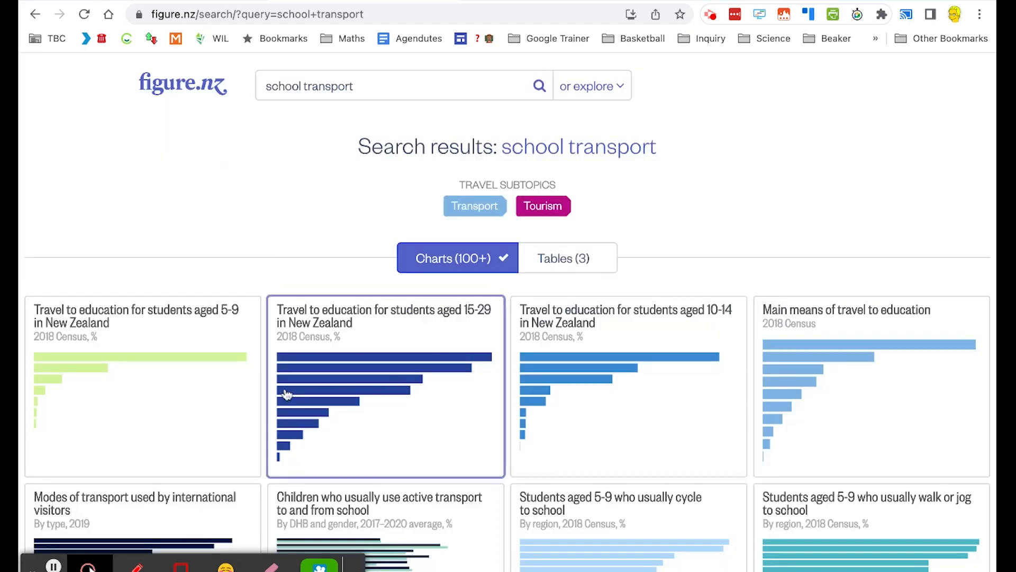
{"action": "scroll", "scroll_direction": "down", "scroll_amount": 3}
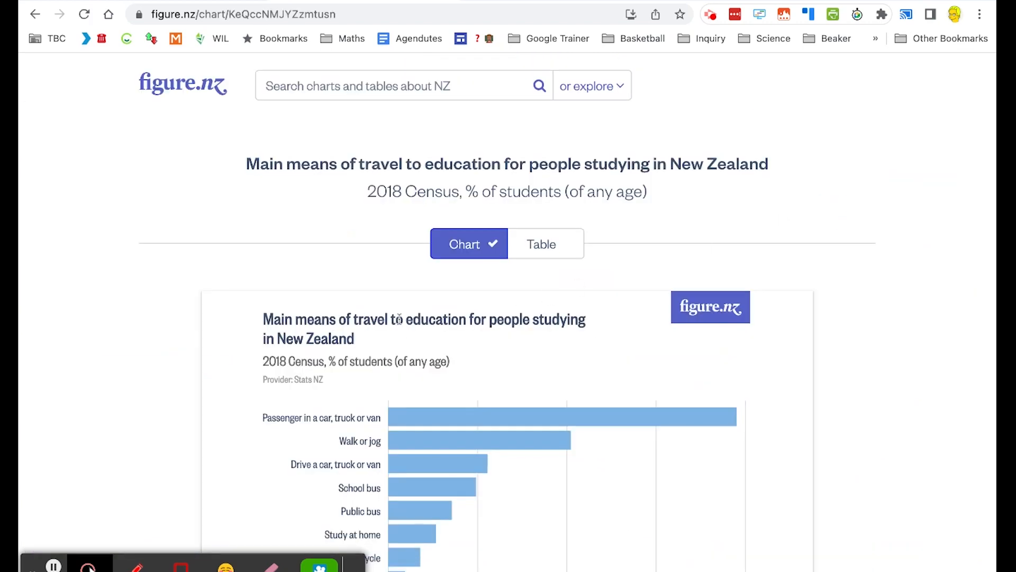
{"action": "scroll", "scroll_direction": "down", "scroll_amount": 3}
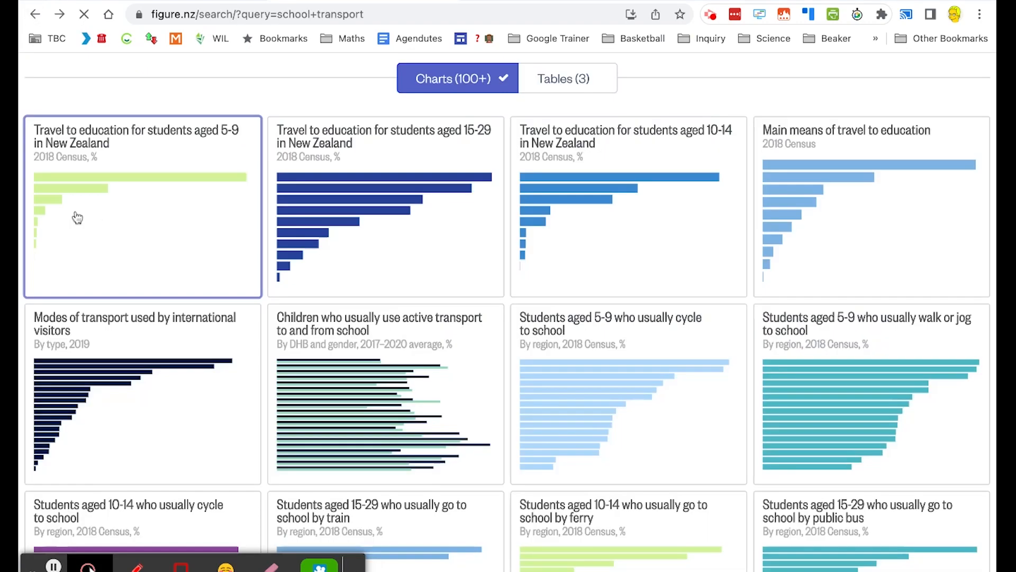
{"action": "scroll", "scroll_direction": "down", "scroll_amount": 3}
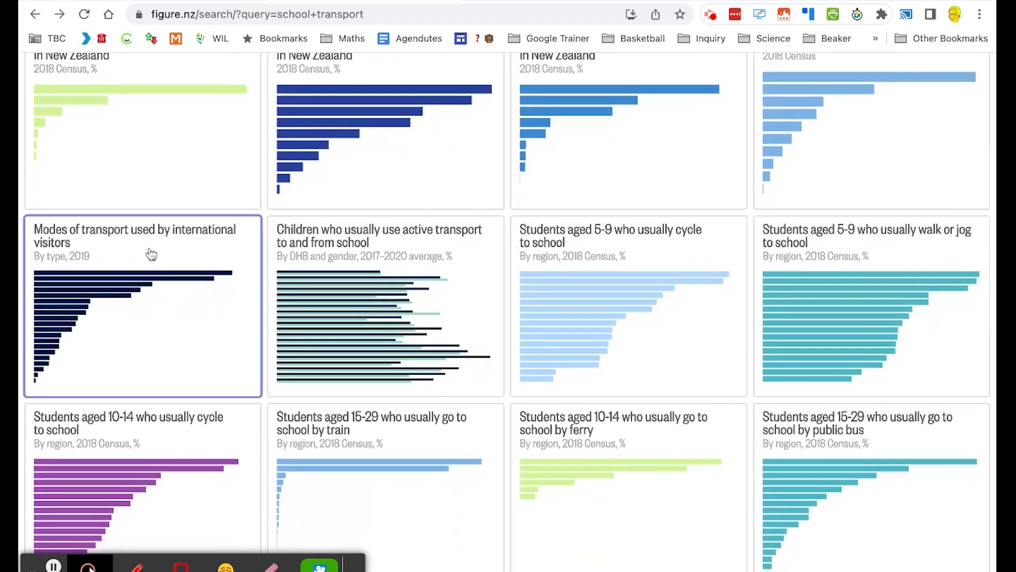
{"action": "scroll", "scroll_direction": "down", "scroll_amount": 3}
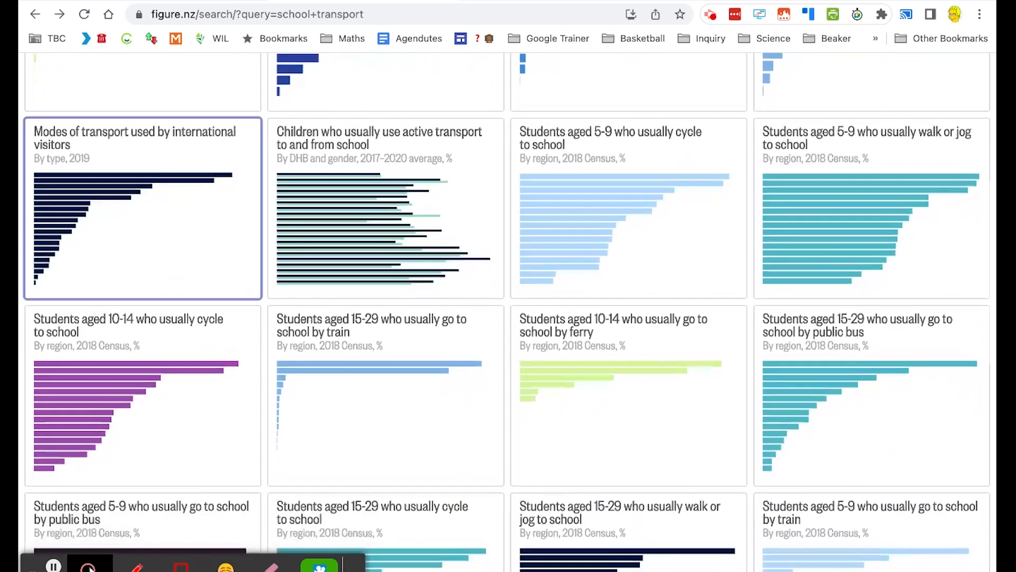
{"action": "scroll", "scroll_direction": "down", "scroll_amount": 3}
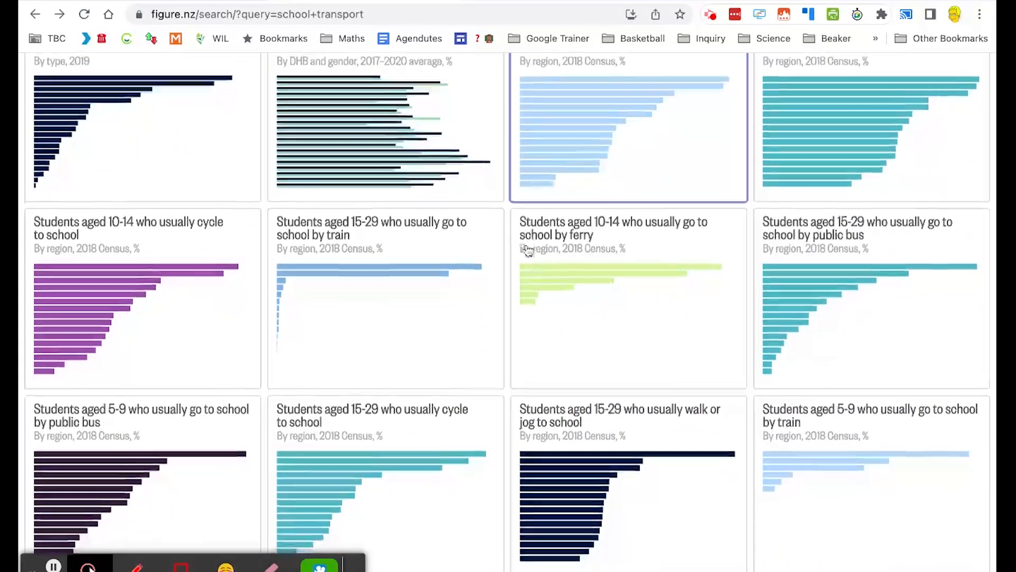
{"action": "scroll", "scroll_direction": "down", "scroll_amount": 3}
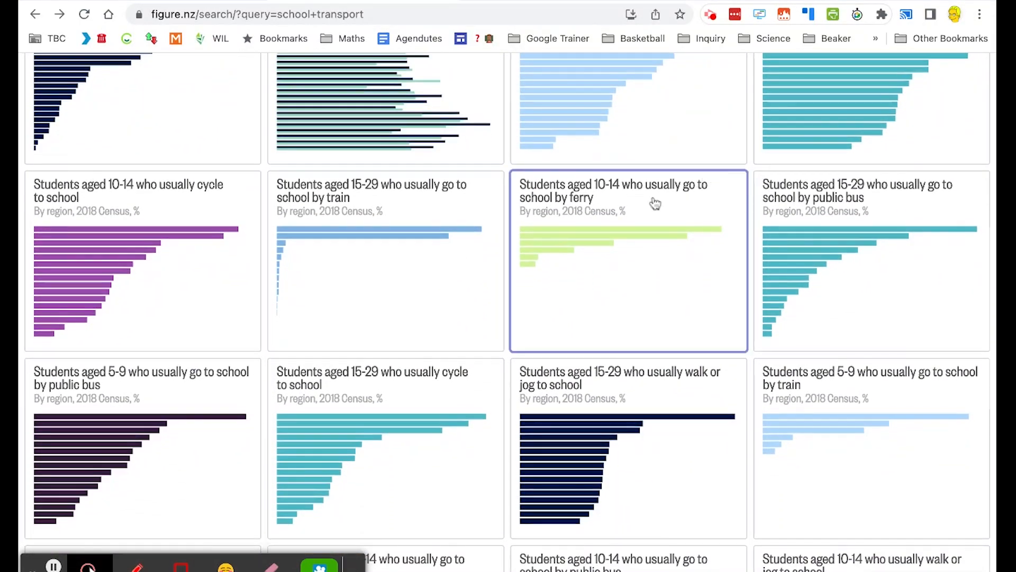
{"action": "scroll", "scroll_direction": "down", "scroll_amount": 3}
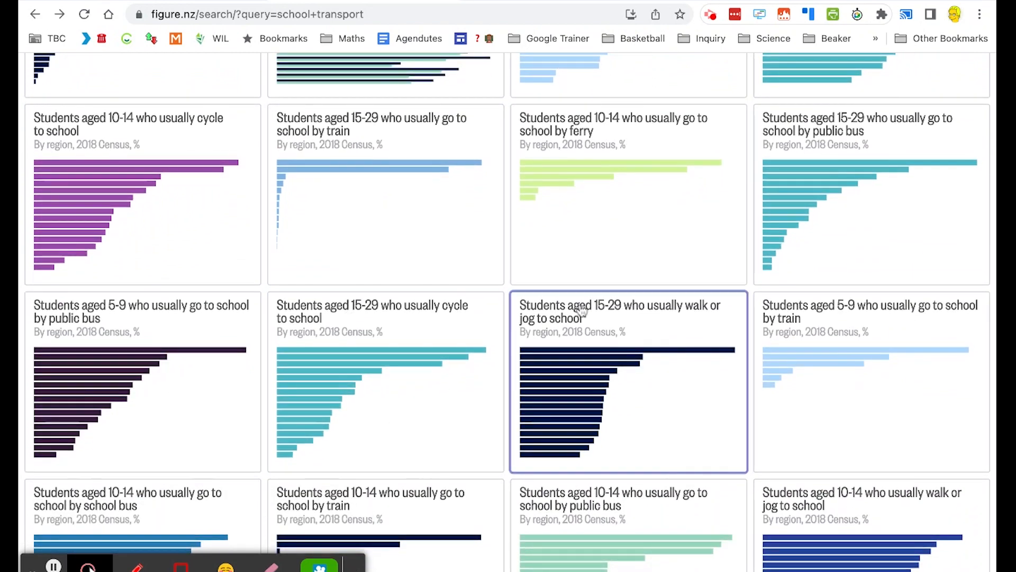
{"action": "scroll", "scroll_direction": "down", "scroll_amount": 3}
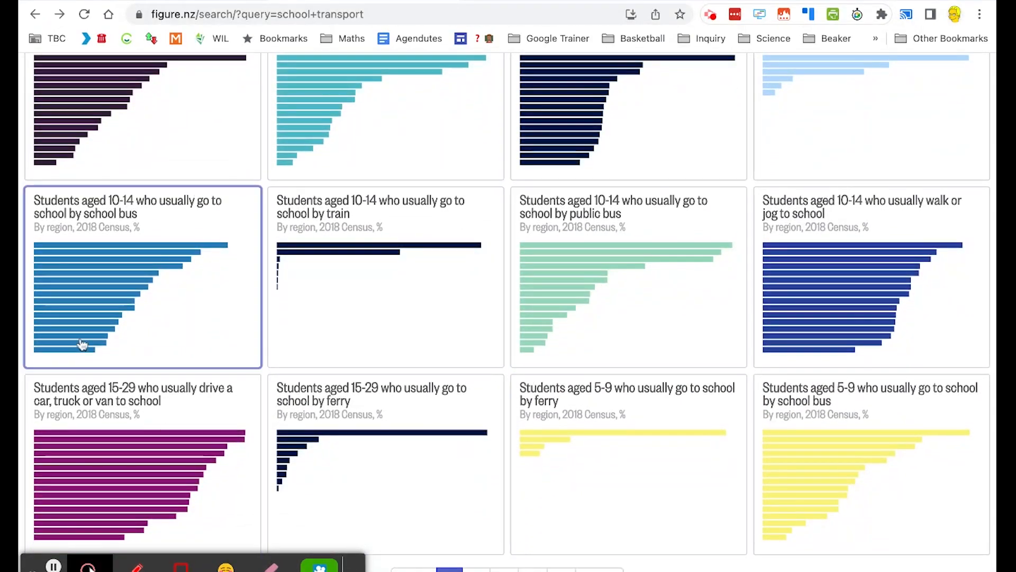
Step: Open the regional chart of students aged 10-14 who usually go to school by school bus
{"action": "left_click", "coordinate": [129, 292]}
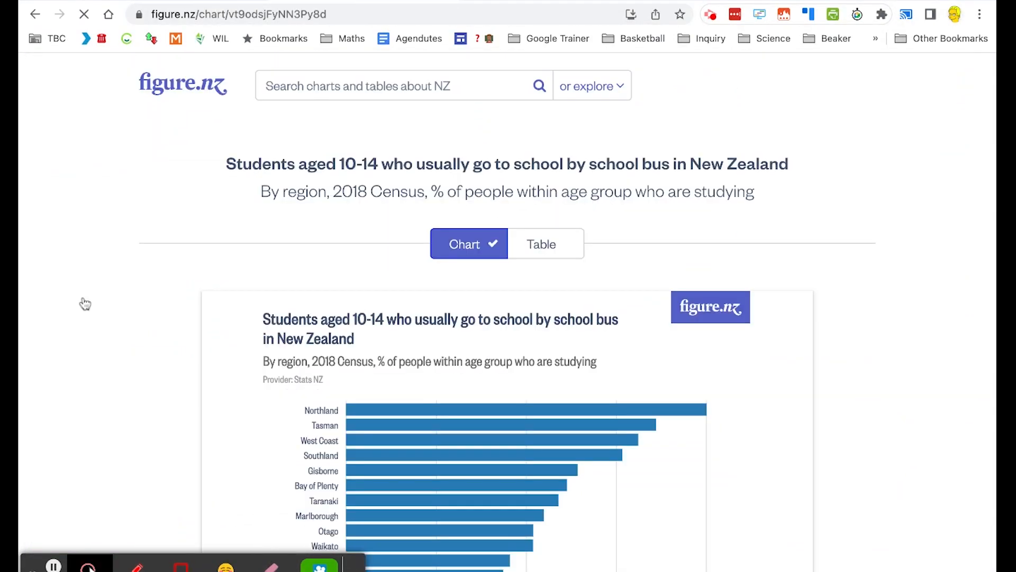
{"action": "scroll", "scroll_direction": "down", "scroll_amount": 3}
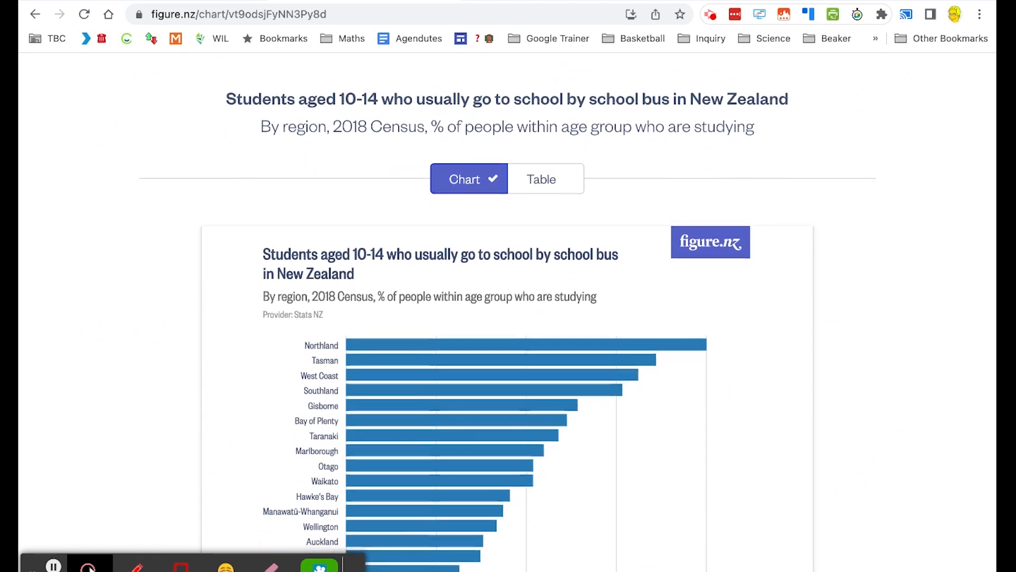
{"action": "scroll", "scroll_direction": "down", "scroll_amount": 3}
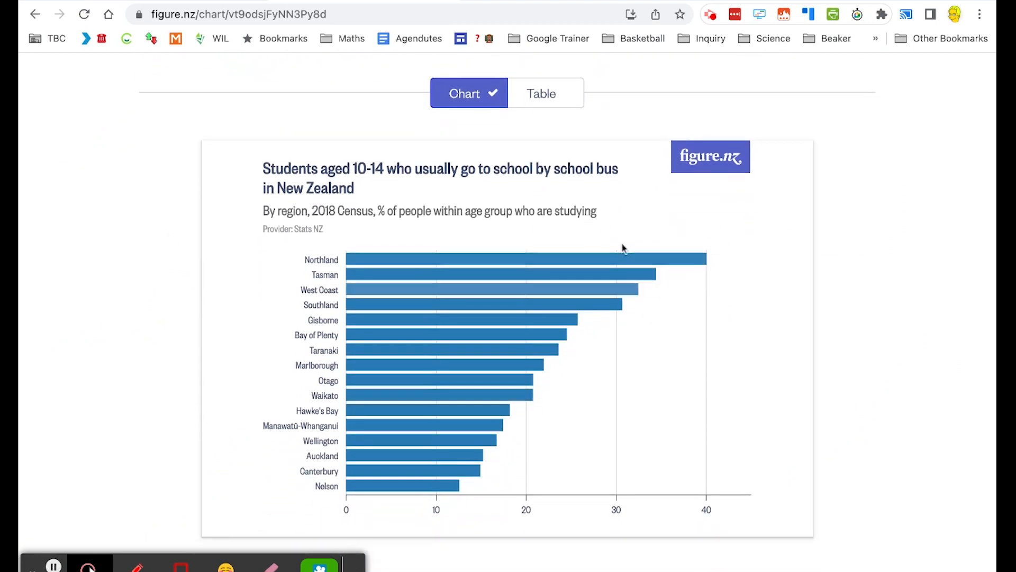
{"action": "mouse_move", "coordinate": [498, 336]}
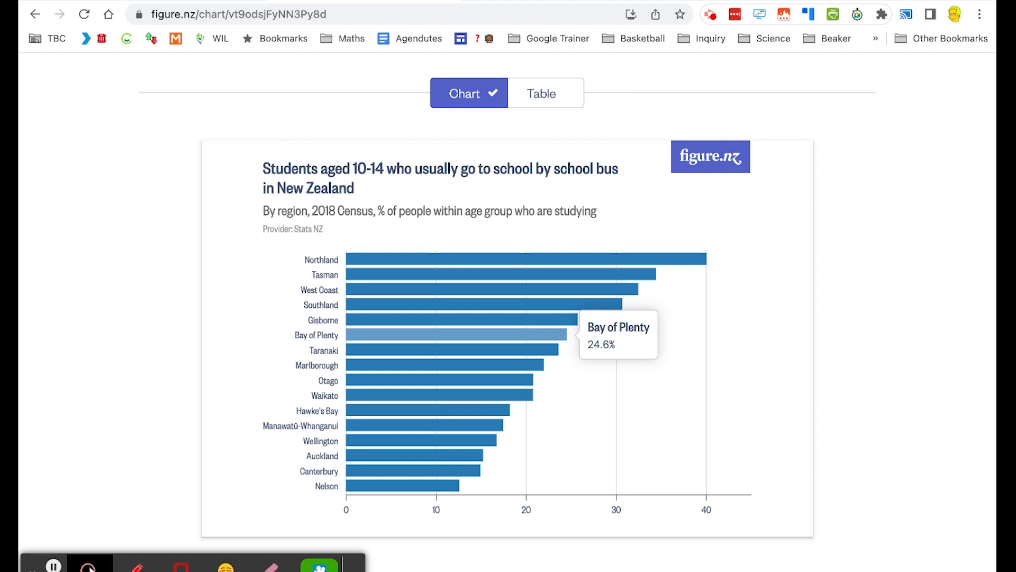
{"action": "mouse_move", "coordinate": [343, 305]}
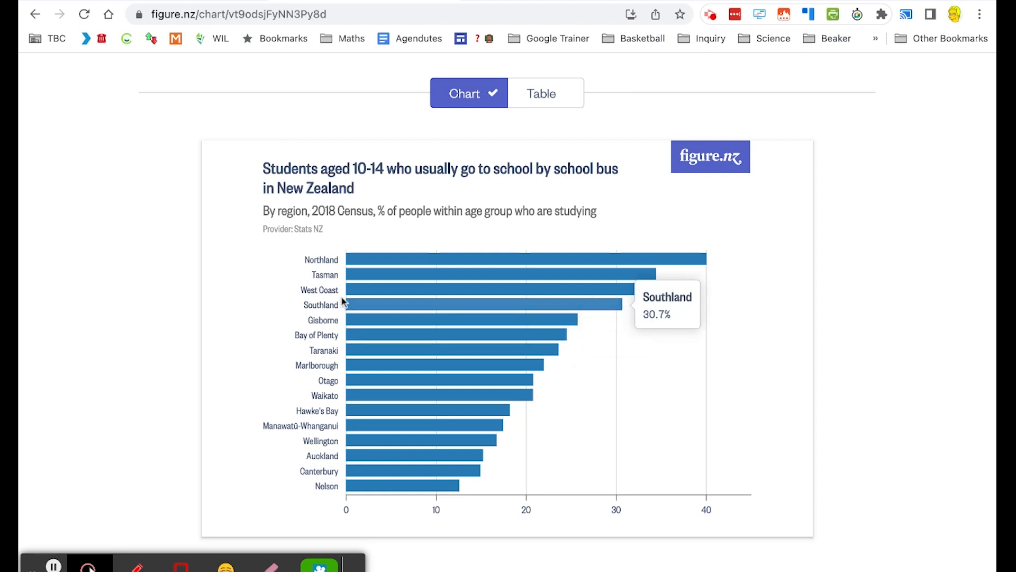
{"action": "mouse_move", "coordinate": [519, 270]}
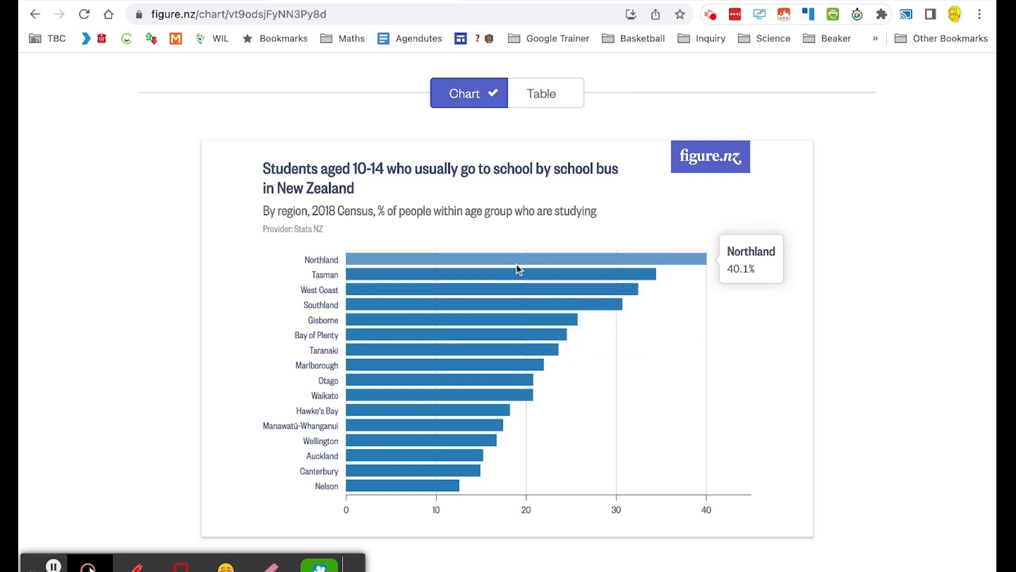
{"action": "mouse_move", "coordinate": [519, 269]}
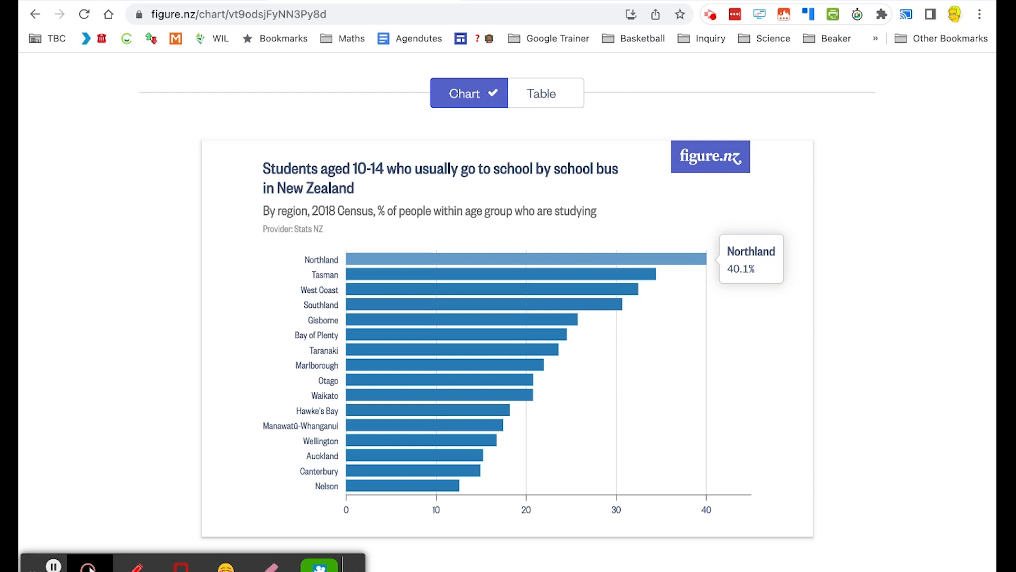
{"action": "mouse_move", "coordinate": [235, 273]}
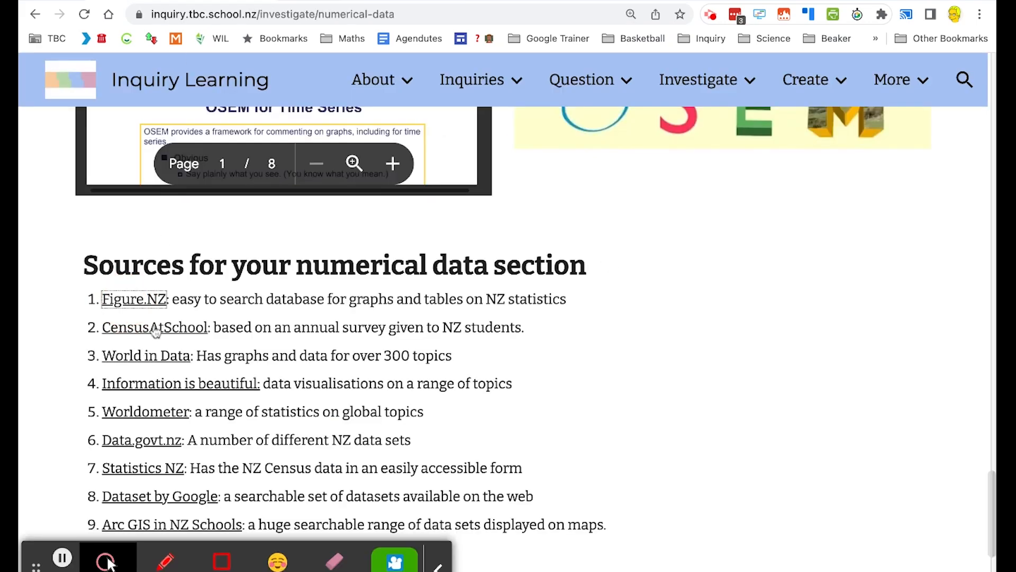
Step: Open CensusAtSchool's Explore the data page and its 2021 questionnaire questions PDF
{"action": "left_click", "coordinate": [156, 327]}
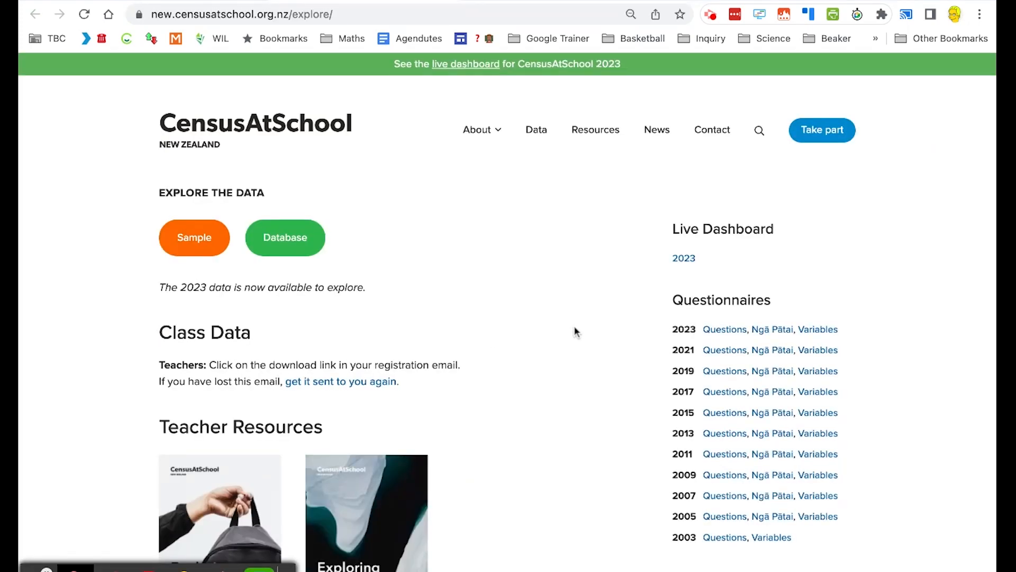
{"action": "scroll", "scroll_direction": "down", "scroll_amount": 3}
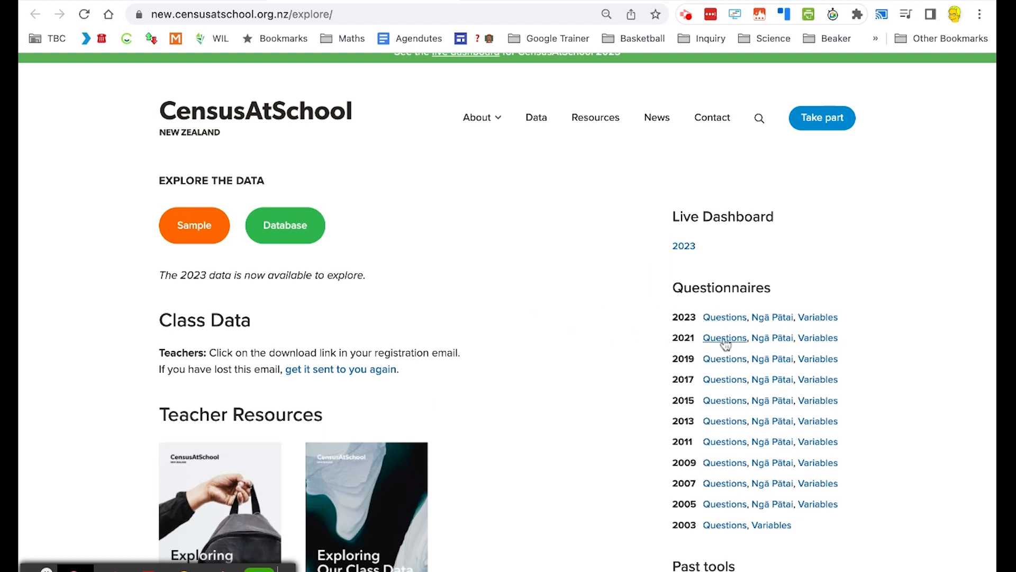
{"action": "left_click", "coordinate": [724, 338]}
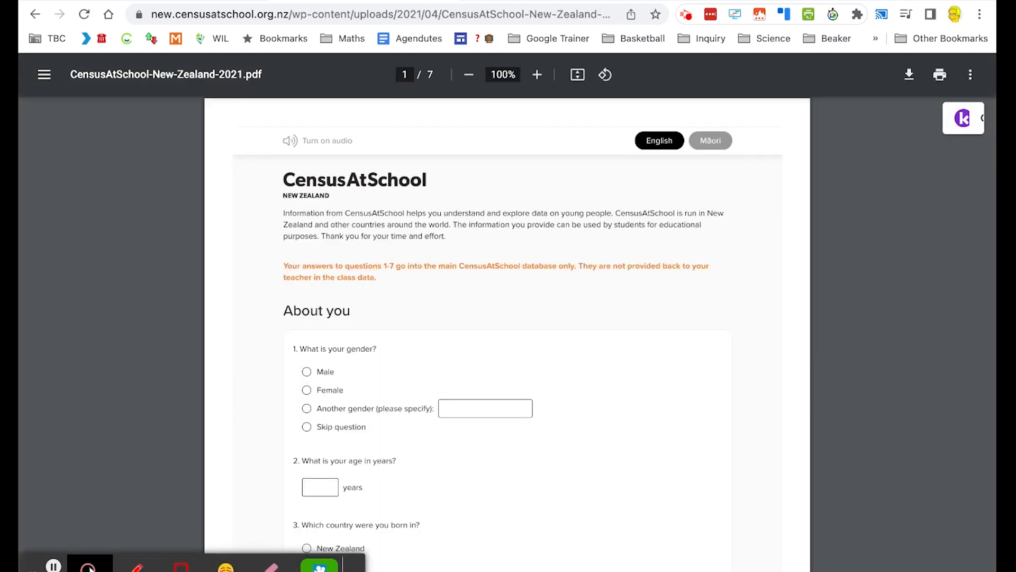
Step: Scroll the 2021 questionnaire PDF past Measurements to the School questions on page 3
{"action": "scroll", "scroll_direction": "down", "scroll_amount": 3}
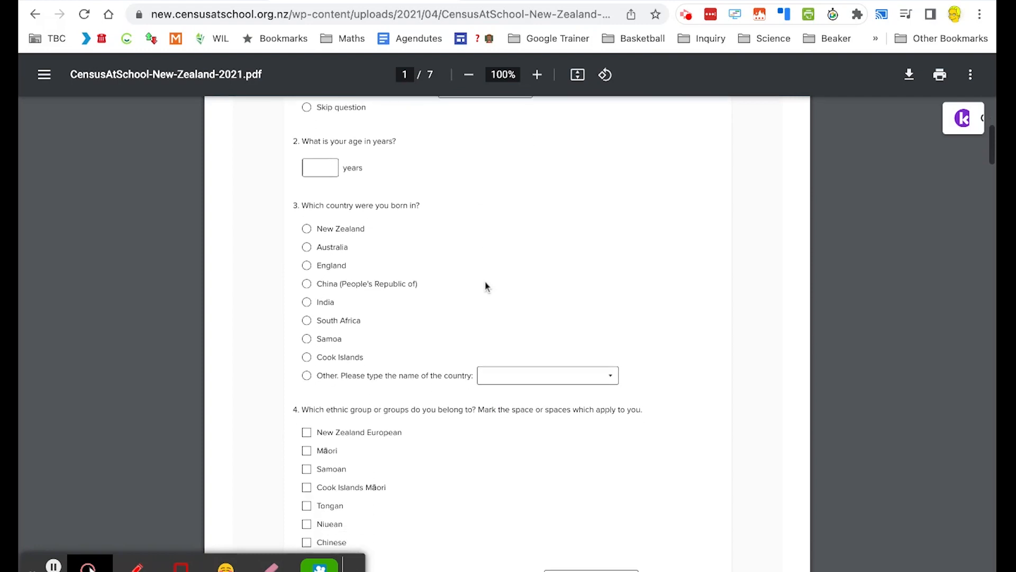
{"action": "scroll", "scroll_direction": "down", "scroll_amount": 3}
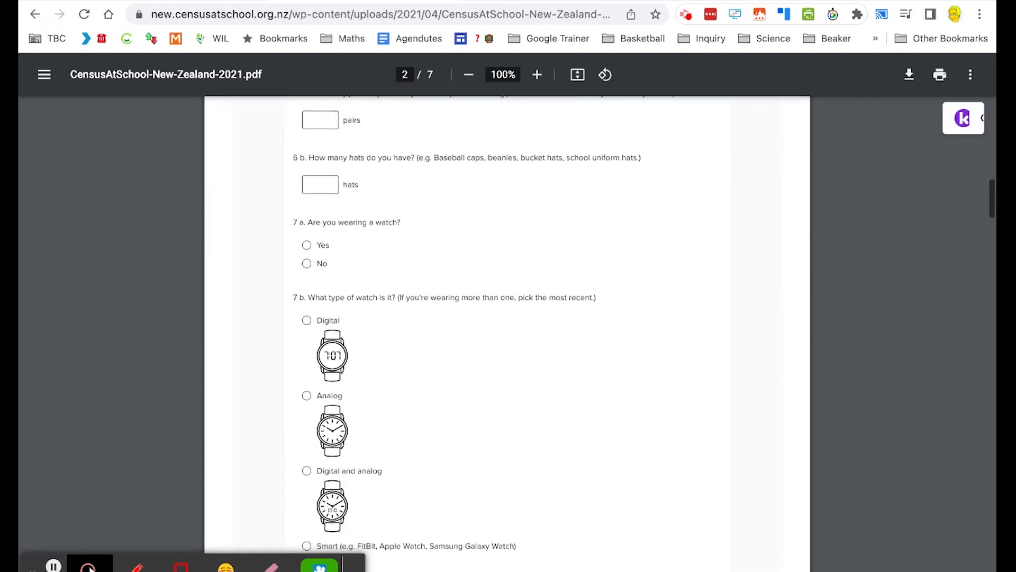
{"action": "scroll", "scroll_direction": "down", "scroll_amount": 3}
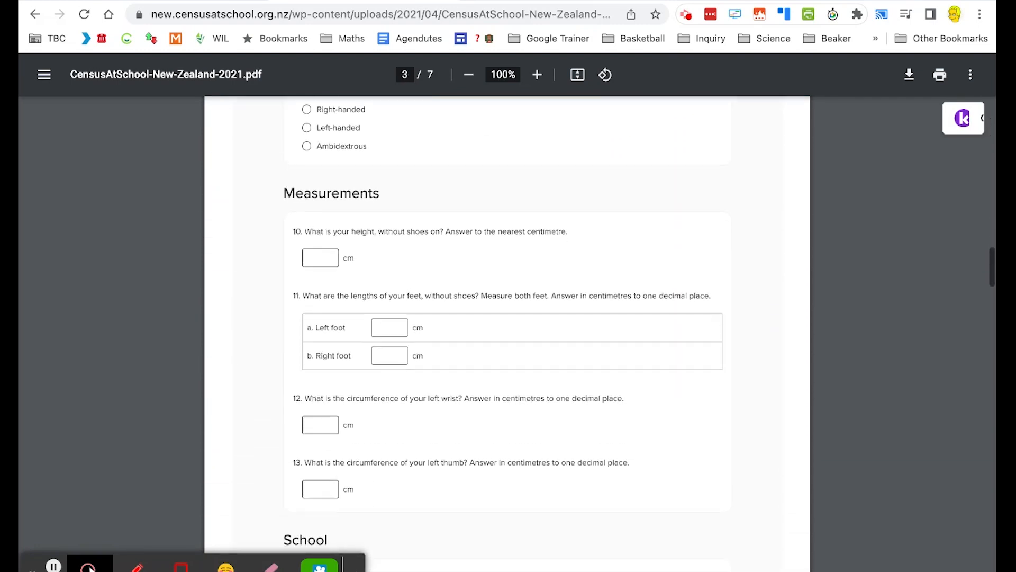
{"action": "scroll", "scroll_direction": "down", "scroll_amount": 3}
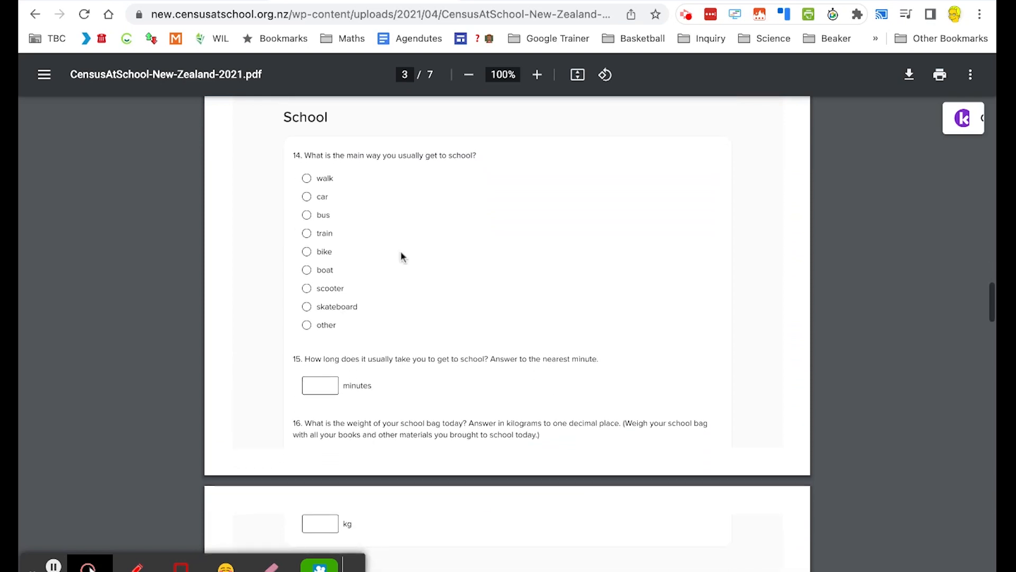
{"action": "mouse_move", "coordinate": [334, 168]}
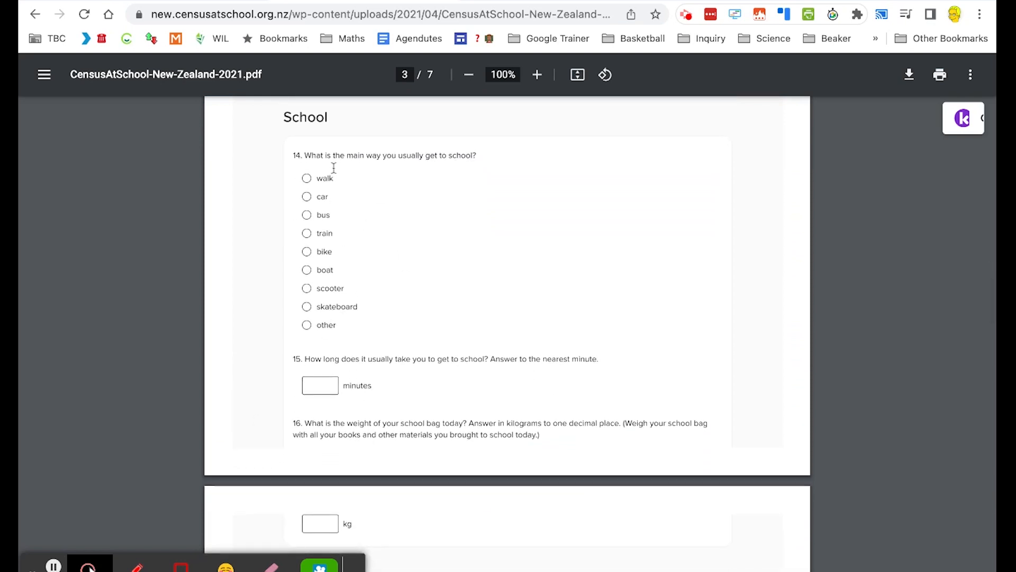
{"action": "mouse_move", "coordinate": [348, 409]}
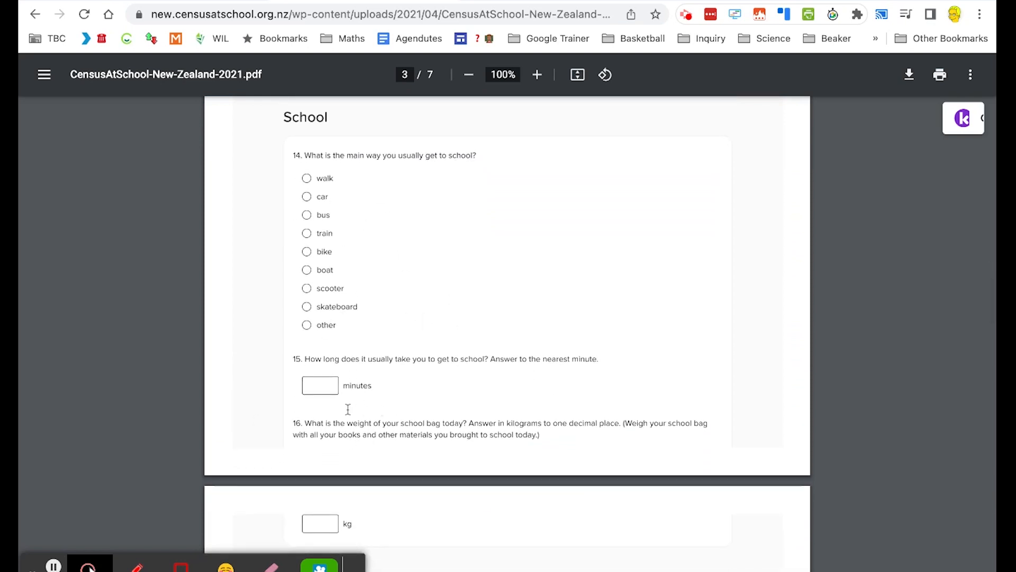
{"action": "mouse_move", "coordinate": [368, 461]}
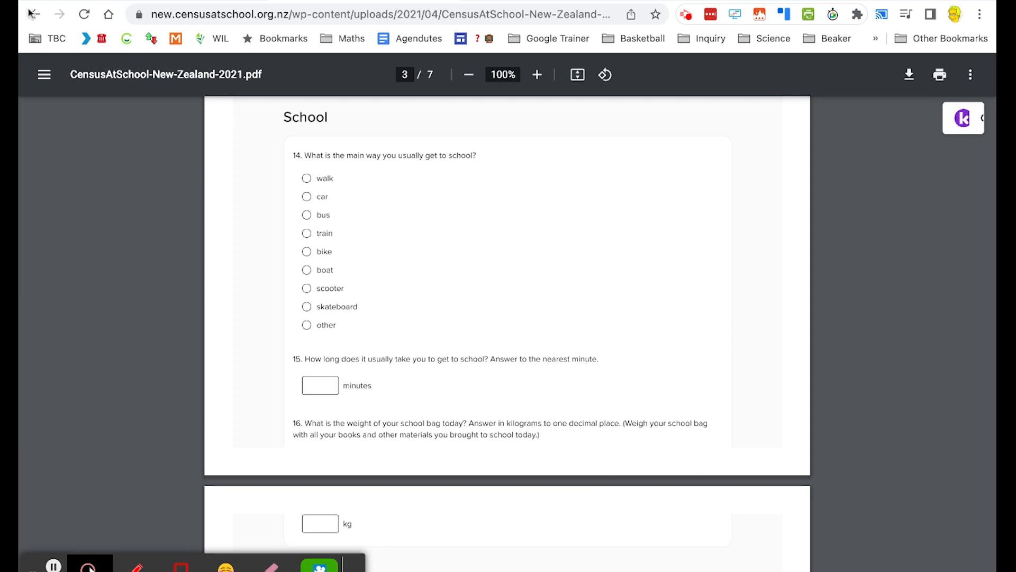
{"action": "mouse_move", "coordinate": [34, 14]}
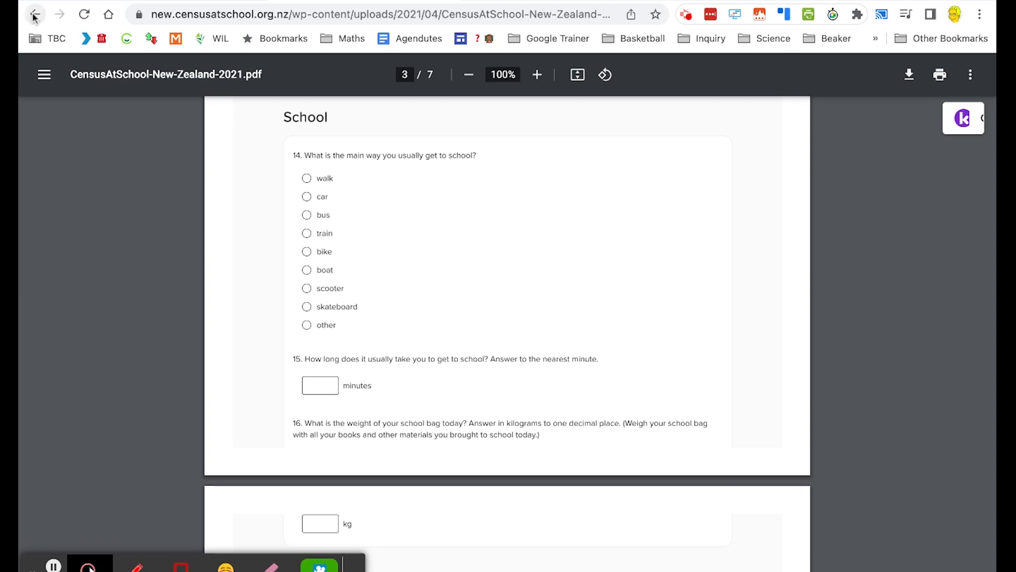
Step: Open the random sampler, accept its conditions and choose the CensusAtSchool NZ 2021 database
{"action": "left_click", "coordinate": [34, 13]}
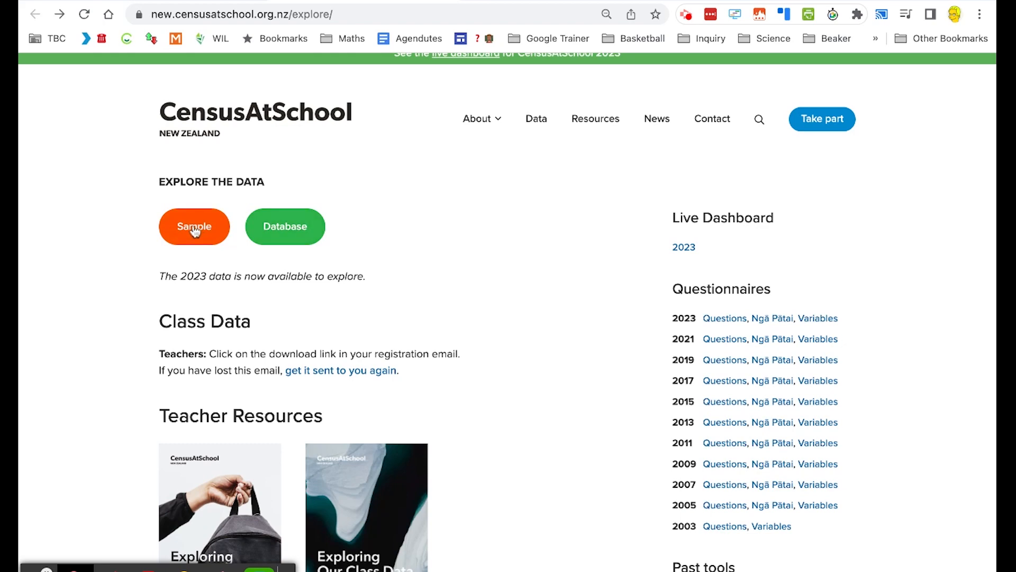
{"action": "left_click", "coordinate": [194, 226]}
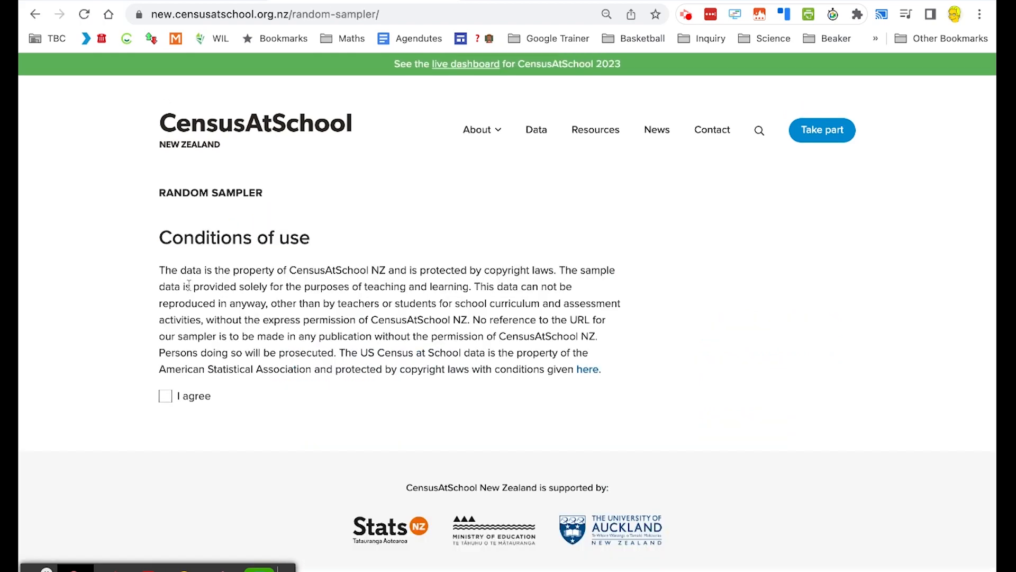
{"action": "left_click", "coordinate": [166, 396]}
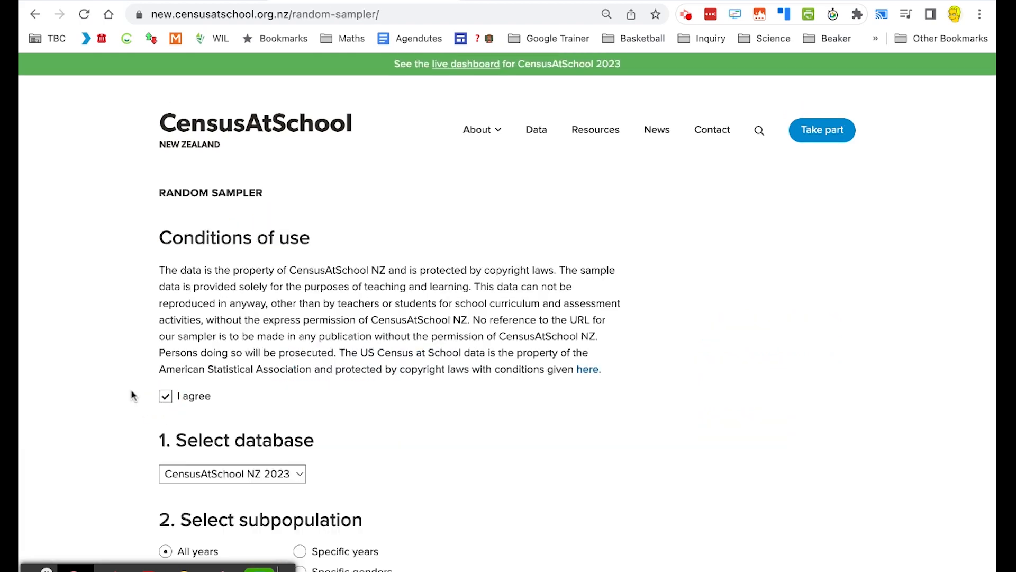
{"action": "scroll", "scroll_direction": "down", "scroll_amount": 3}
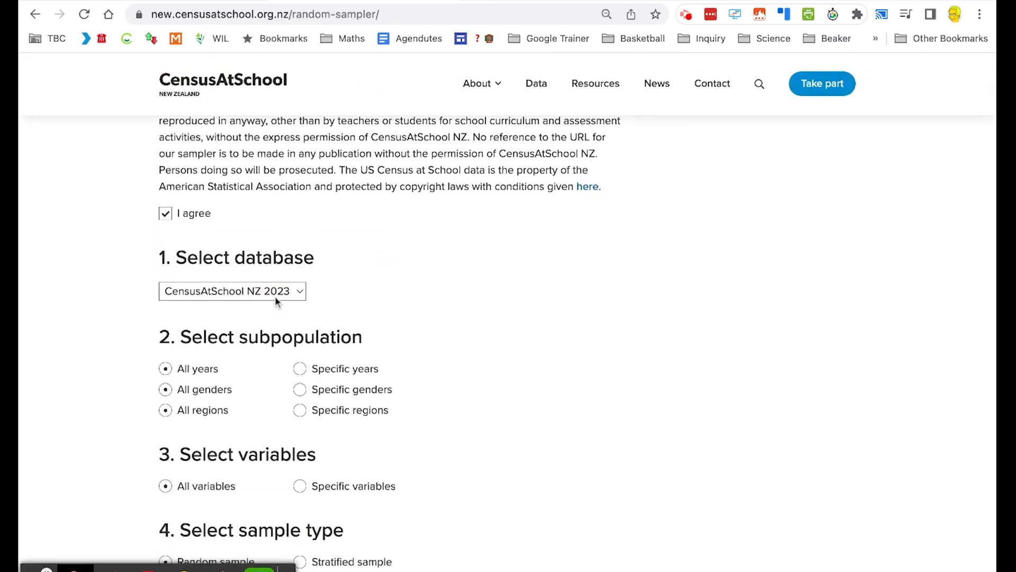
{"action": "left_click", "coordinate": [232, 290]}
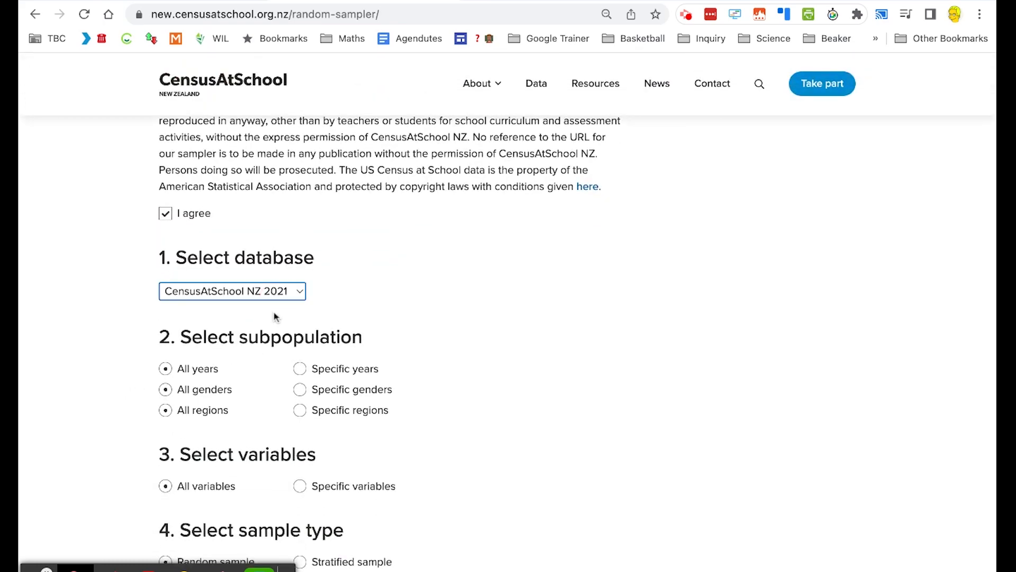
Step: Limit the sample to specific regions, including only Bay of Plenty students
{"action": "scroll", "scroll_direction": "down", "scroll_amount": 3}
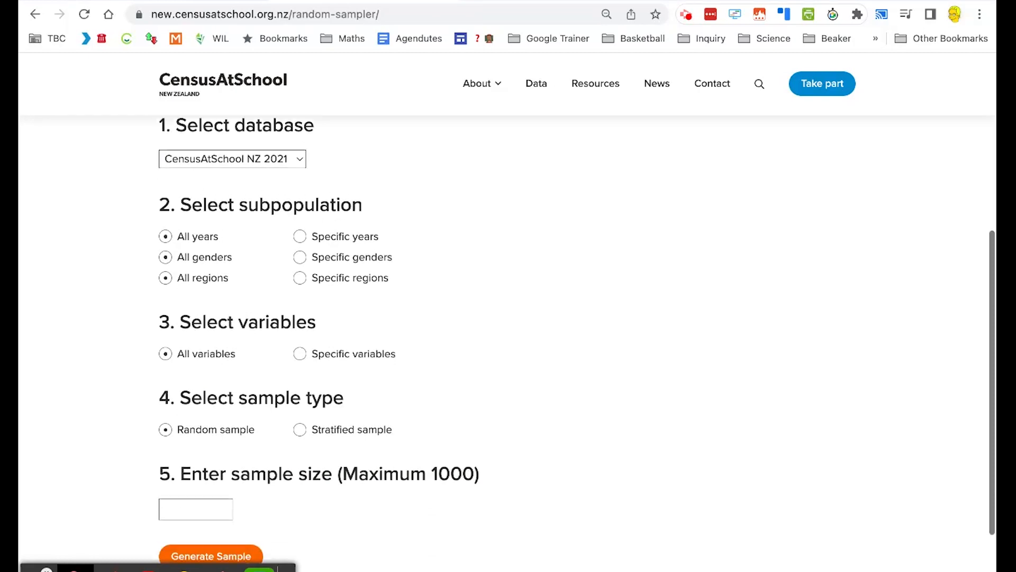
{"action": "scroll", "scroll_direction": "down", "scroll_amount": 3}
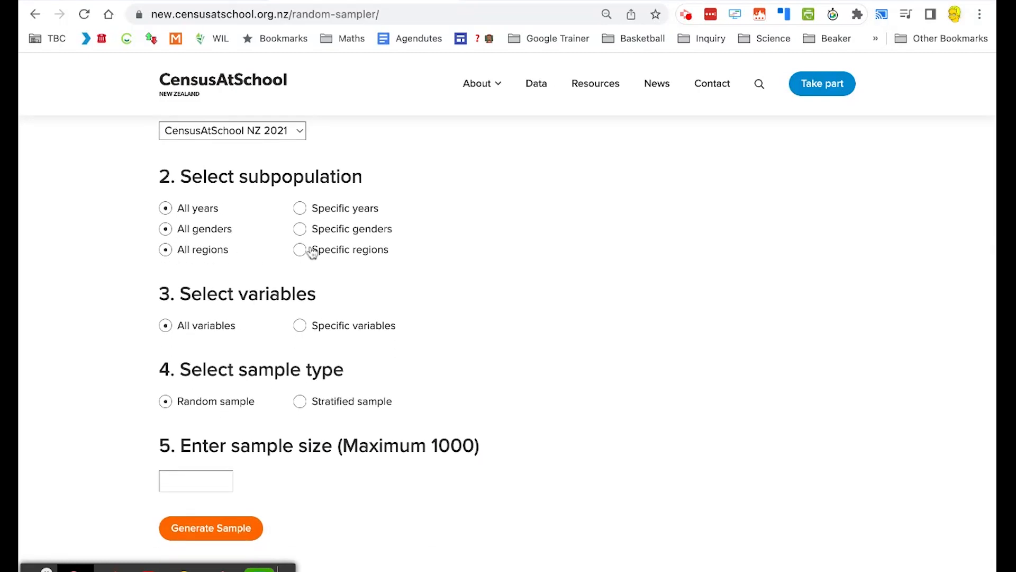
{"action": "left_click", "coordinate": [299, 249]}
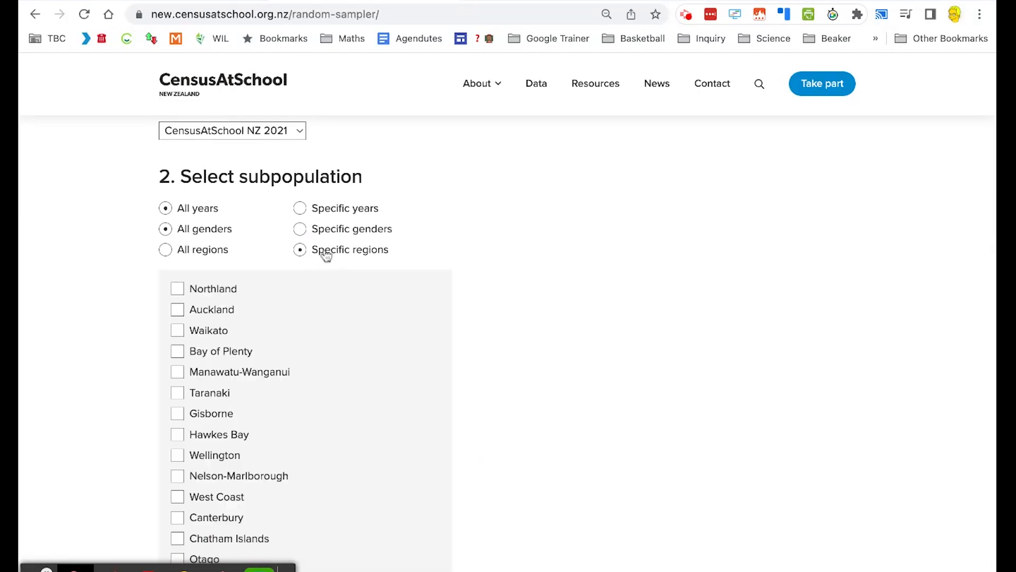
{"action": "left_click", "coordinate": [176, 351]}
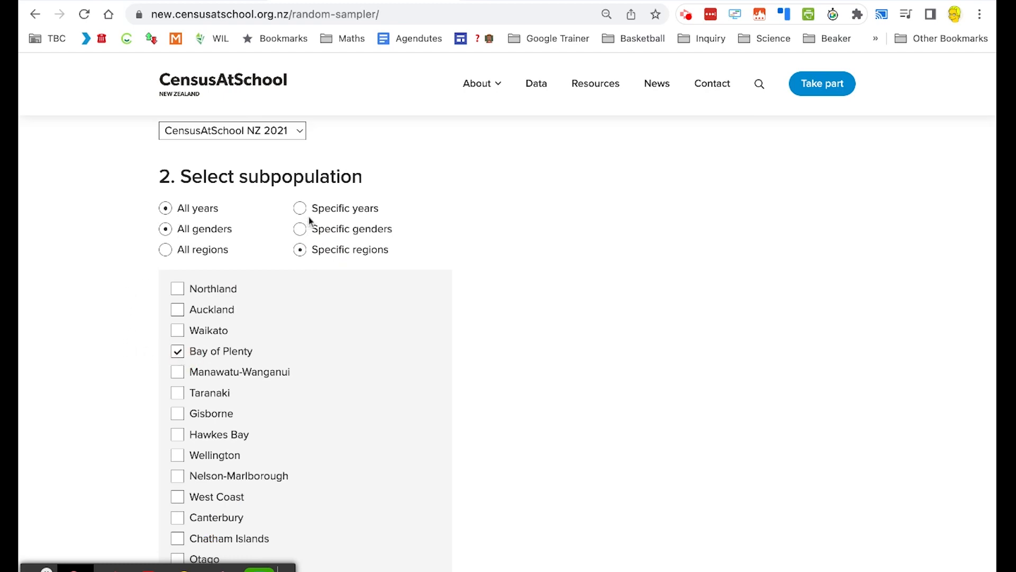
{"action": "mouse_move", "coordinate": [59, 333]}
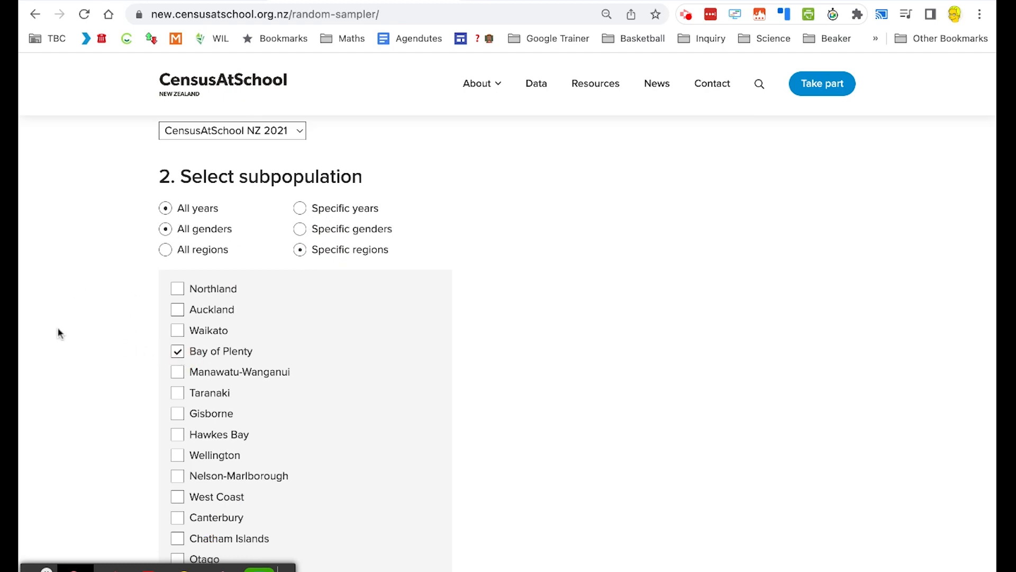
{"action": "scroll", "scroll_direction": "down", "scroll_amount": 3}
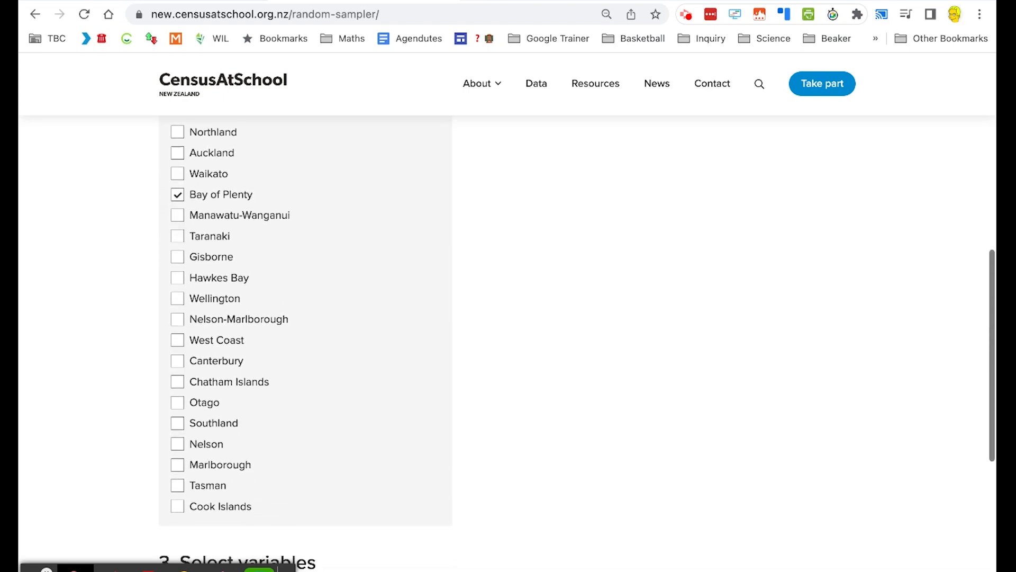
{"action": "scroll", "scroll_direction": "down", "scroll_amount": 3}
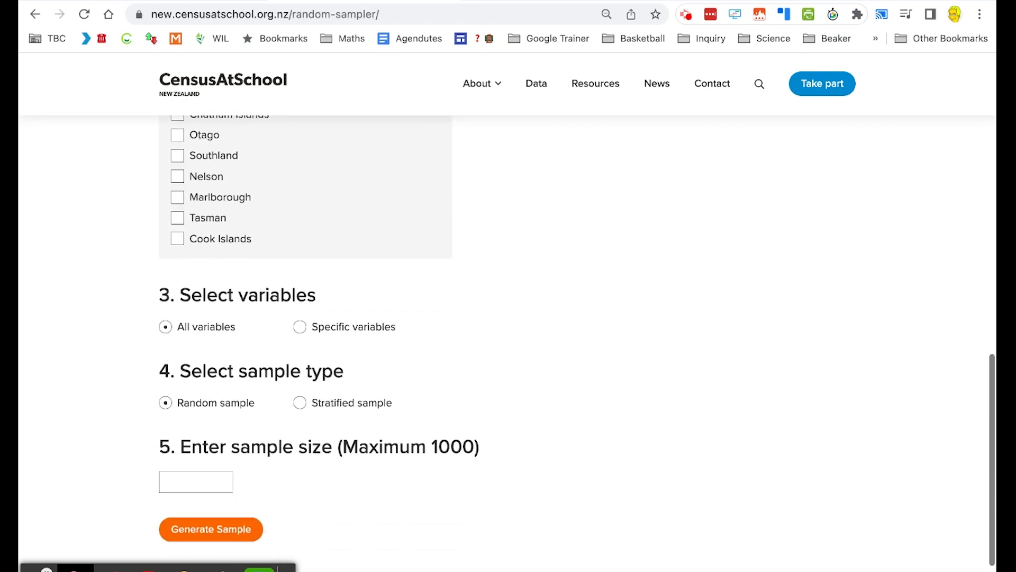
{"action": "scroll", "scroll_direction": "down", "scroll_amount": 3}
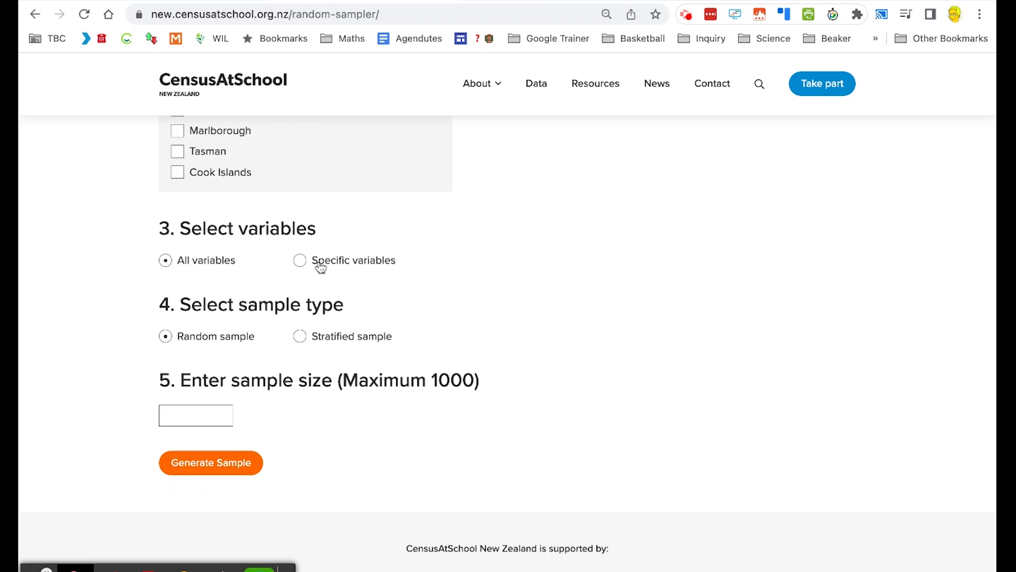
Step: Choose specific variables: travel method to school and travel time to school
{"action": "left_click", "coordinate": [300, 261]}
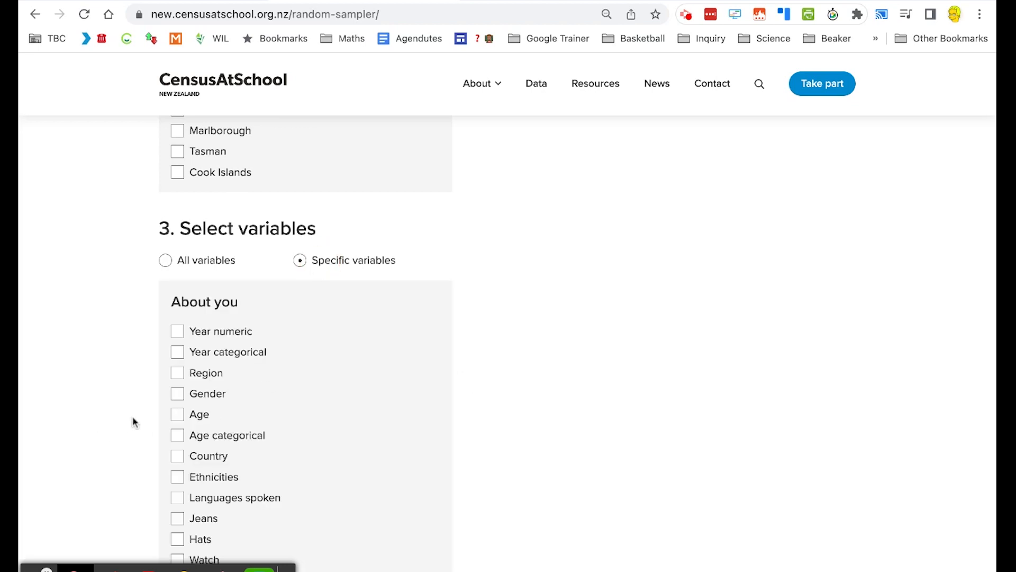
{"action": "scroll", "scroll_direction": "down", "scroll_amount": 3}
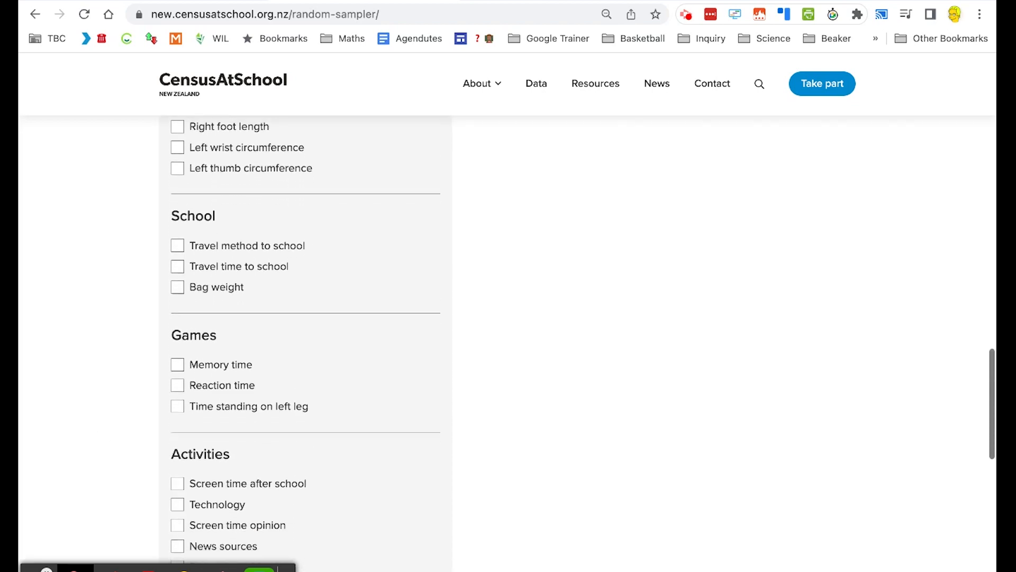
{"action": "scroll", "scroll_direction": "down", "scroll_amount": 3}
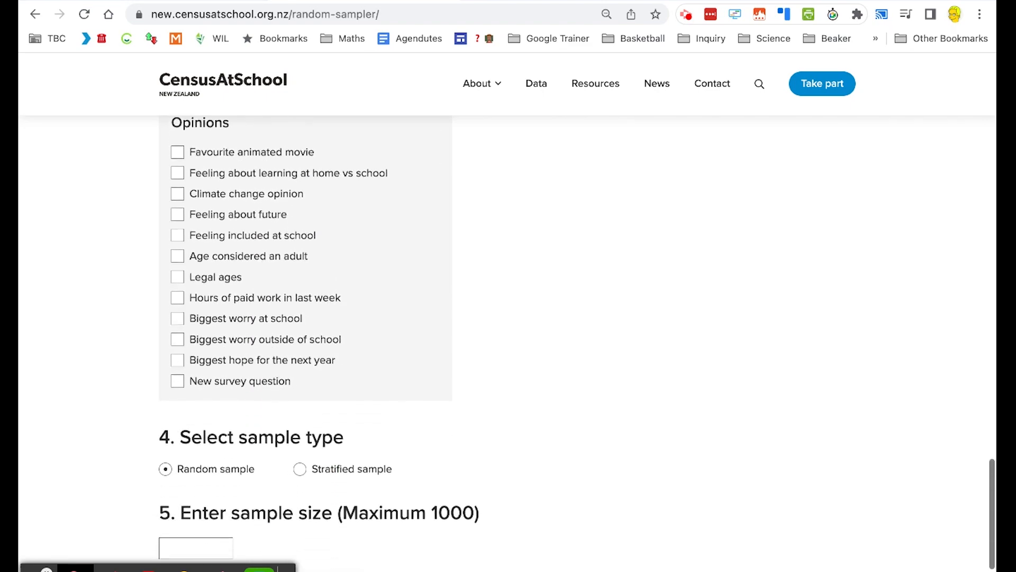
{"action": "scroll", "scroll_direction": "up", "scroll_amount": 3}
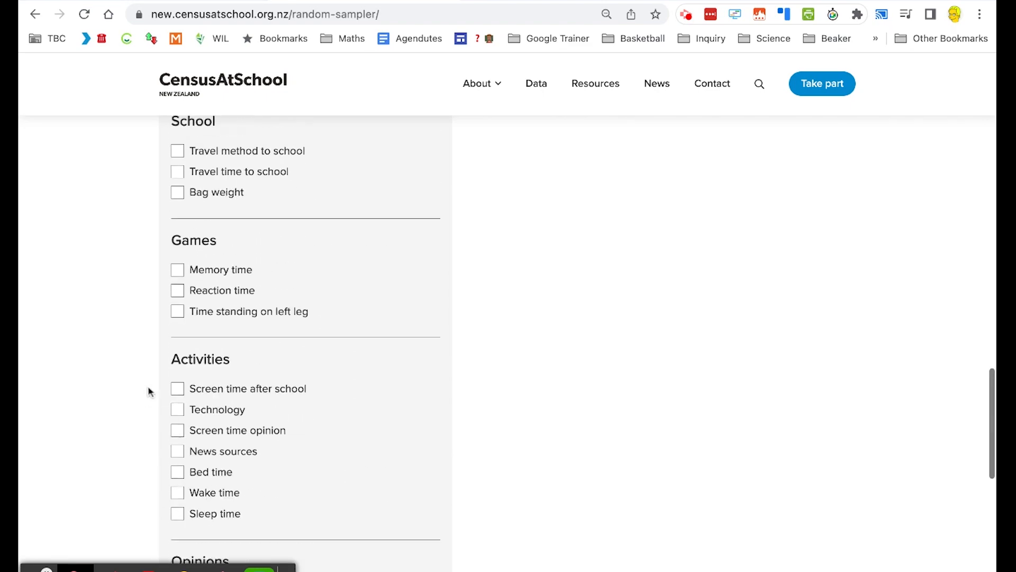
{"action": "scroll", "scroll_direction": "up", "scroll_amount": 3}
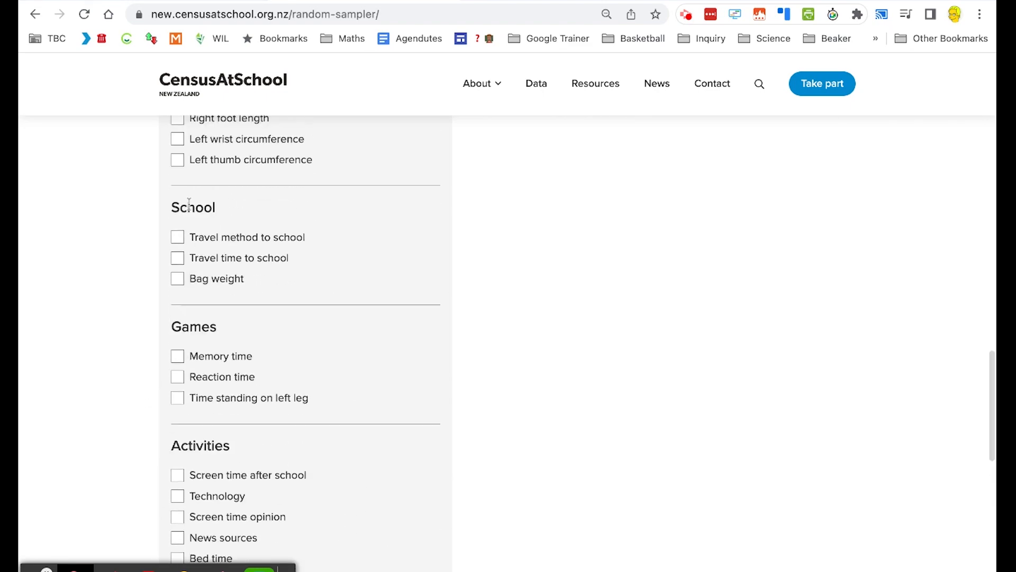
{"action": "left_click", "coordinate": [176, 236]}
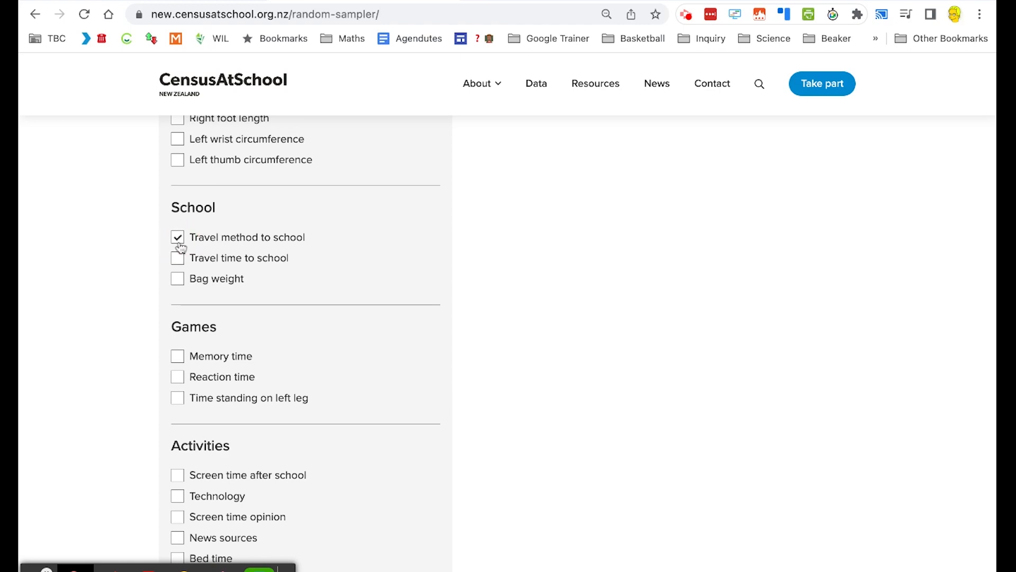
{"action": "left_click", "coordinate": [176, 259]}
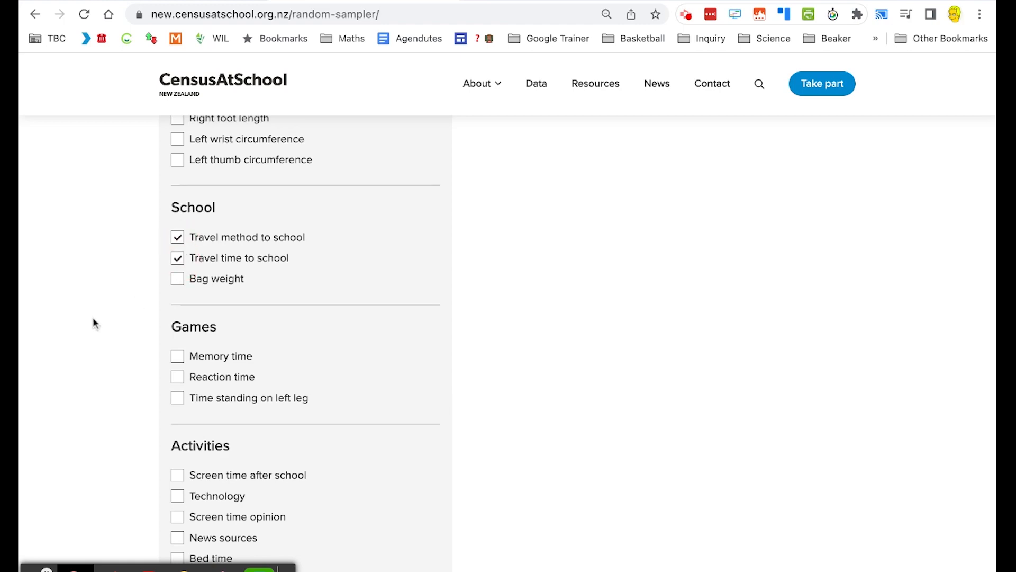
{"action": "scroll", "scroll_direction": "down", "scroll_amount": 3}
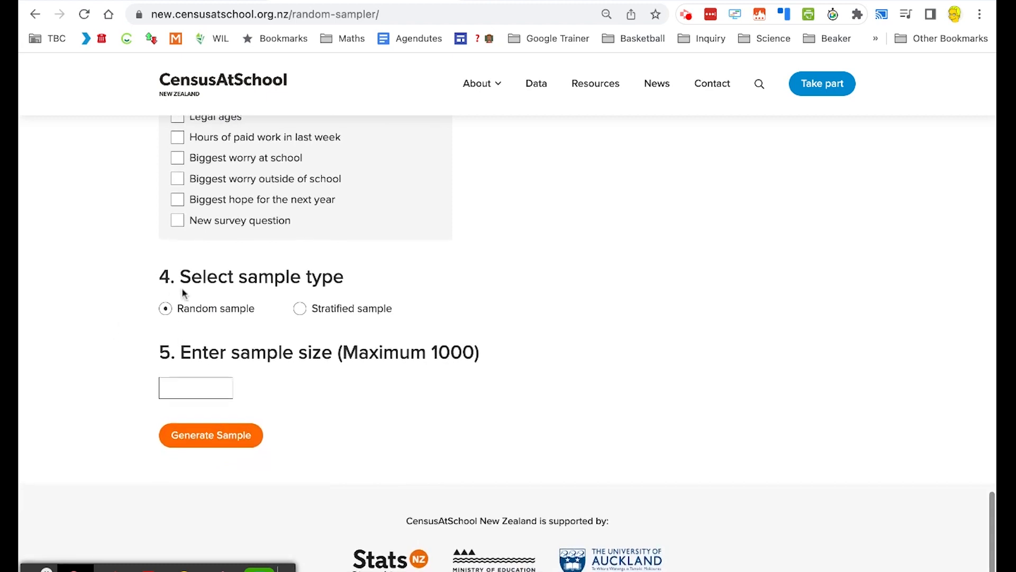
Step: Generate a random sample of 1000 students and send it to iNZight for analysis
{"action": "left_click", "coordinate": [195, 388]}
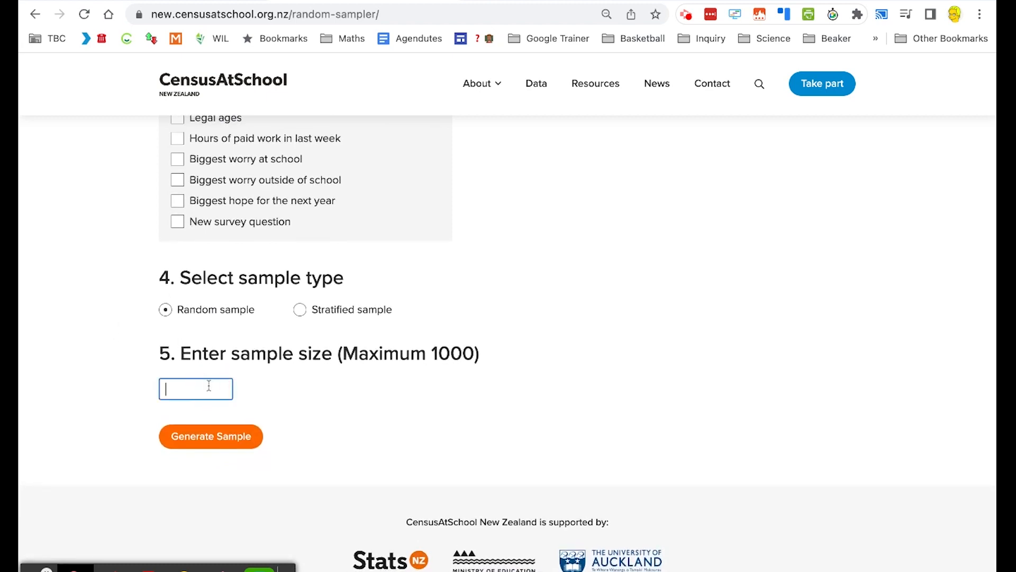
{"action": "type", "text": "1000"}
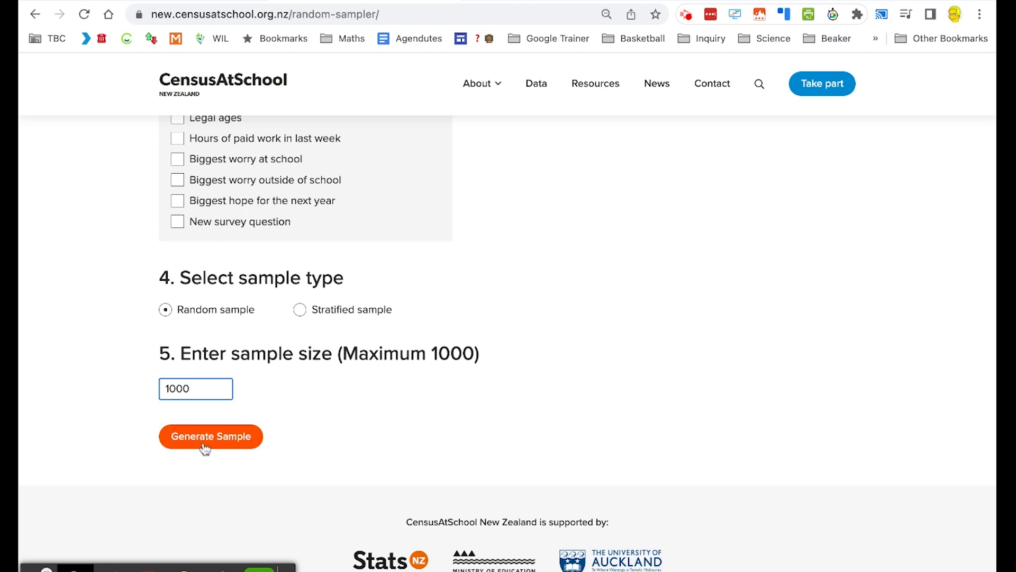
{"action": "left_click", "coordinate": [211, 435]}
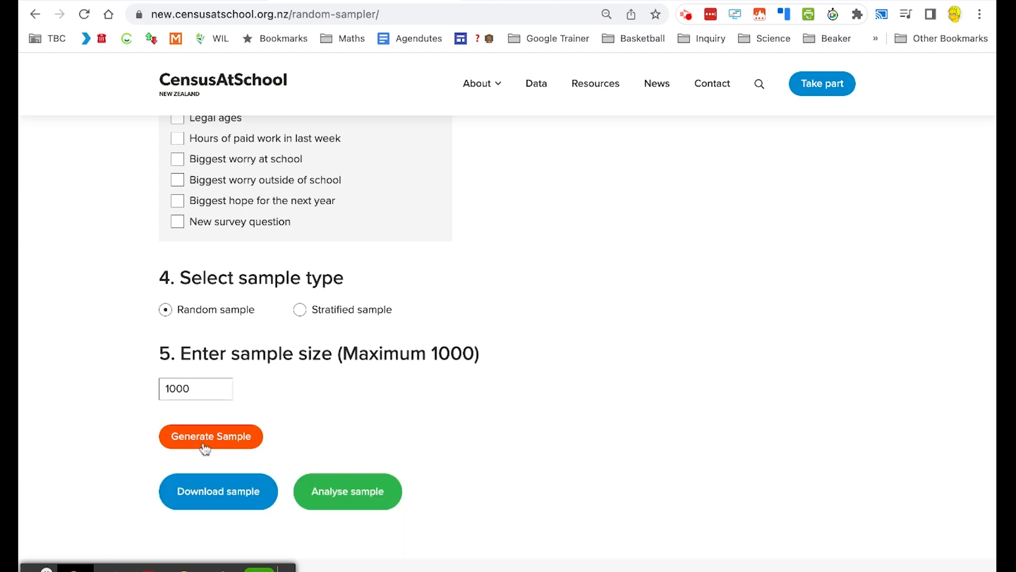
{"action": "mouse_move", "coordinate": [347, 491]}
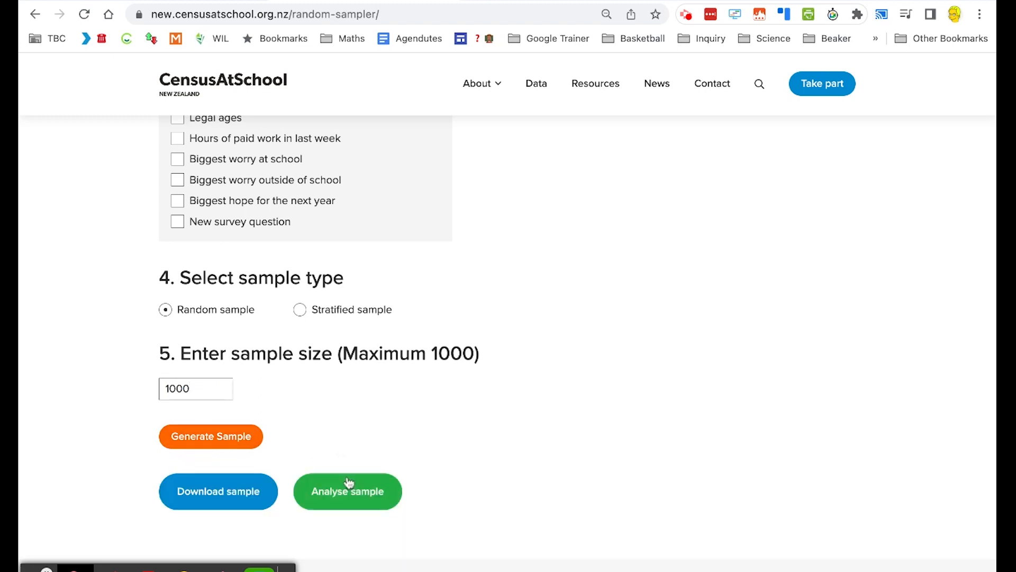
{"action": "mouse_move", "coordinate": [218, 502]}
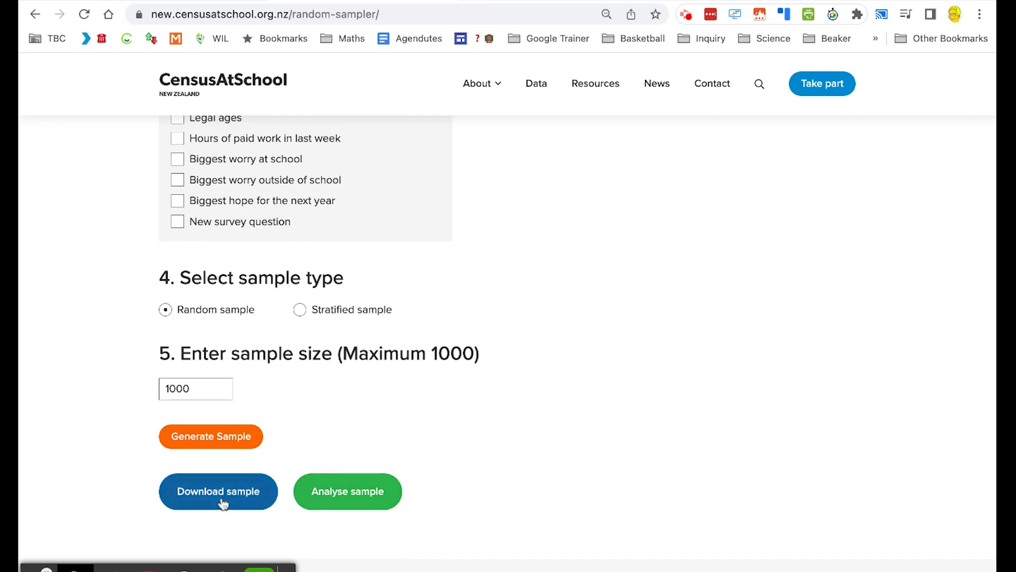
{"action": "left_click", "coordinate": [347, 491]}
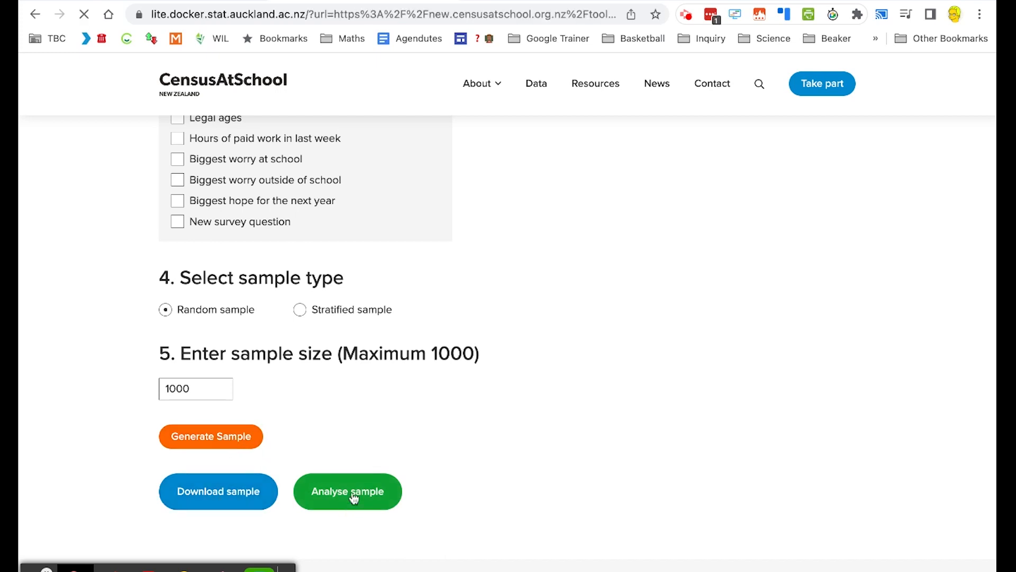
Step: Visualize the sample's Travel.method.to.school as a bar chart in iNZight Lite
{"action": "left_click", "coordinate": [347, 490]}
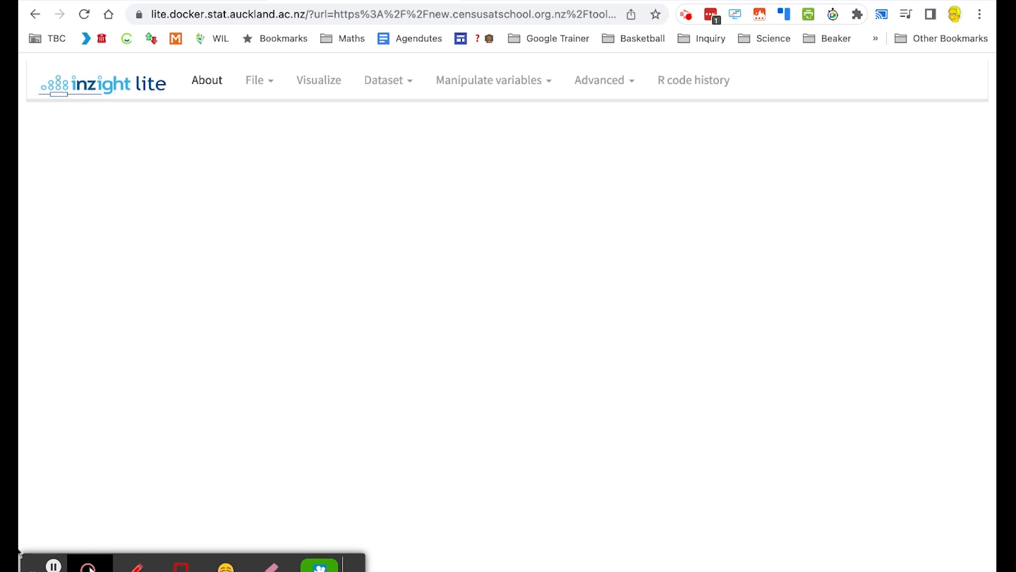
{"action": "left_click", "coordinate": [319, 79]}
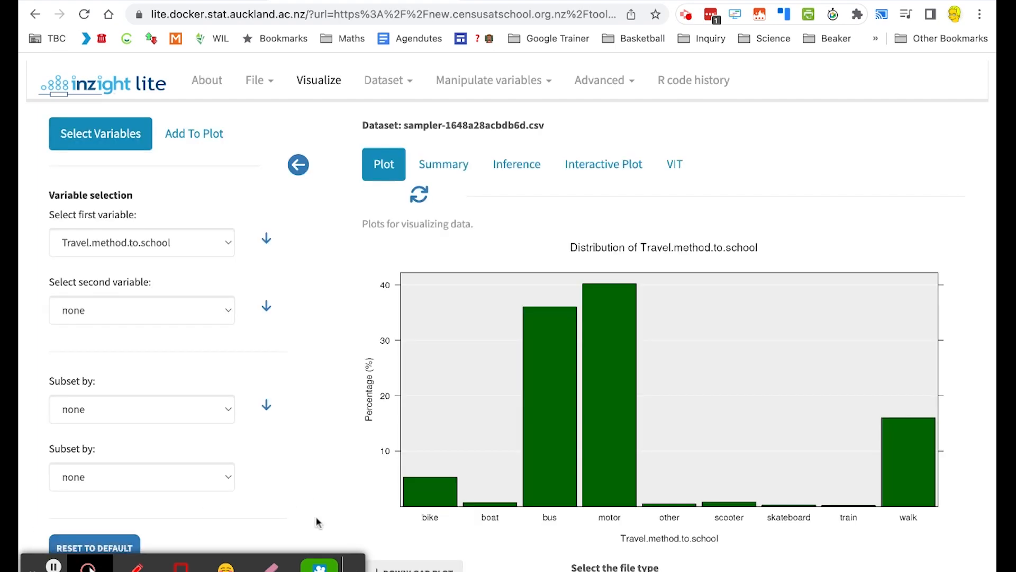
{"action": "mouse_move", "coordinate": [474, 324]}
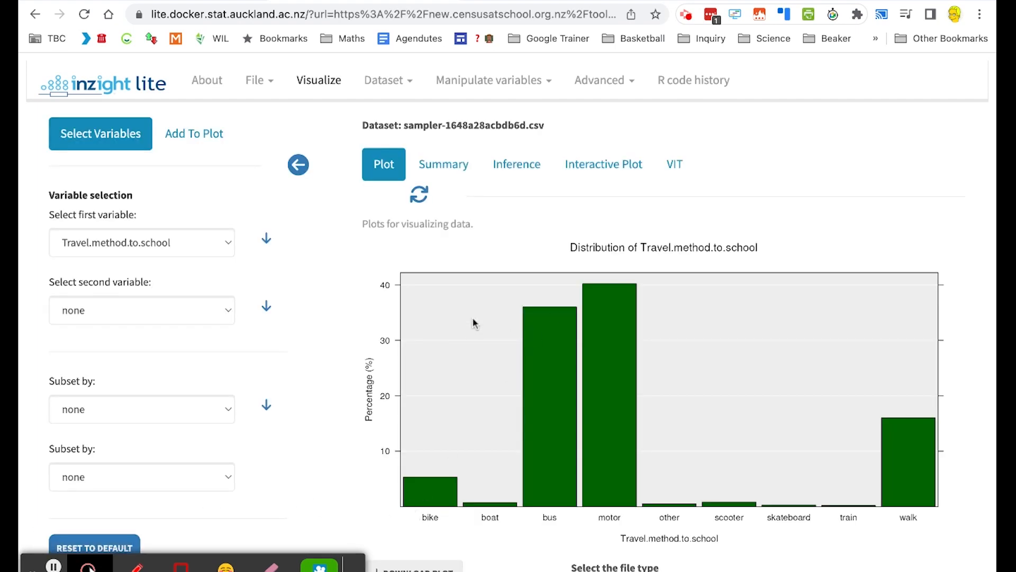
{"action": "scroll", "scroll_direction": "down", "scroll_amount": 3}
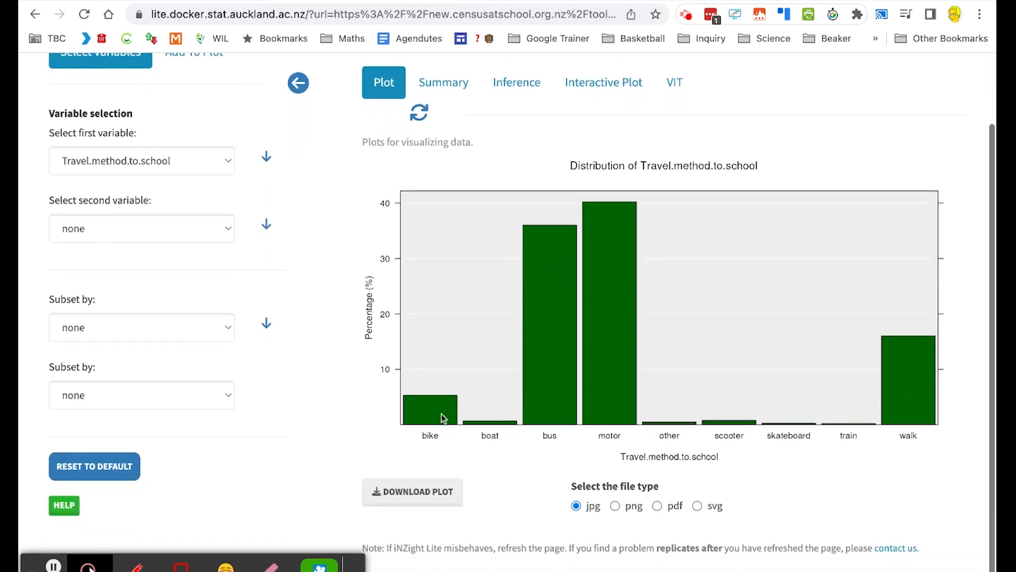
{"action": "mouse_move", "coordinate": [568, 389]}
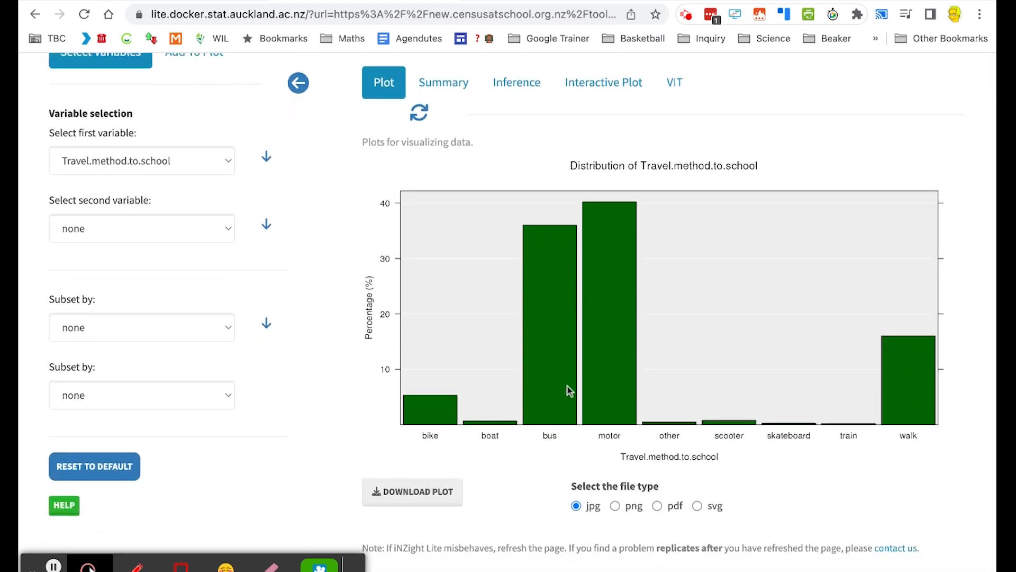
{"action": "mouse_move", "coordinate": [513, 369]}
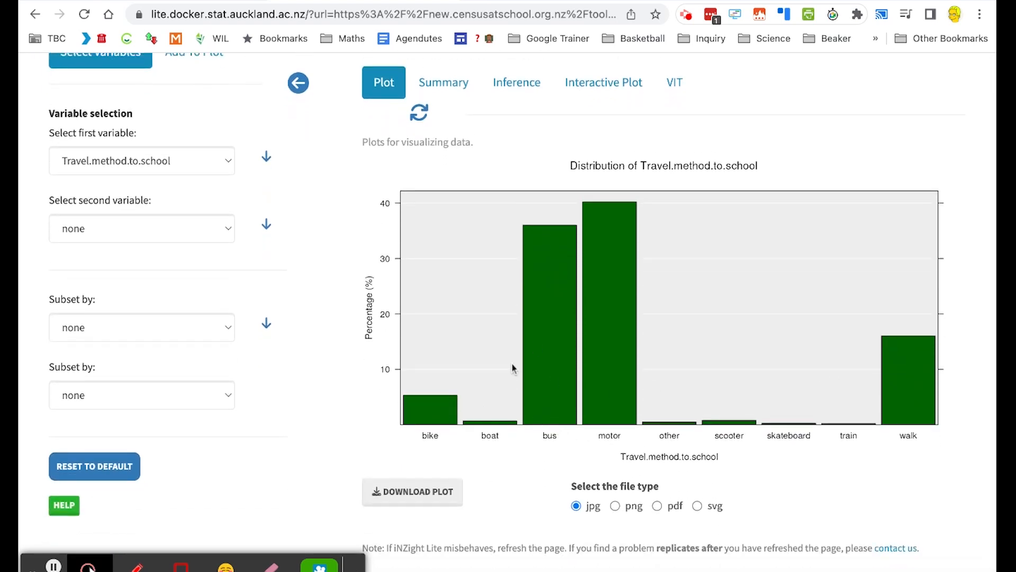
{"action": "mouse_move", "coordinate": [553, 235]}
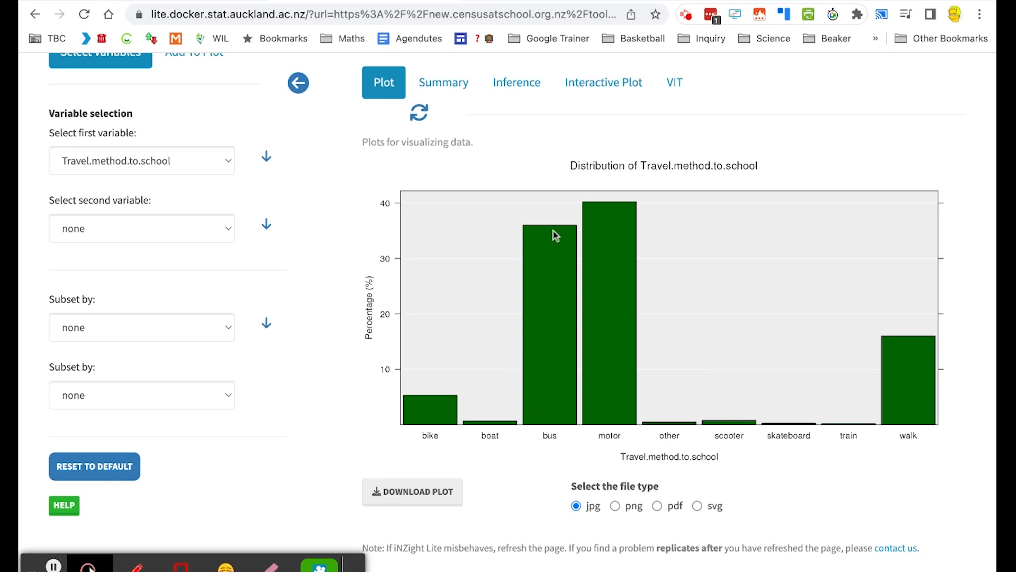
{"action": "mouse_move", "coordinate": [455, 238]}
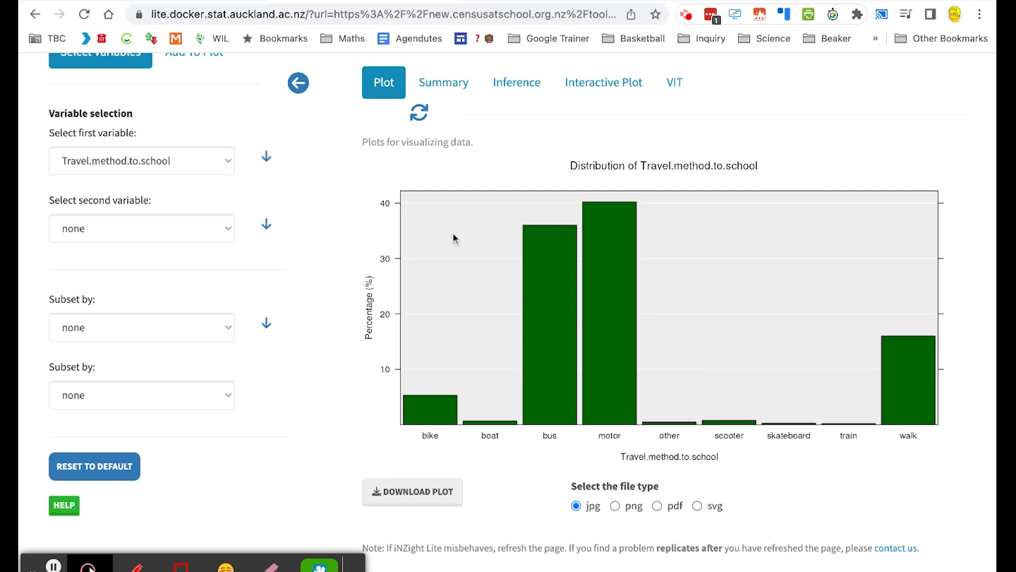
{"action": "mouse_move", "coordinate": [186, 228]}
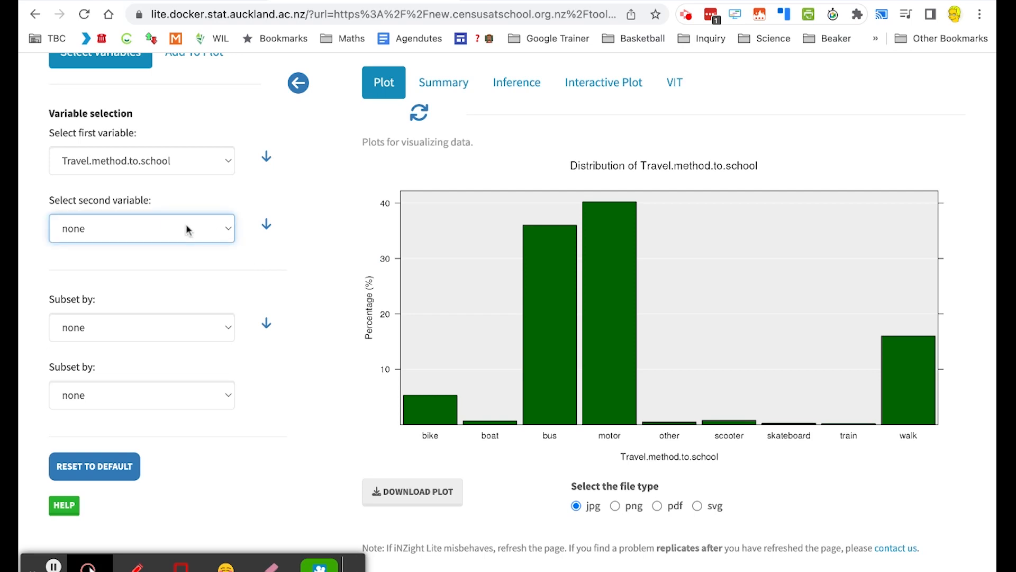
Step: Add Travel.time.to.school as the second variable to plot travel time by travel method
{"action": "left_click", "coordinate": [140, 229]}
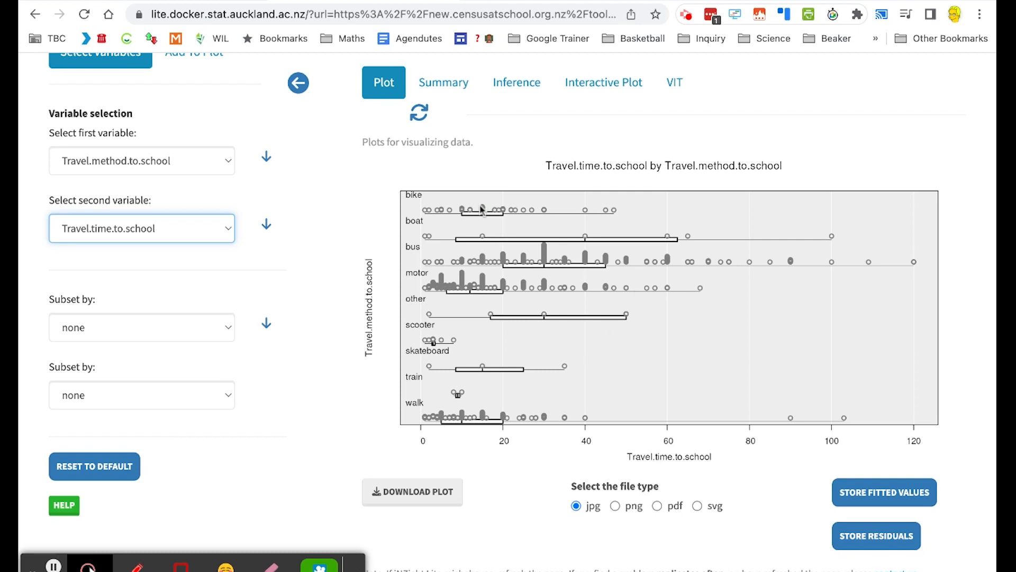
{"action": "mouse_move", "coordinate": [483, 378]}
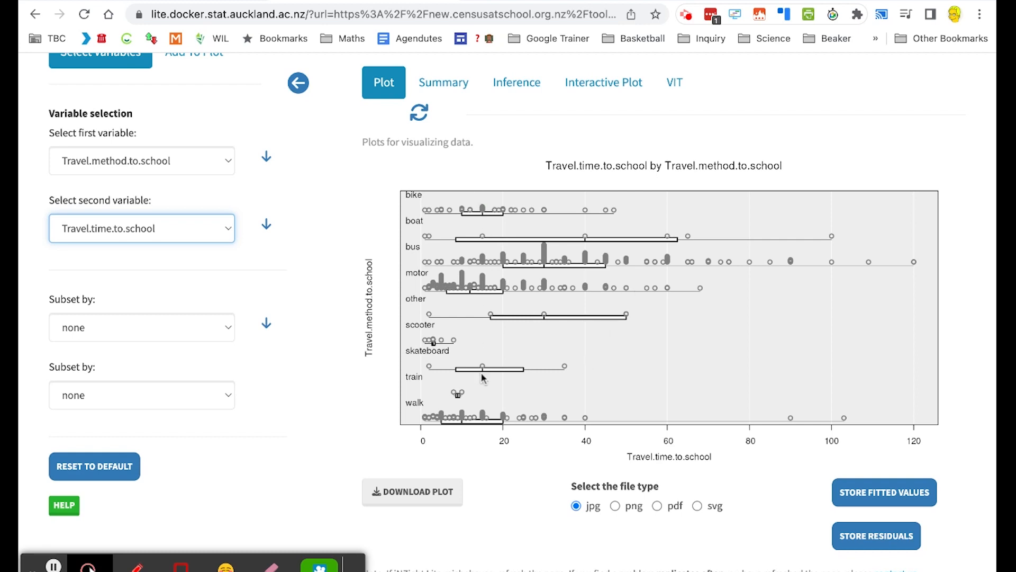
{"action": "mouse_move", "coordinate": [660, 446]}
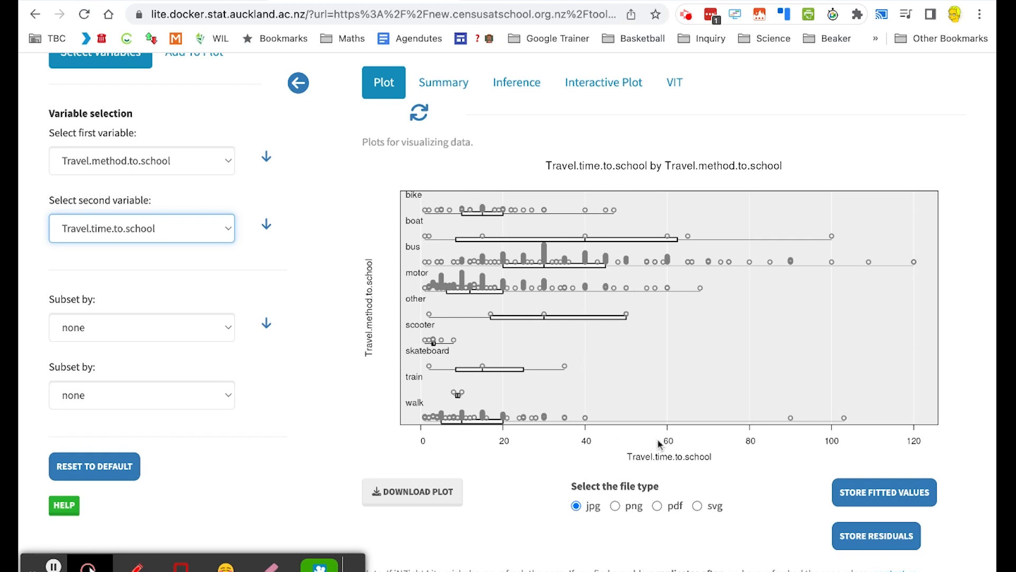
{"action": "mouse_move", "coordinate": [556, 451]}
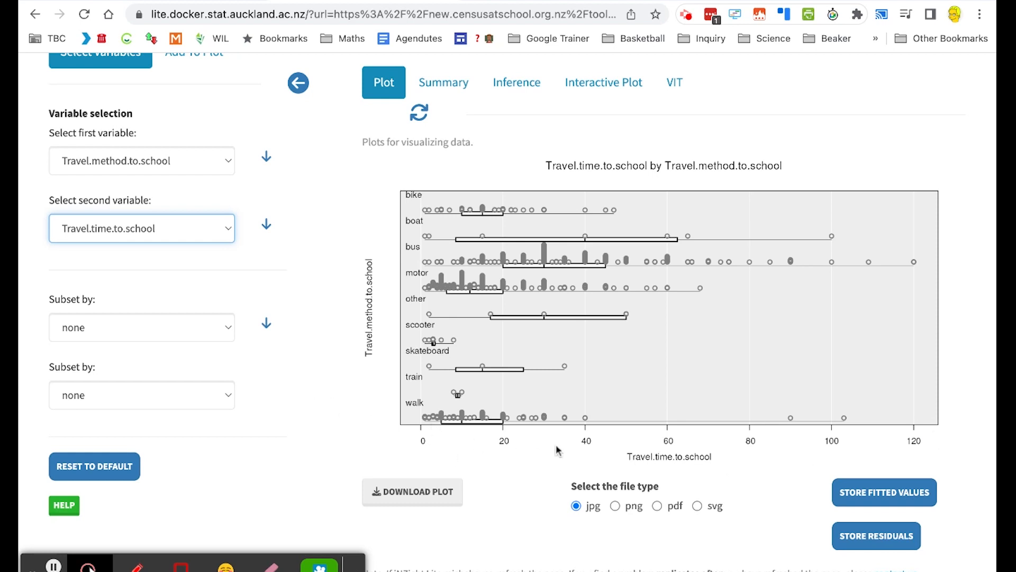
{"action": "mouse_move", "coordinate": [752, 467]}
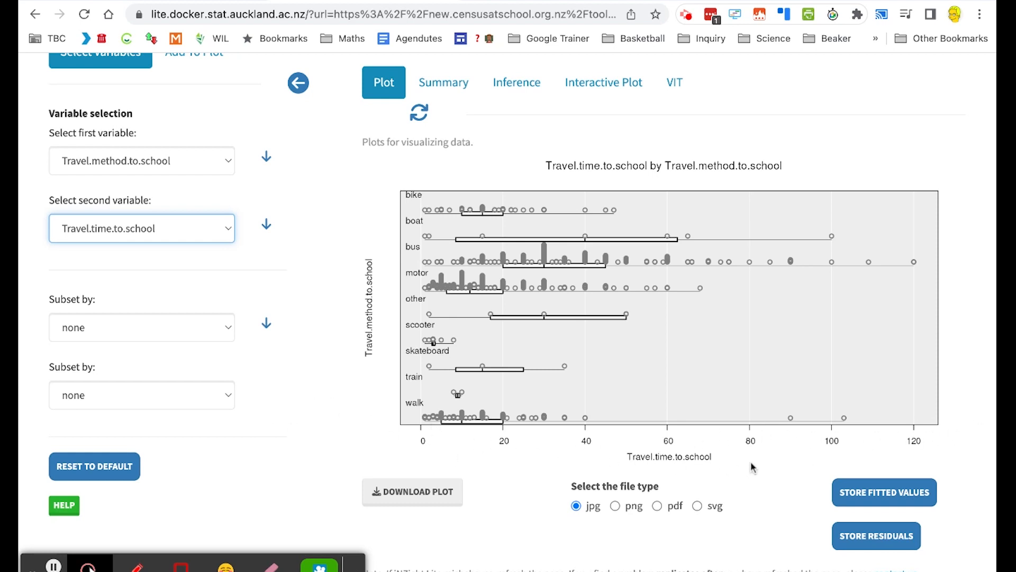
{"action": "mouse_move", "coordinate": [431, 192]}
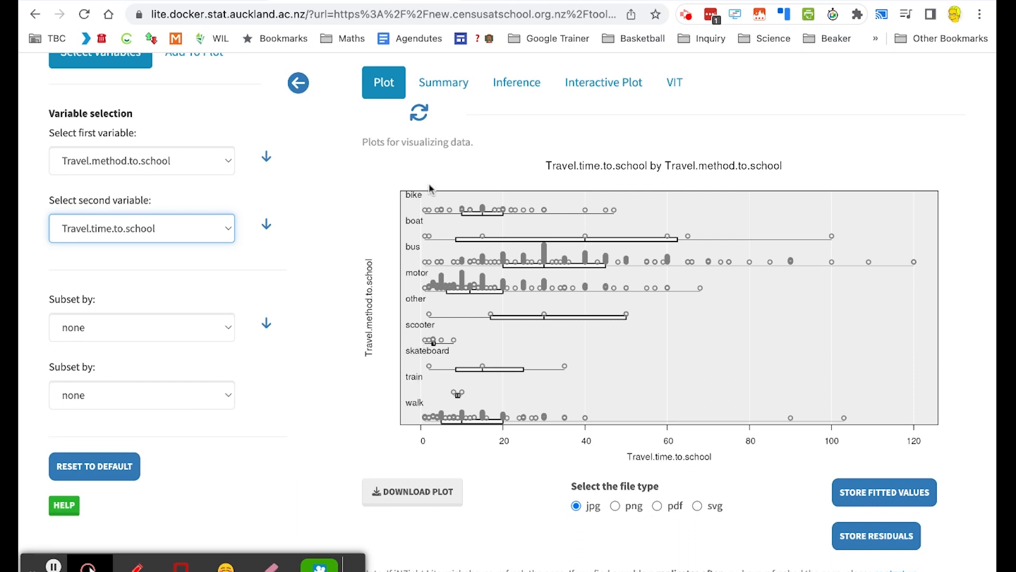
{"action": "mouse_move", "coordinate": [480, 218]}
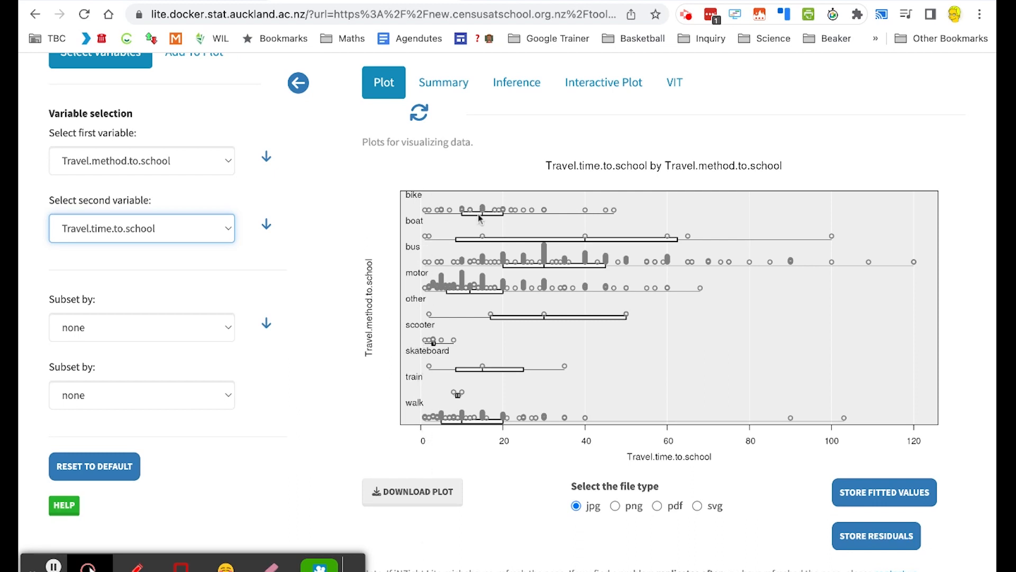
{"action": "mouse_move", "coordinate": [489, 214]}
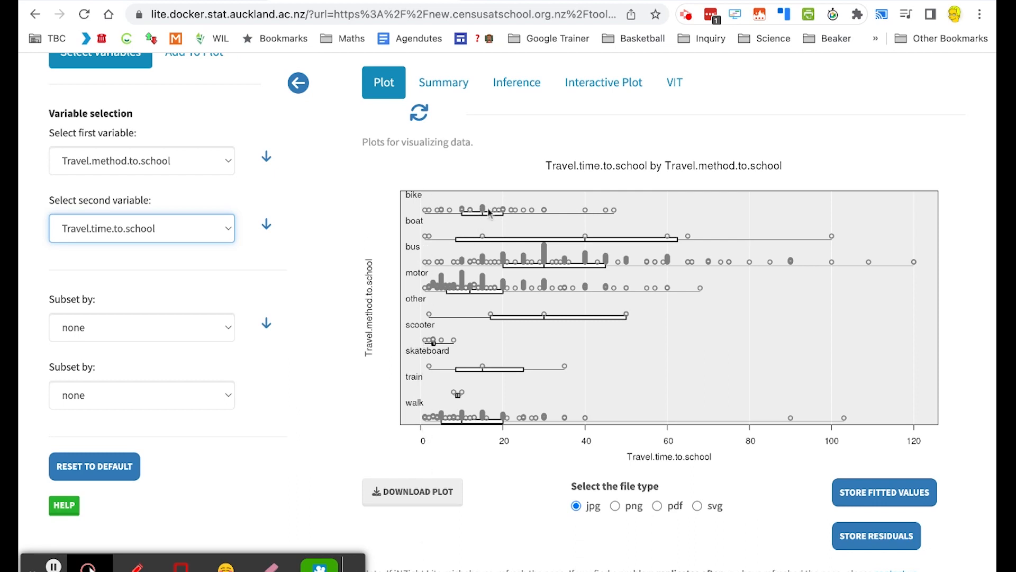
{"action": "mouse_move", "coordinate": [484, 217]}
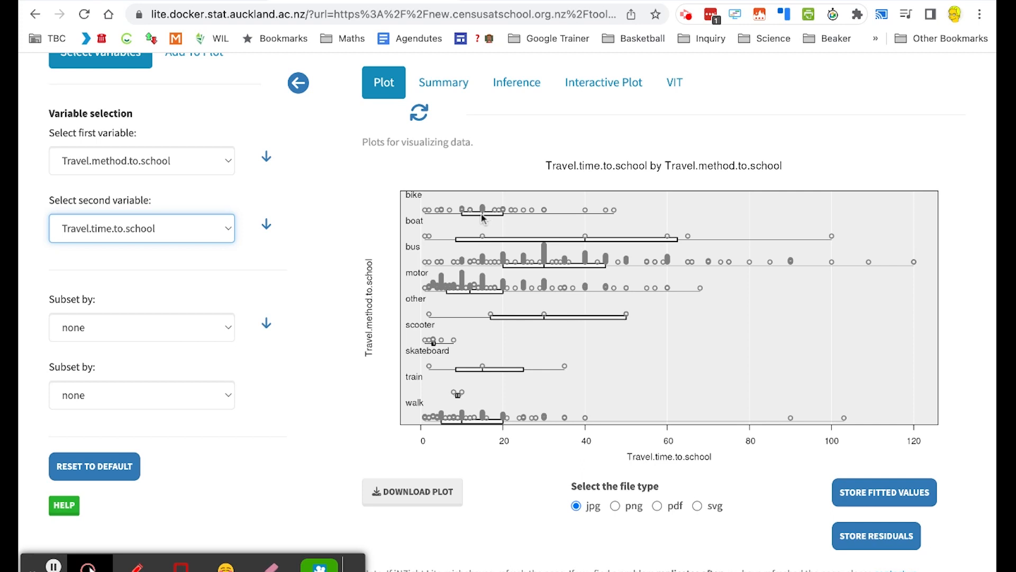
{"action": "mouse_move", "coordinate": [485, 220]}
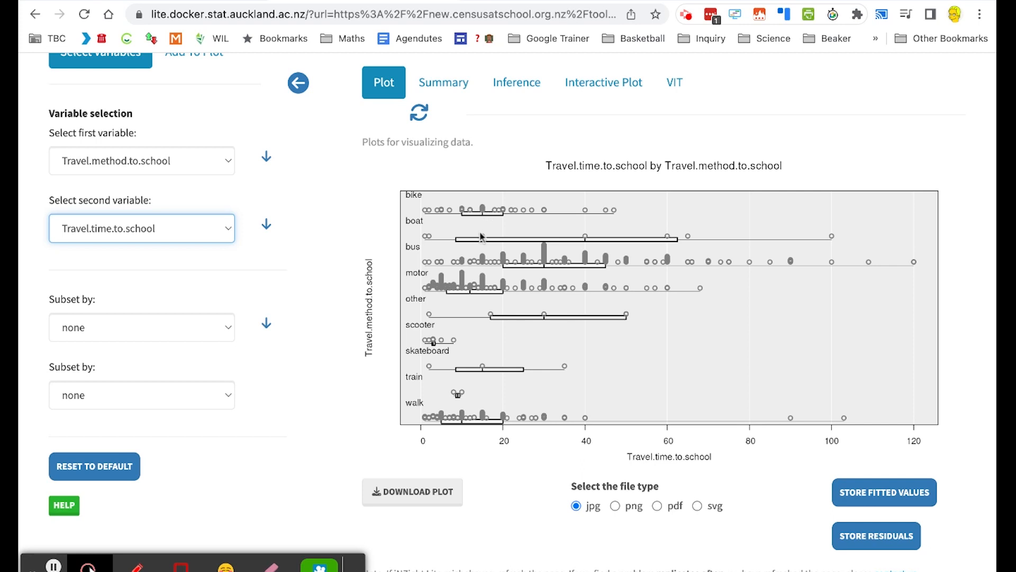
{"action": "mouse_move", "coordinate": [483, 202]}
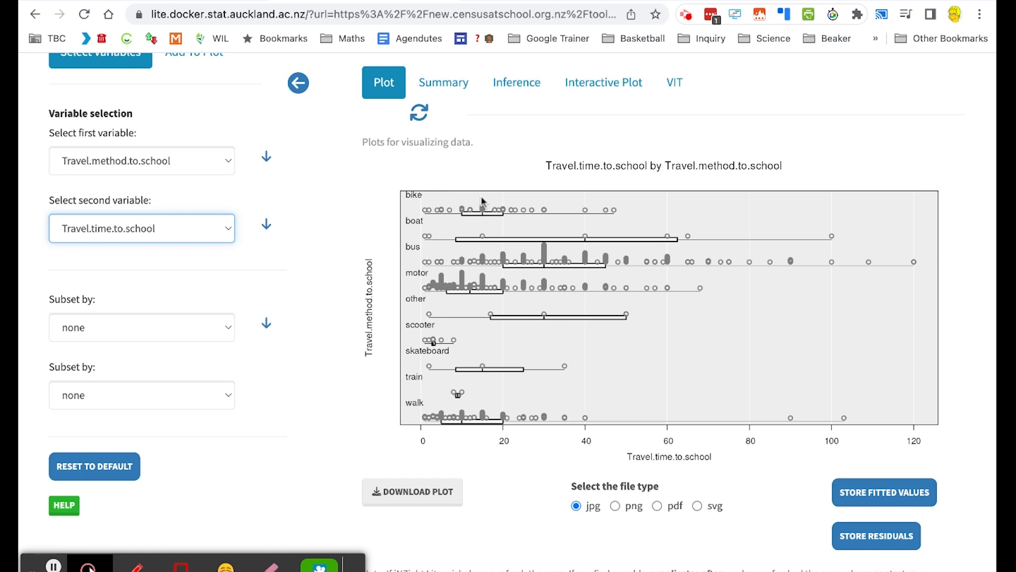
{"action": "mouse_move", "coordinate": [495, 432]}
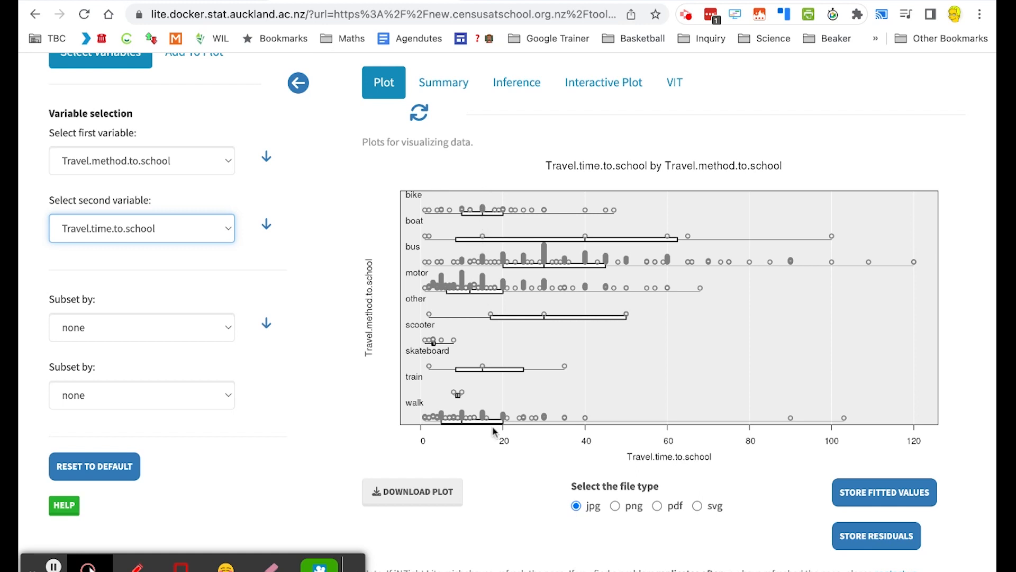
{"action": "mouse_move", "coordinate": [500, 480]}
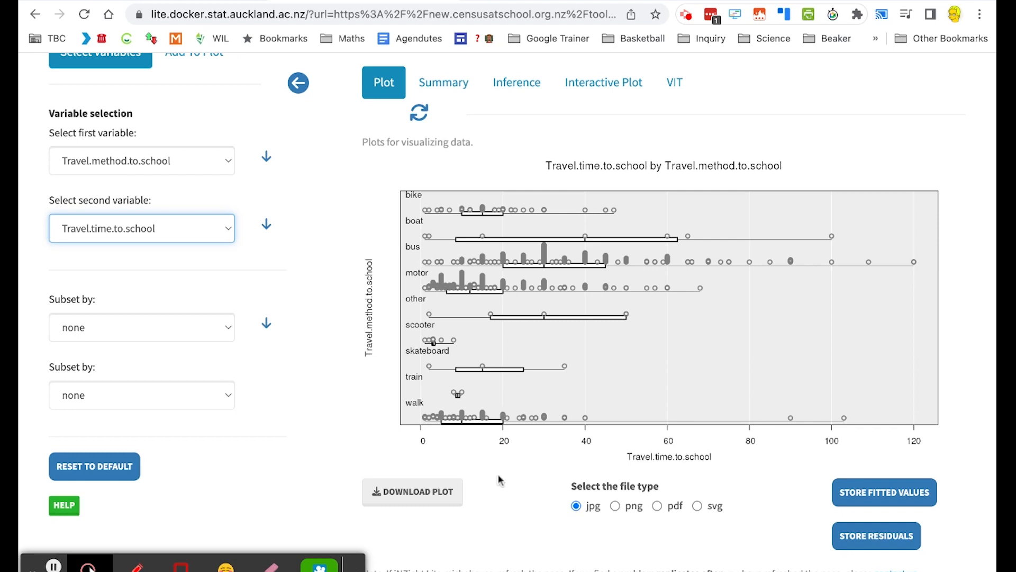
{"action": "mouse_move", "coordinate": [571, 241]}
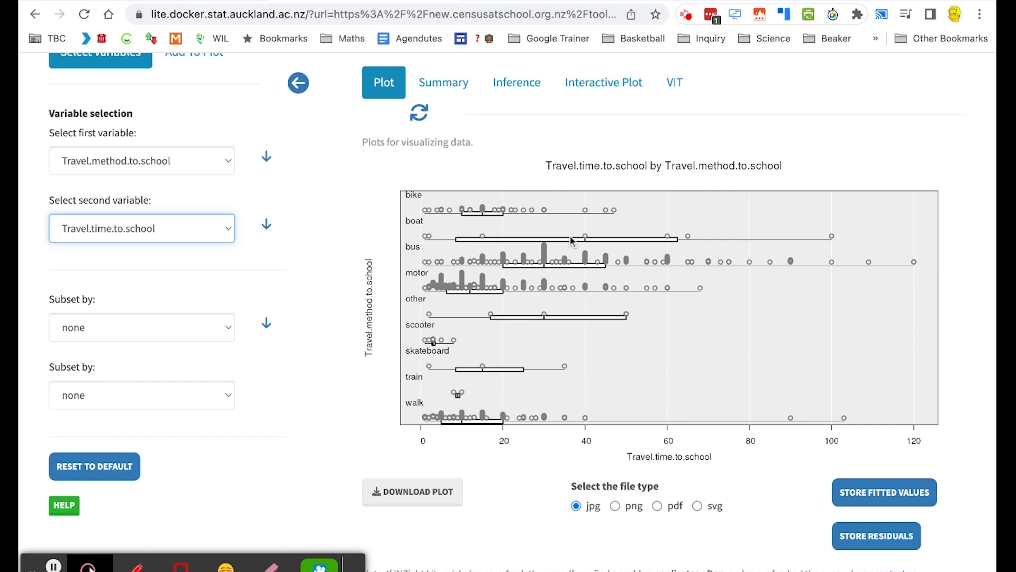
{"action": "mouse_move", "coordinate": [477, 255]}
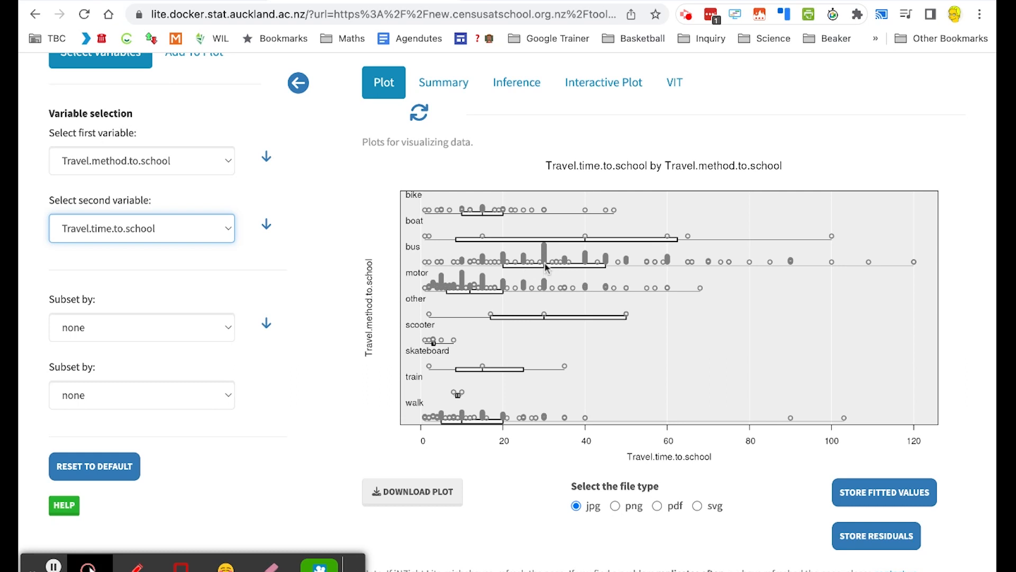
{"action": "mouse_move", "coordinate": [552, 441]}
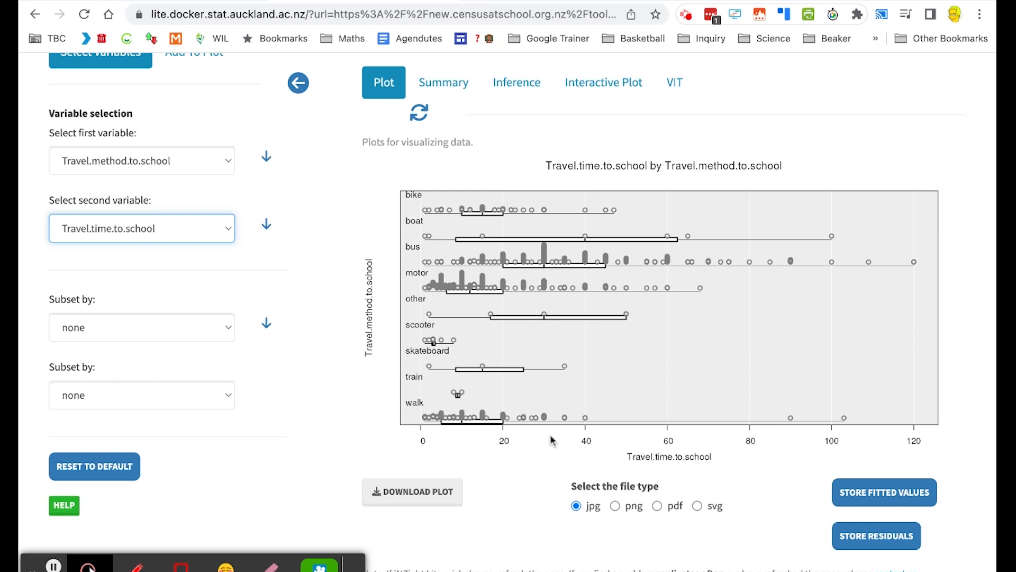
{"action": "mouse_move", "coordinate": [479, 383]}
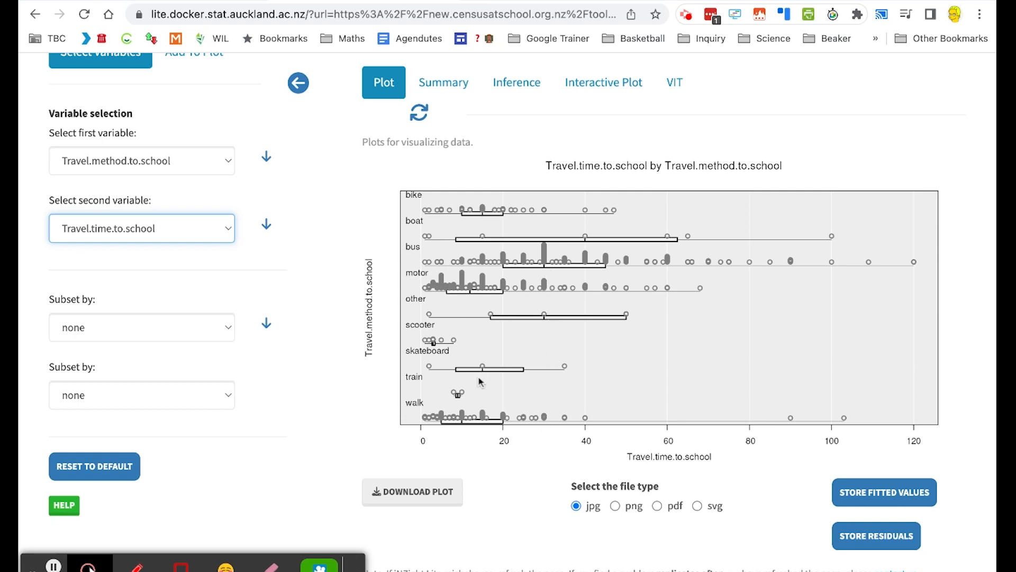
{"action": "mouse_move", "coordinate": [457, 433]}
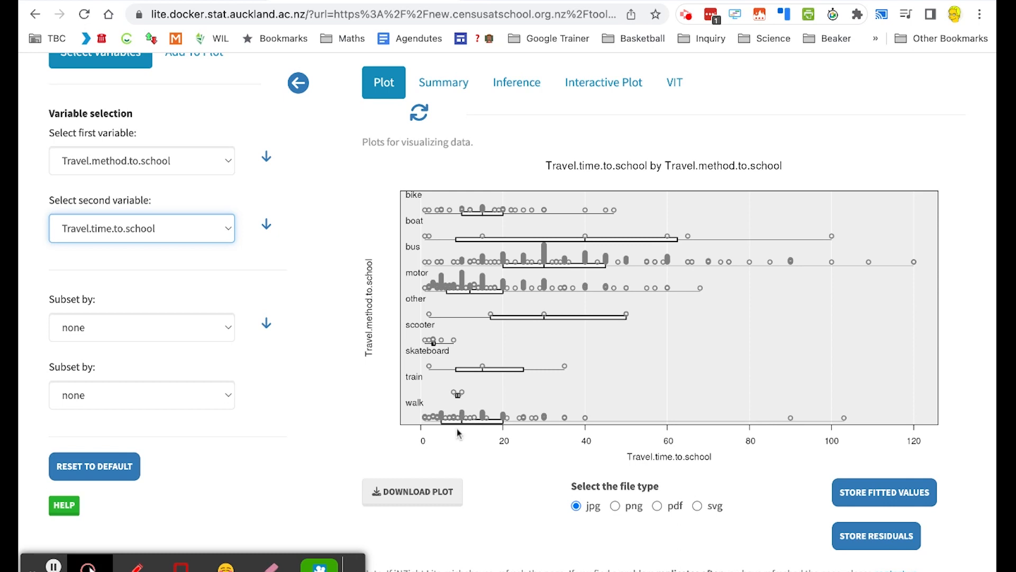
{"action": "mouse_move", "coordinate": [563, 436]}
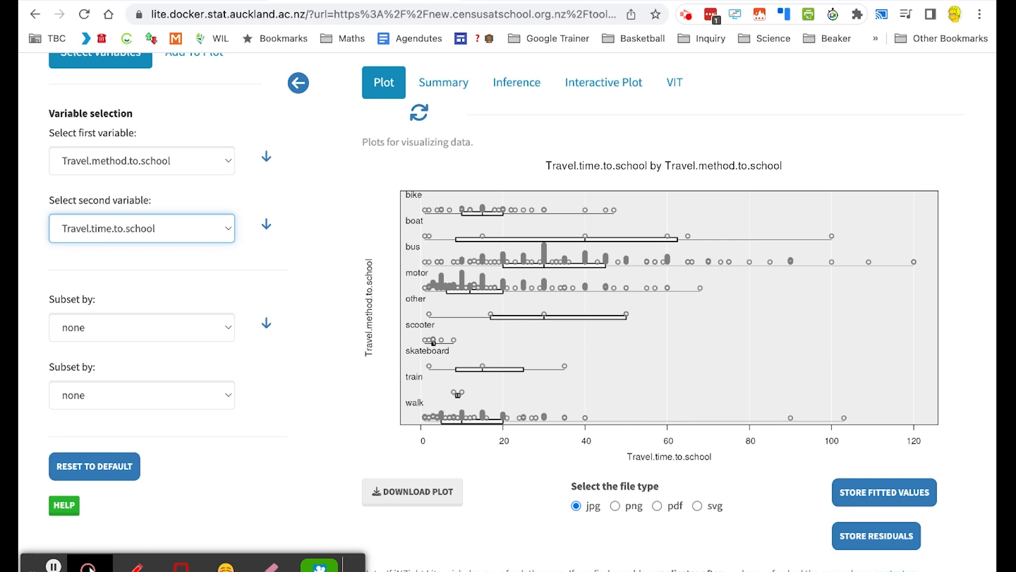
{"action": "mouse_move", "coordinate": [707, 38]}
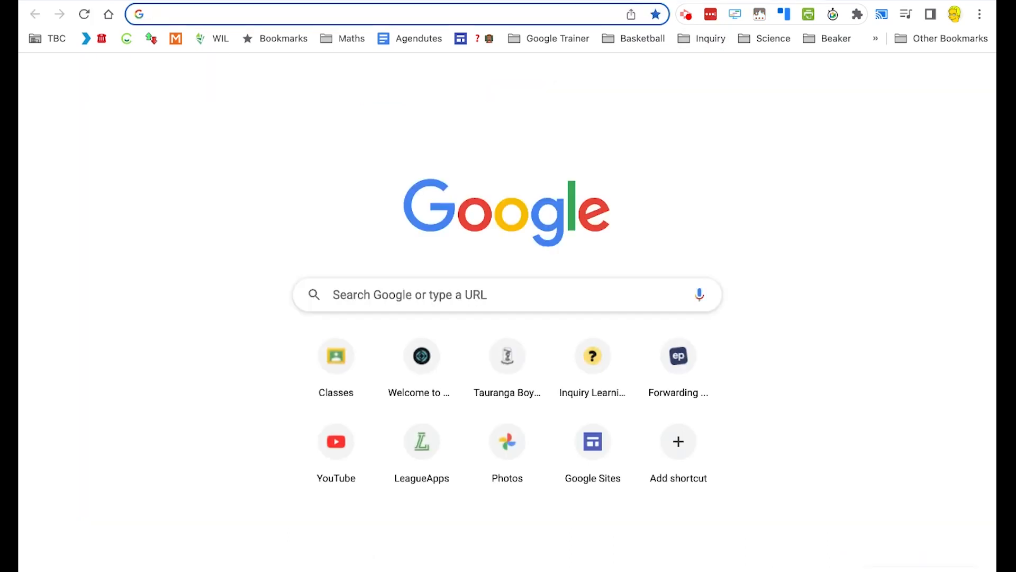
Step: Start a new blank Google Form from the new-form search result in a fresh tab
{"action": "type", "text": "new.censusatschool.org.nz/explore/"}
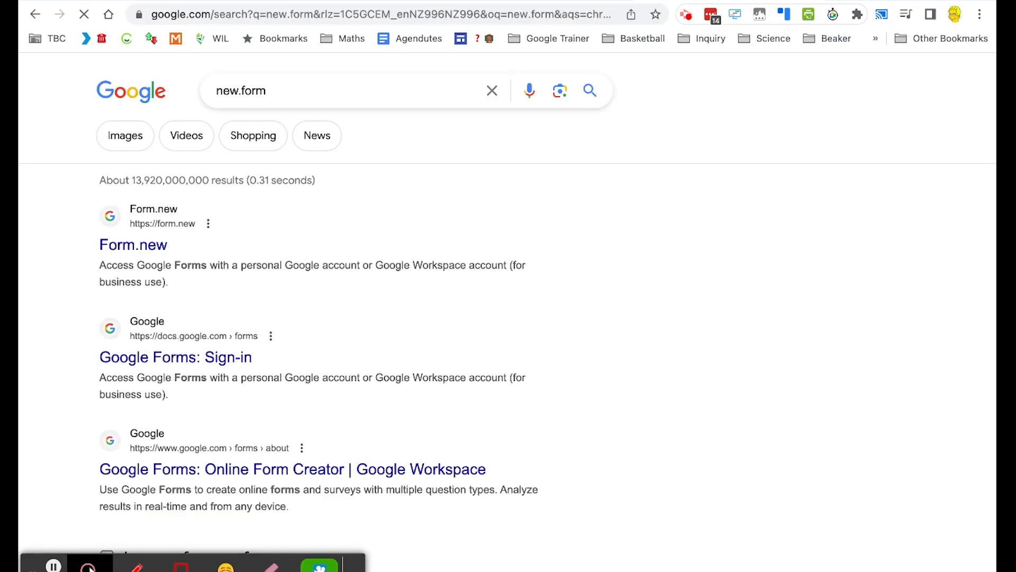
{"action": "mouse_move", "coordinate": [134, 245]}
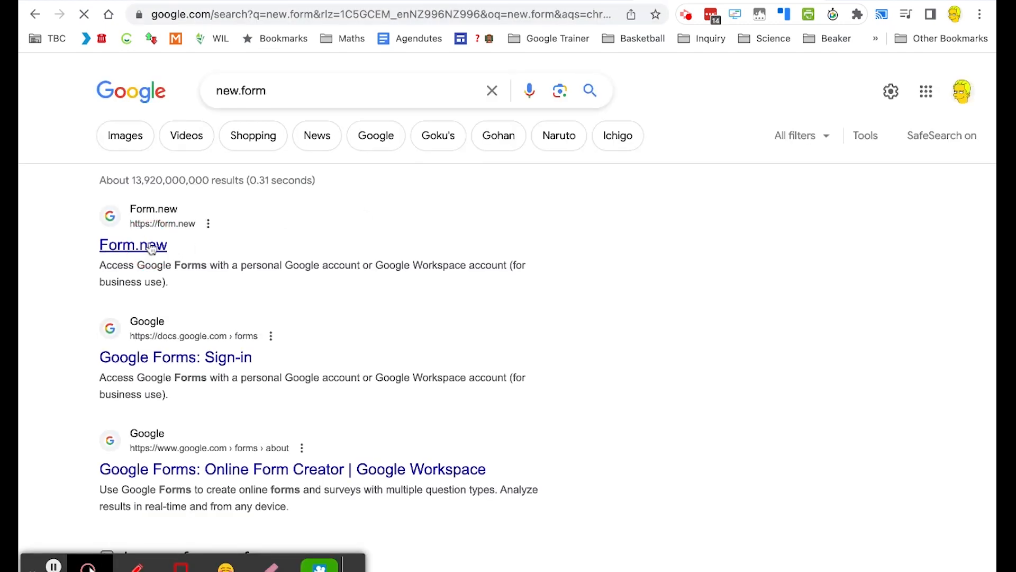
{"action": "left_click", "coordinate": [133, 244]}
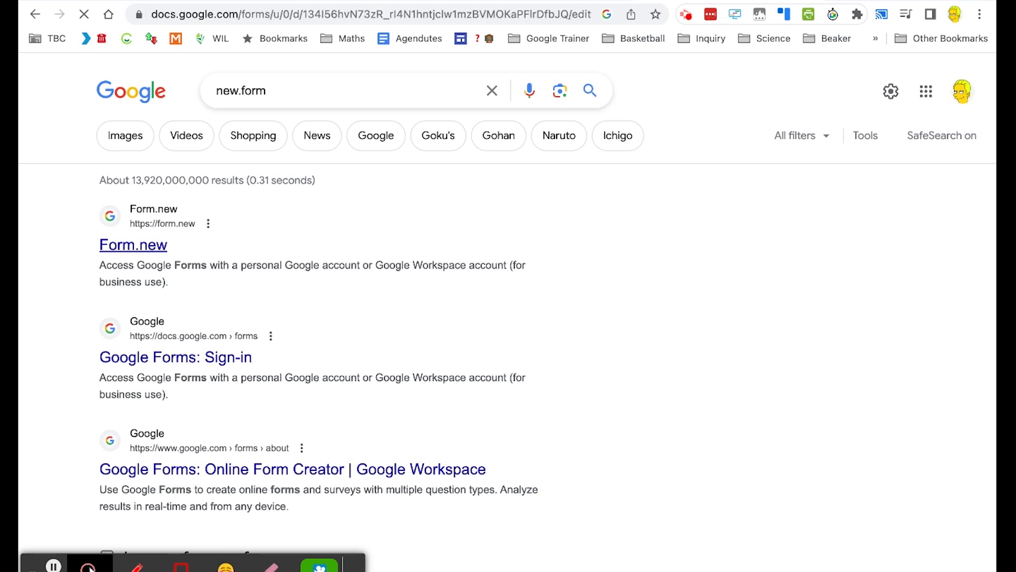
{"action": "left_click", "coordinate": [133, 245]}
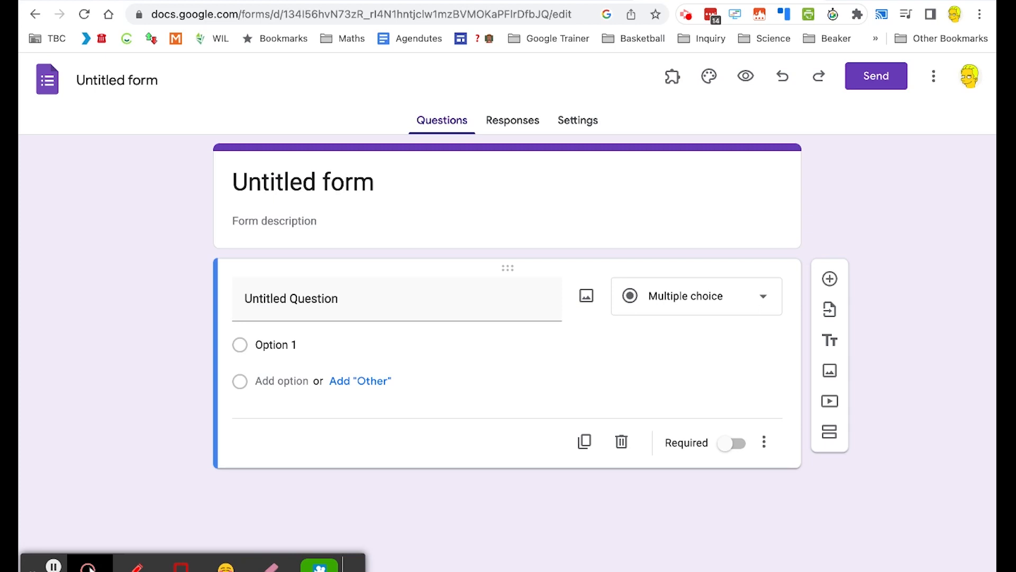
Step: Replace the 'Untitled form' title with 'Coming to class'
{"action": "double_click", "coordinate": [275, 182]}
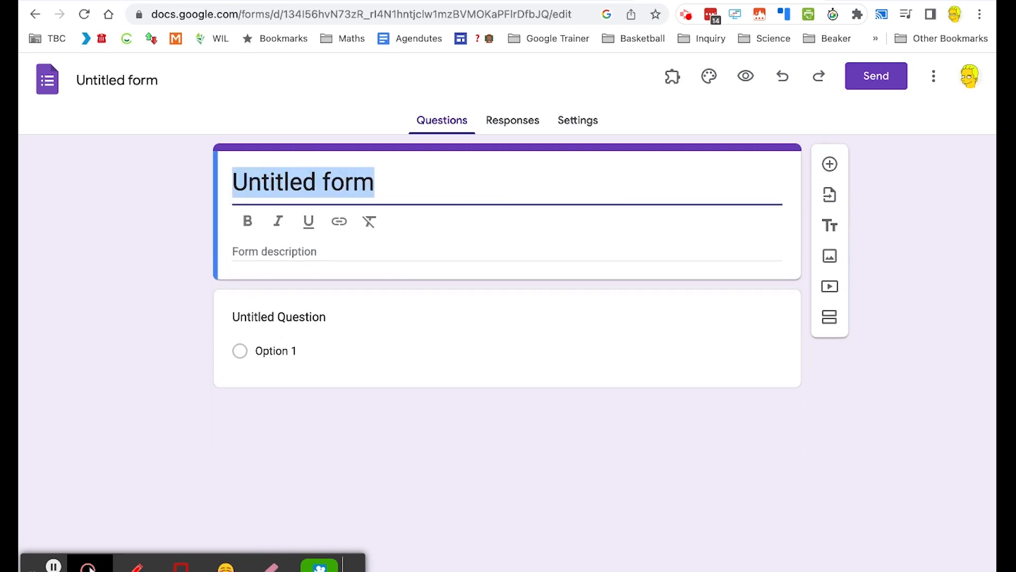
{"action": "type", "text": "Coming"}
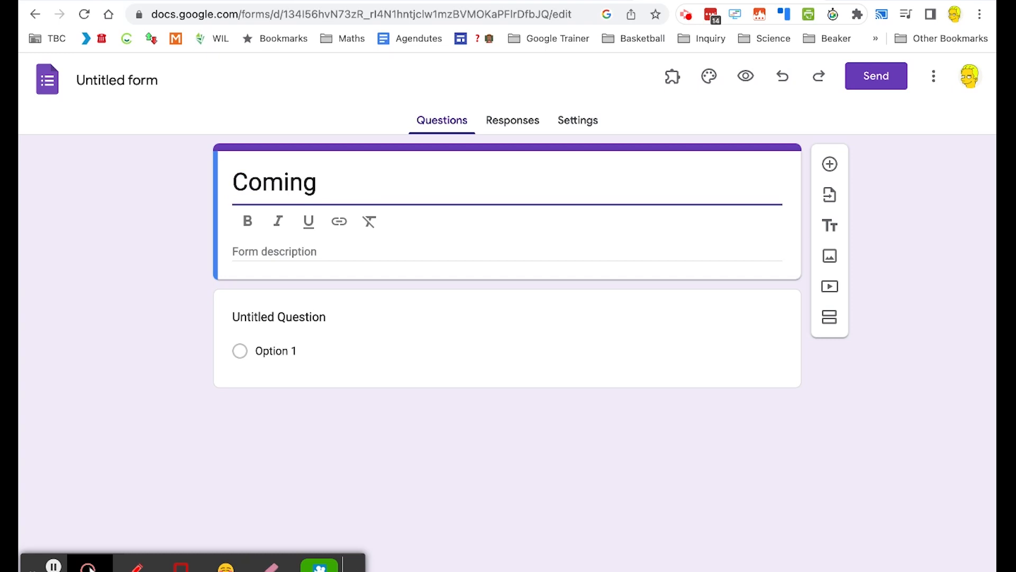
{"action": "type", "text": "to"}
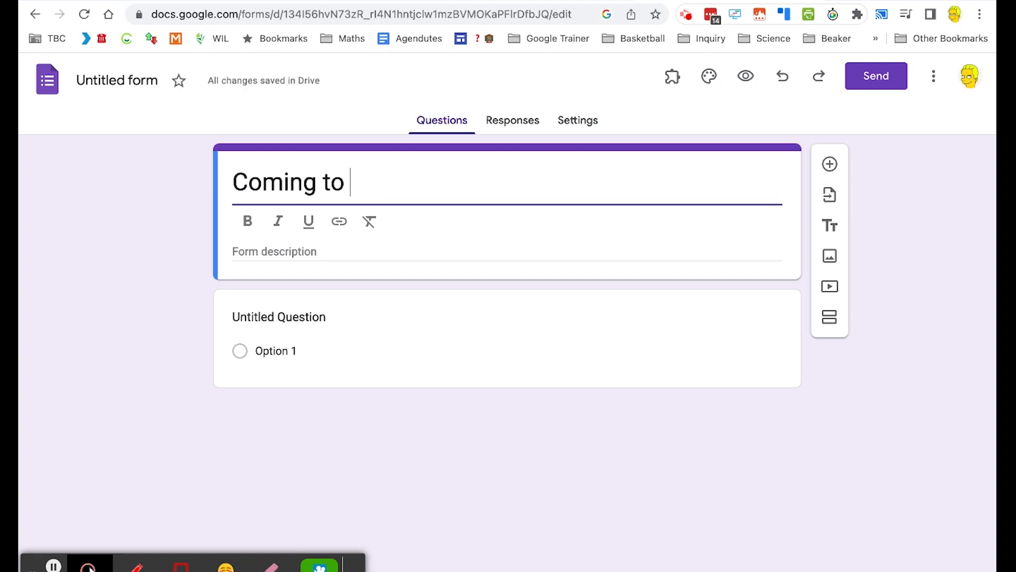
{"action": "type", "text": "class"}
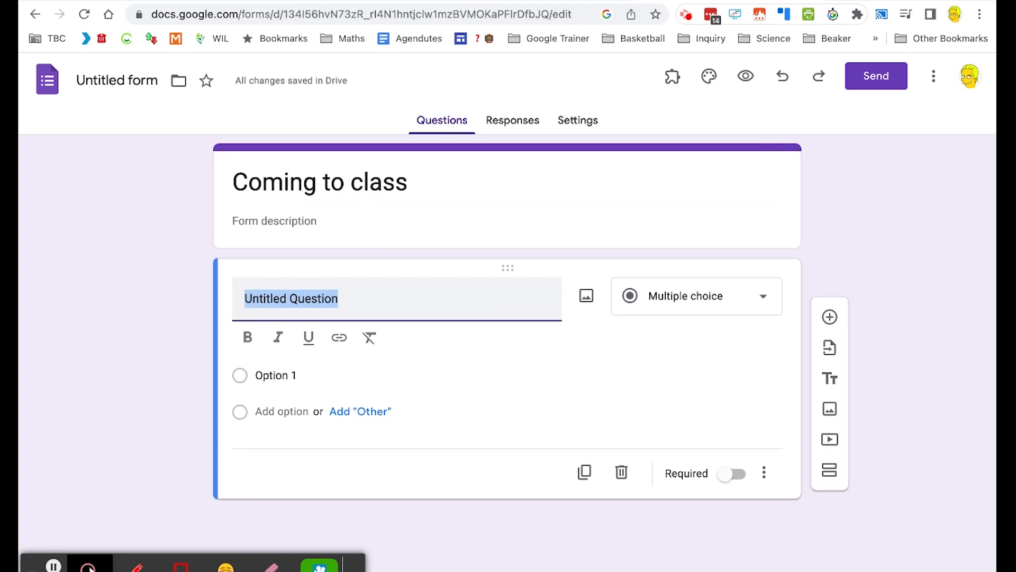
Step: Word the first question as 'How to do you get to school?'
{"action": "type", "text": "How"}
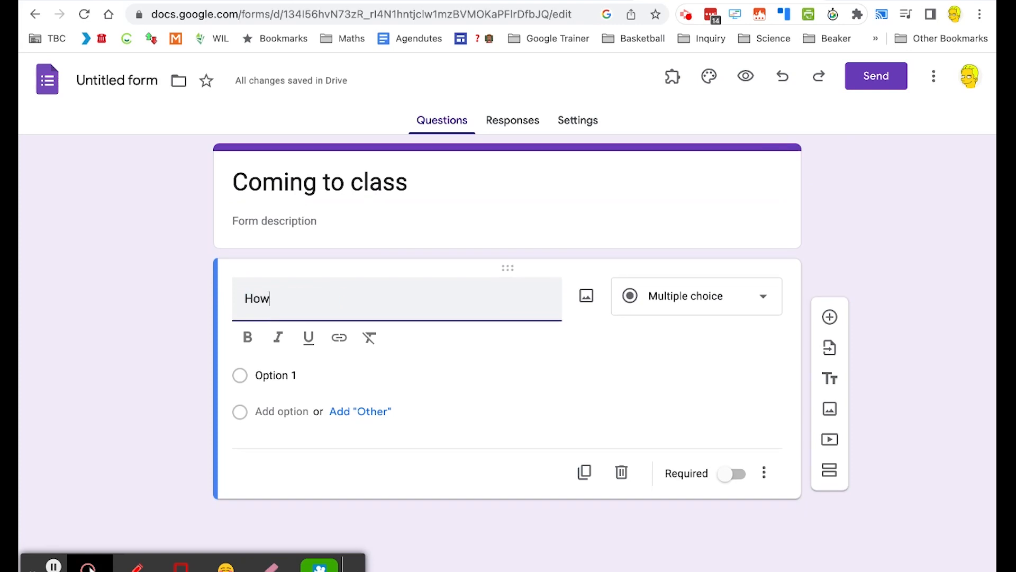
{"action": "type", "text": "to do you"}
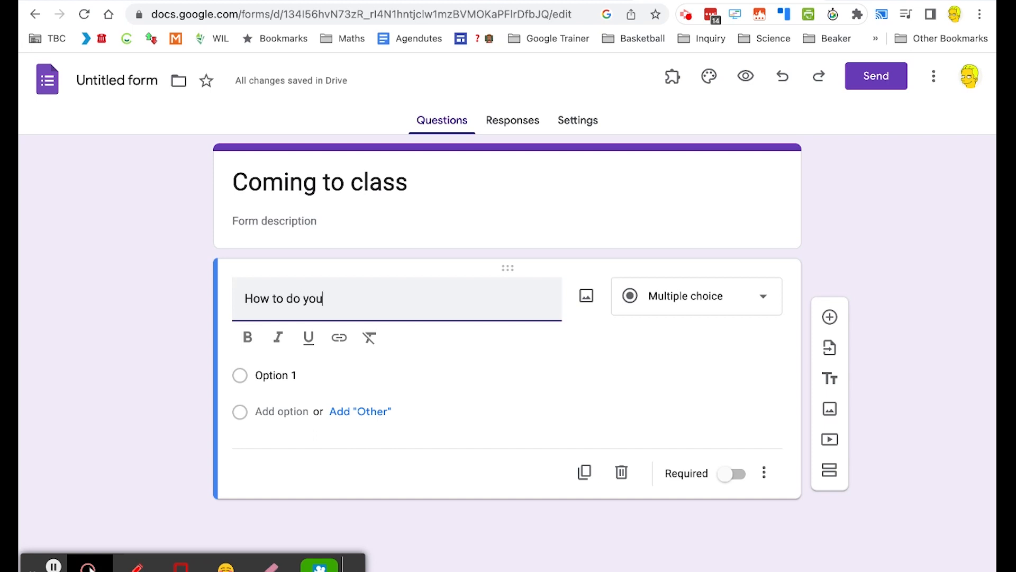
{"action": "type", "text": "get to sch"}
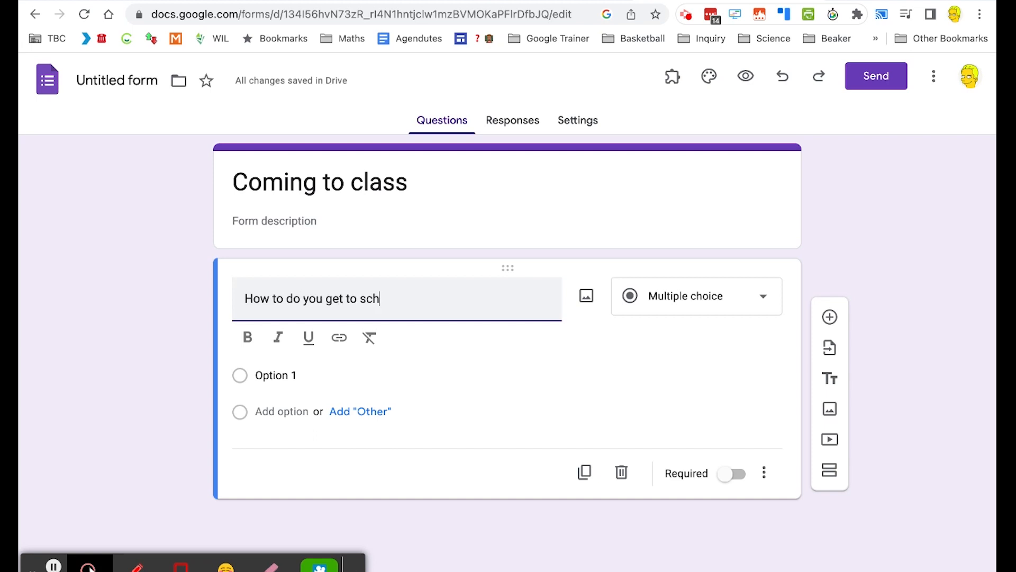
{"action": "type", "text": "ool?"}
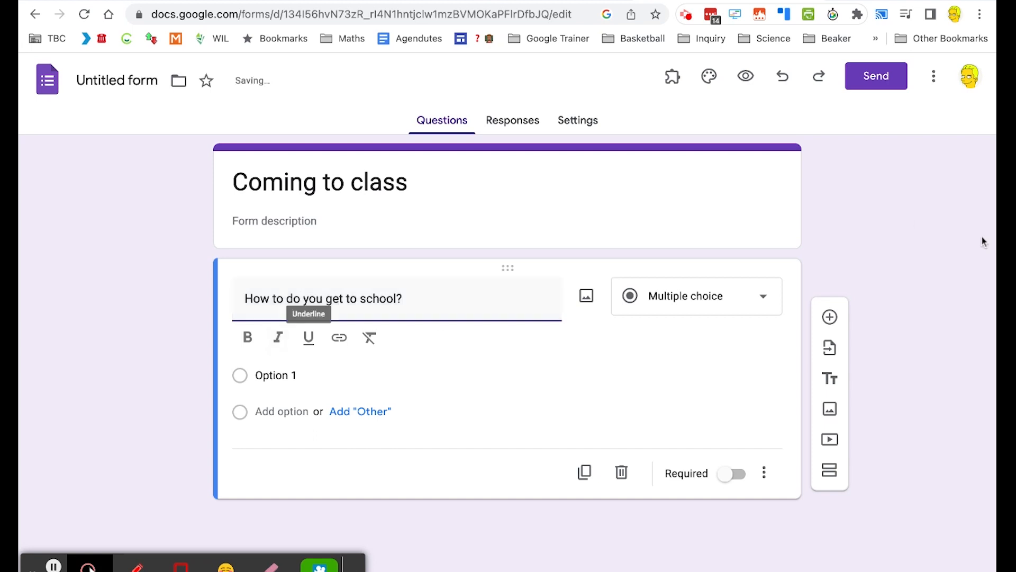
Step: Give it the answer choices bus, walk, car and other, then add a second question
{"action": "left_click", "coordinate": [696, 295]}
{"action": "type", "text": "ot"}
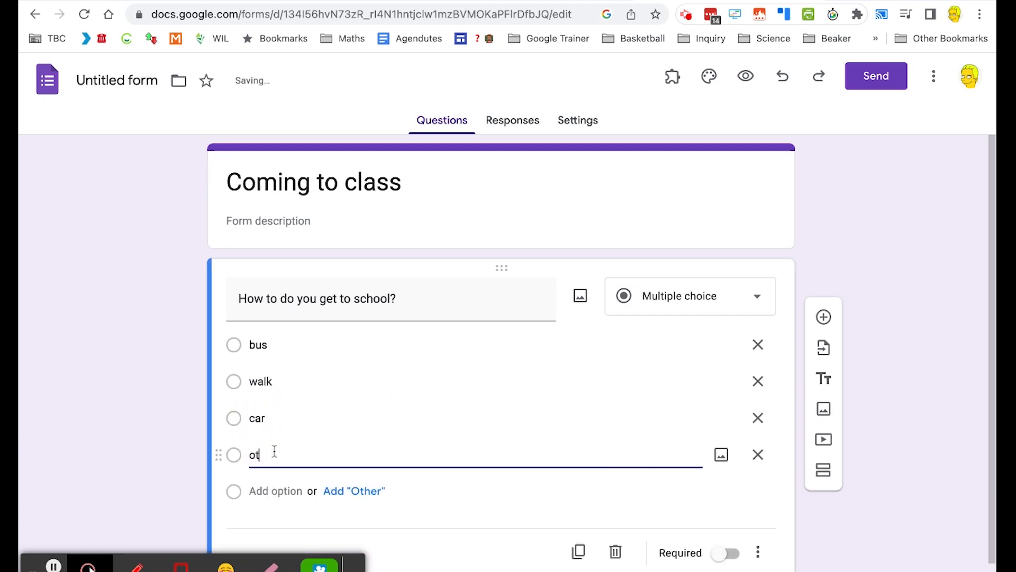
{"action": "type", "text": "her"}
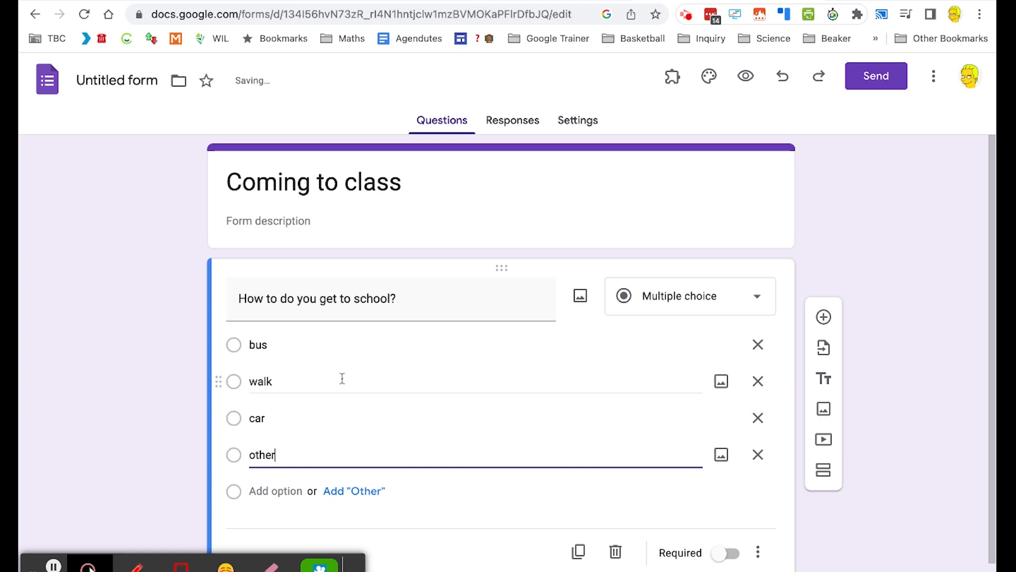
{"action": "left_click", "coordinate": [824, 270]}
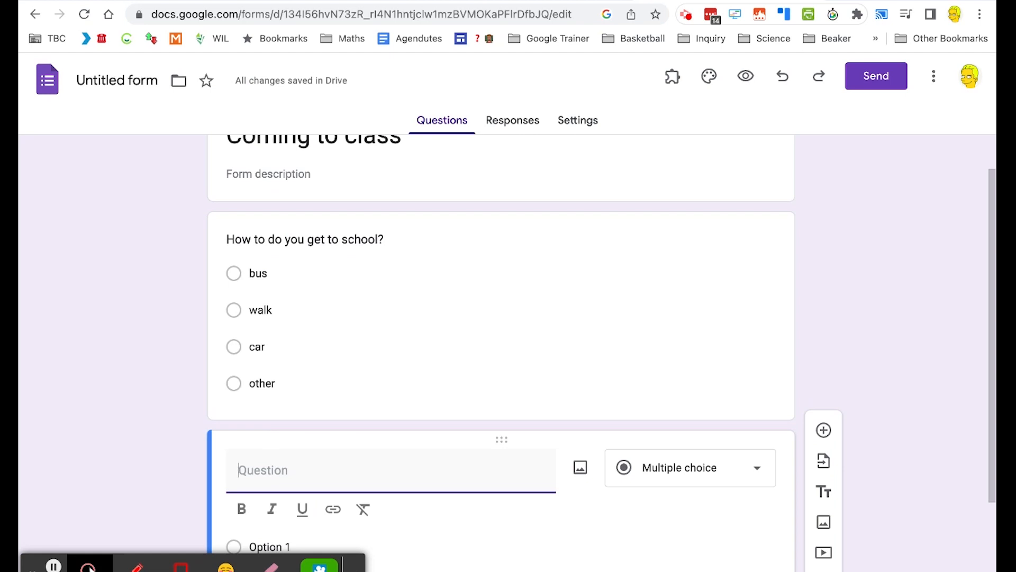
Step: Write the second question's title 'Are you satisfied with the way you get to school?'
{"action": "type", "text": "A"}
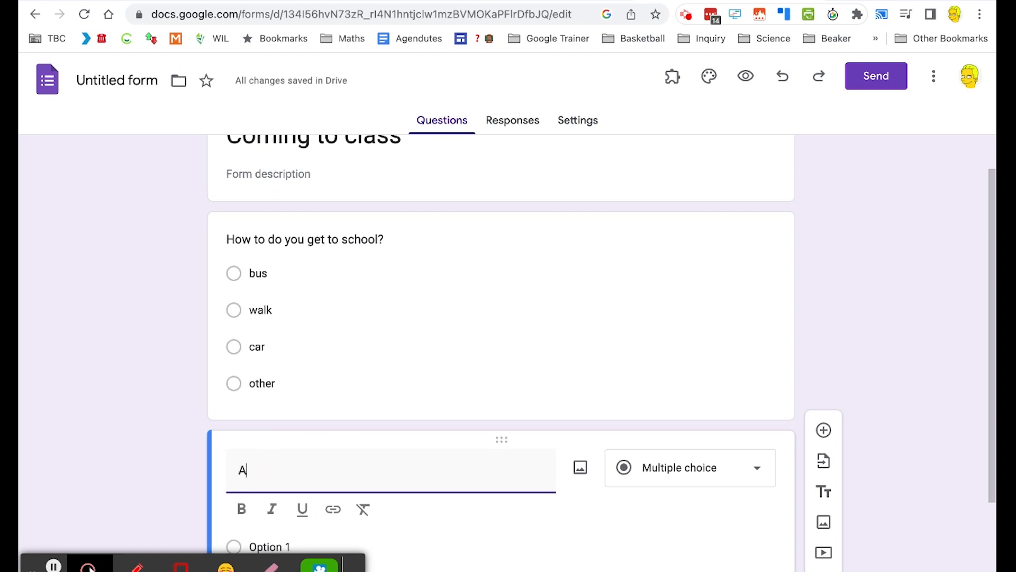
{"action": "type", "text": "re you sat"}
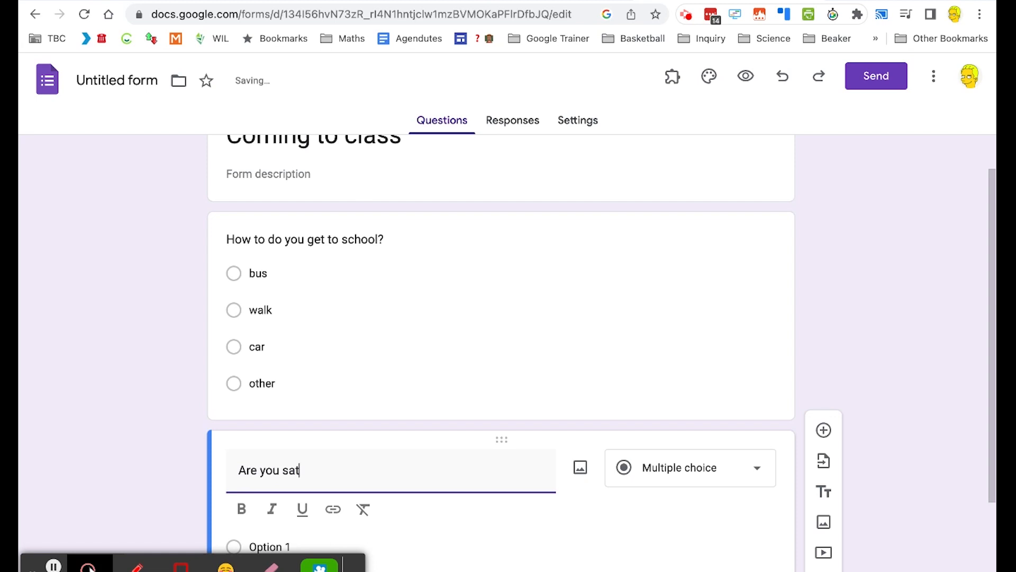
{"action": "type", "text": "is"}
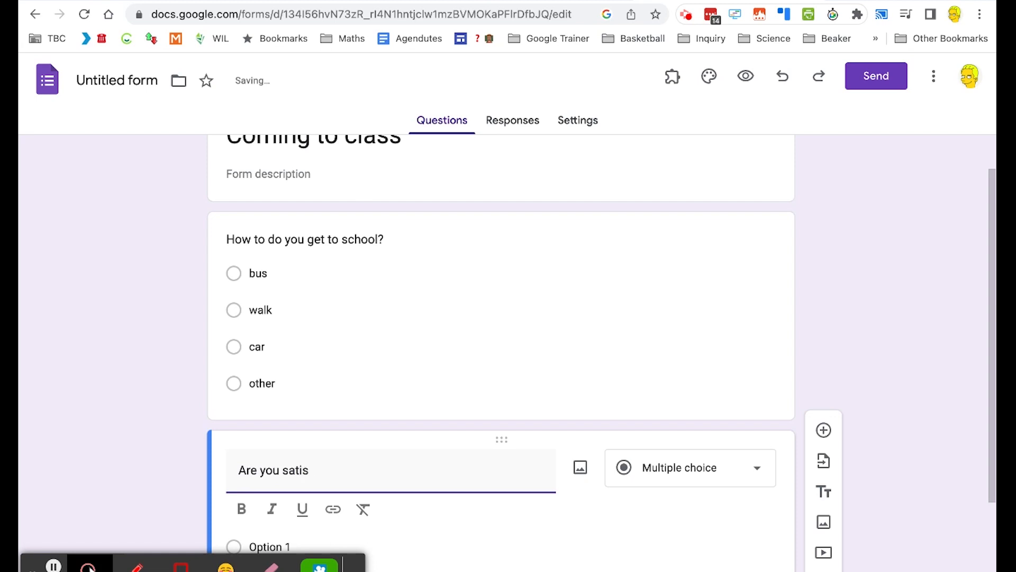
{"action": "type", "text": "fied with t"}
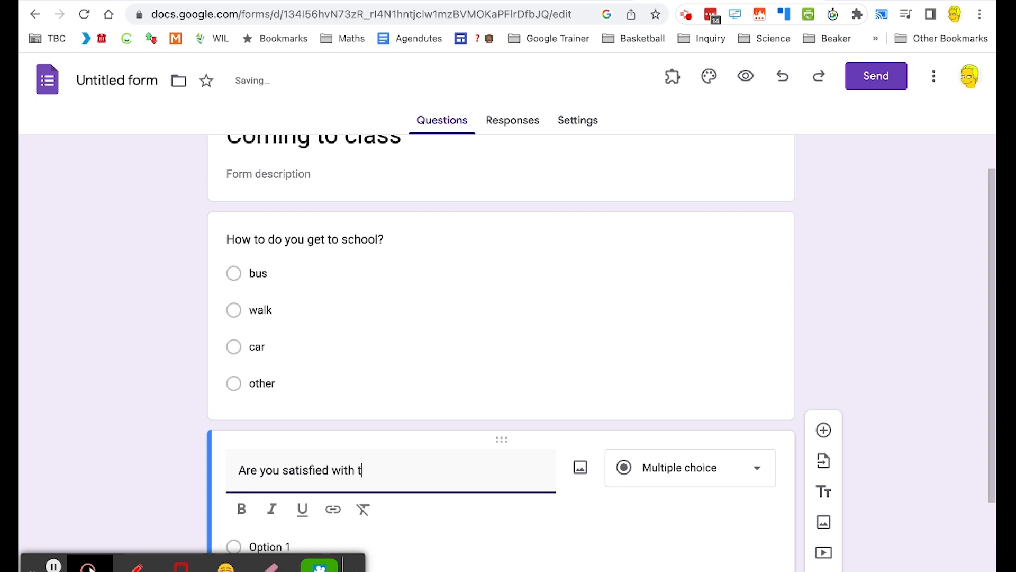
{"action": "type", "text": "h"}
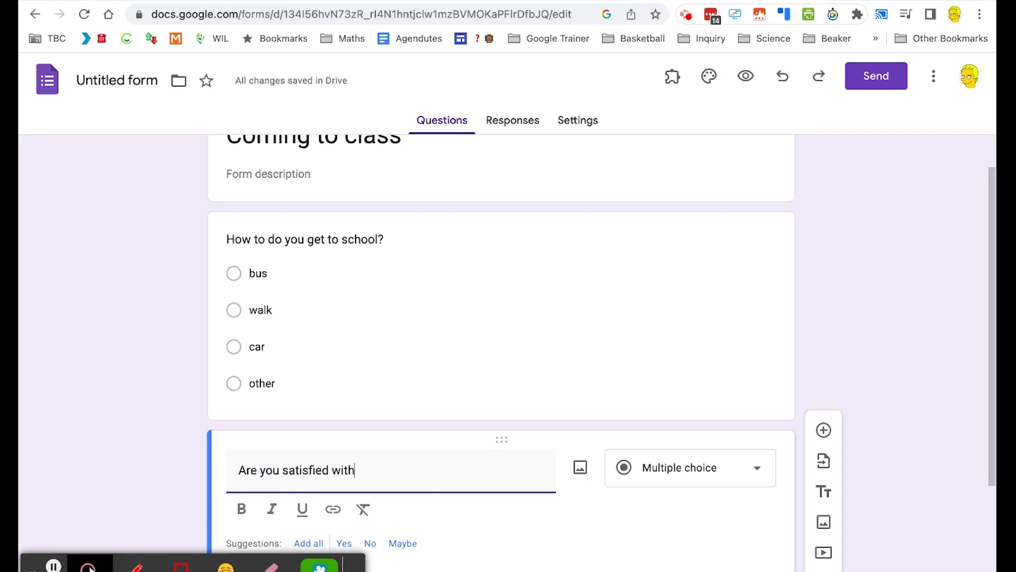
{"action": "type", "text": "the way"}
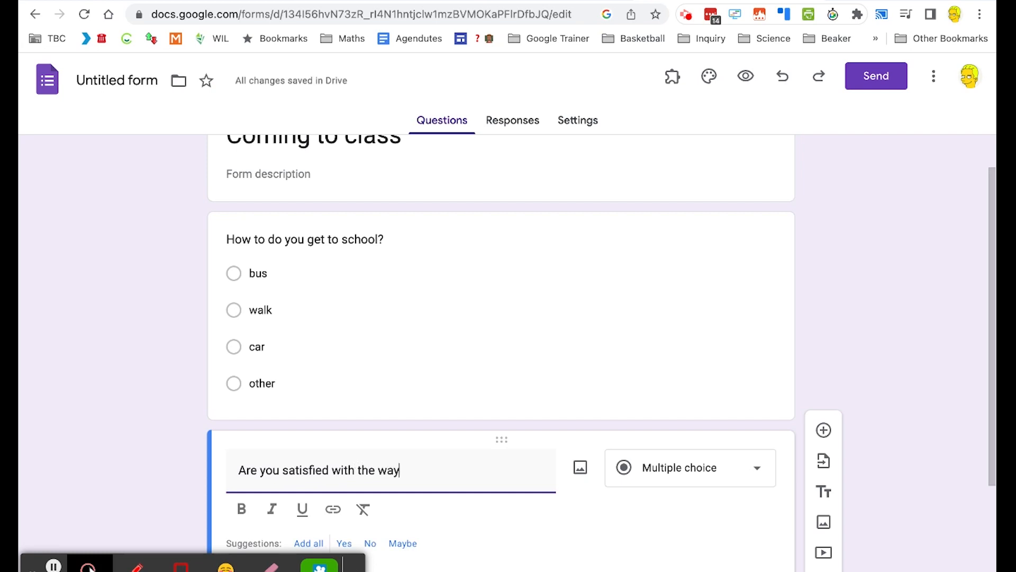
{"action": "type", "text": "you get to sc"}
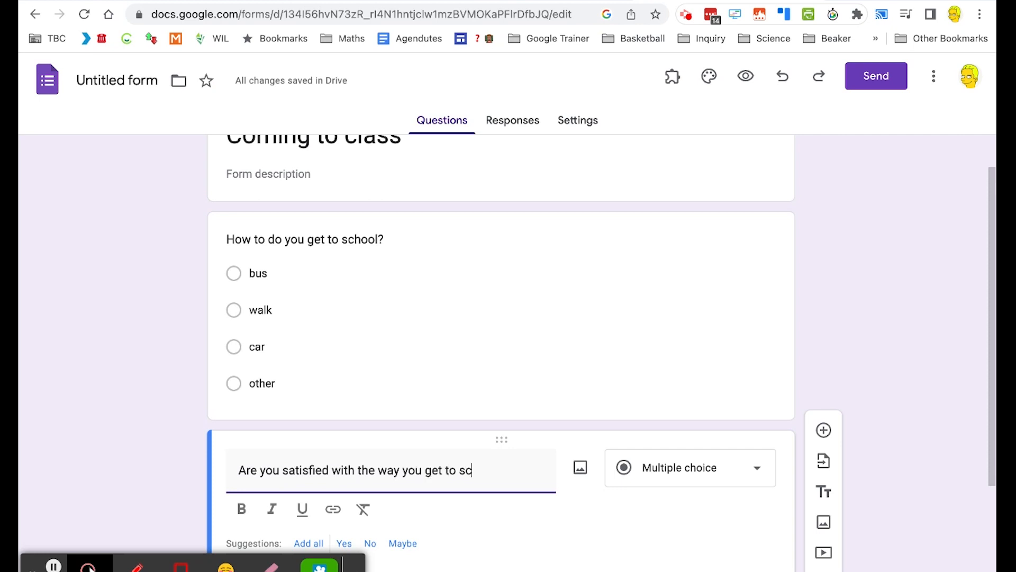
{"action": "type", "text": "hool?"}
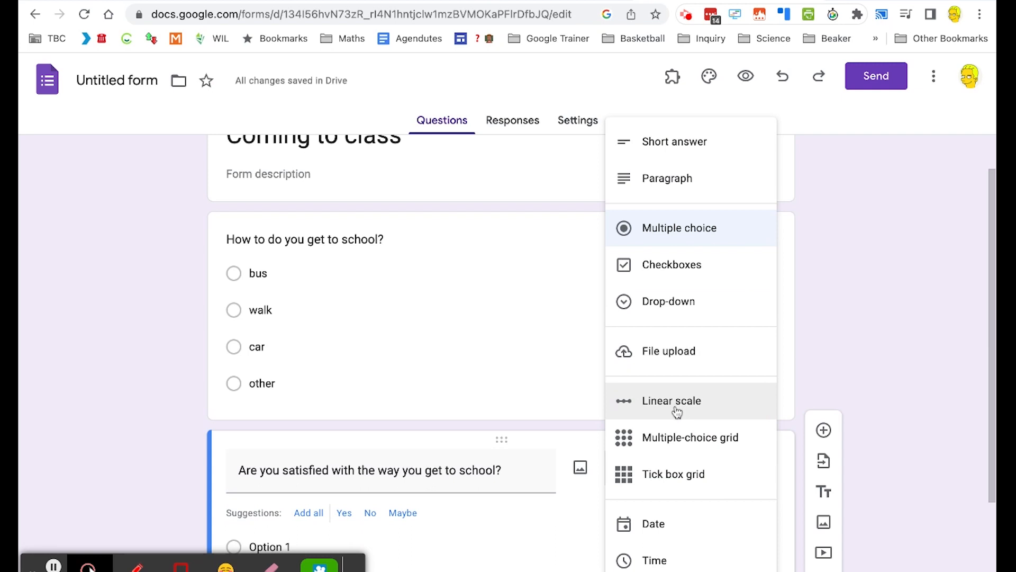
Step: Make the question a 1-to-5 linear scale with the low label 'Not at all statisfied'
{"action": "left_click", "coordinate": [671, 400]}
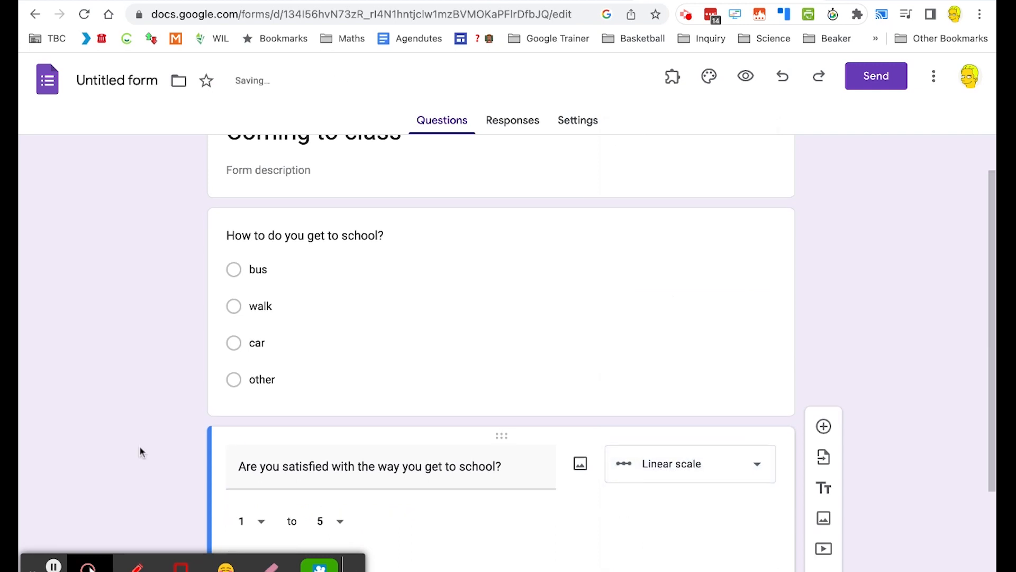
{"action": "scroll", "scroll_direction": "down", "scroll_amount": 3}
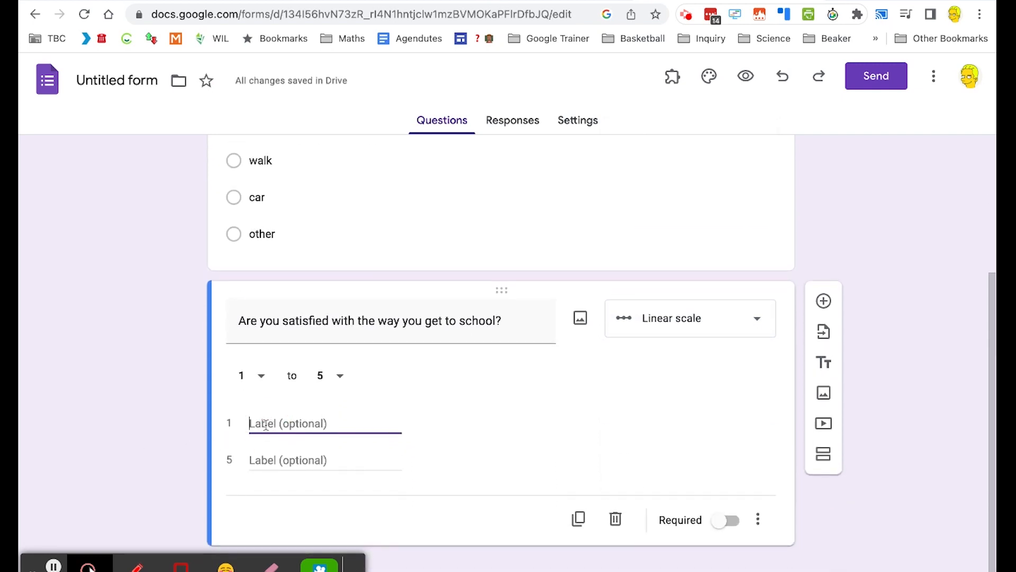
{"action": "type", "text": "N"}
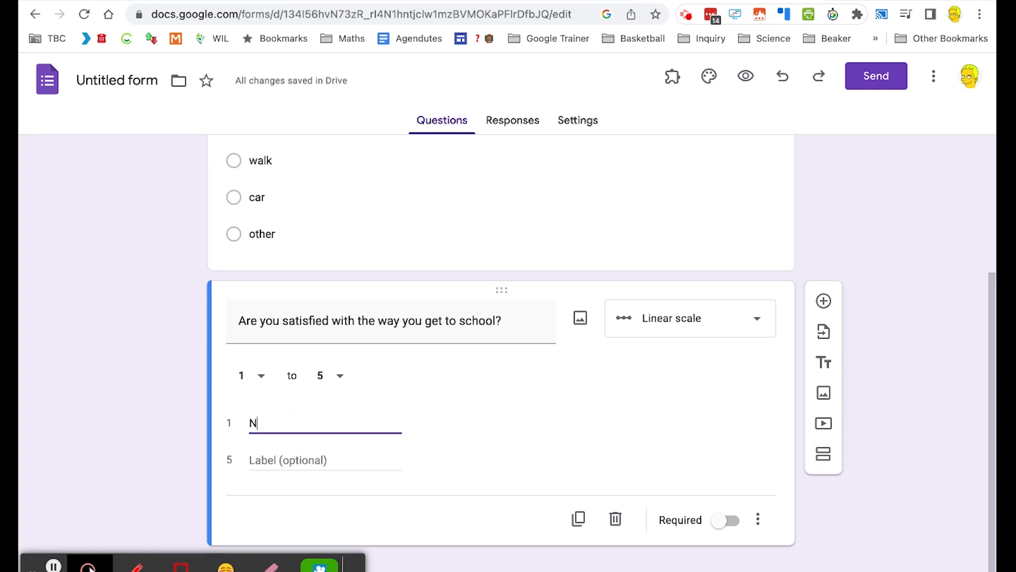
{"action": "type", "text": "ot"}
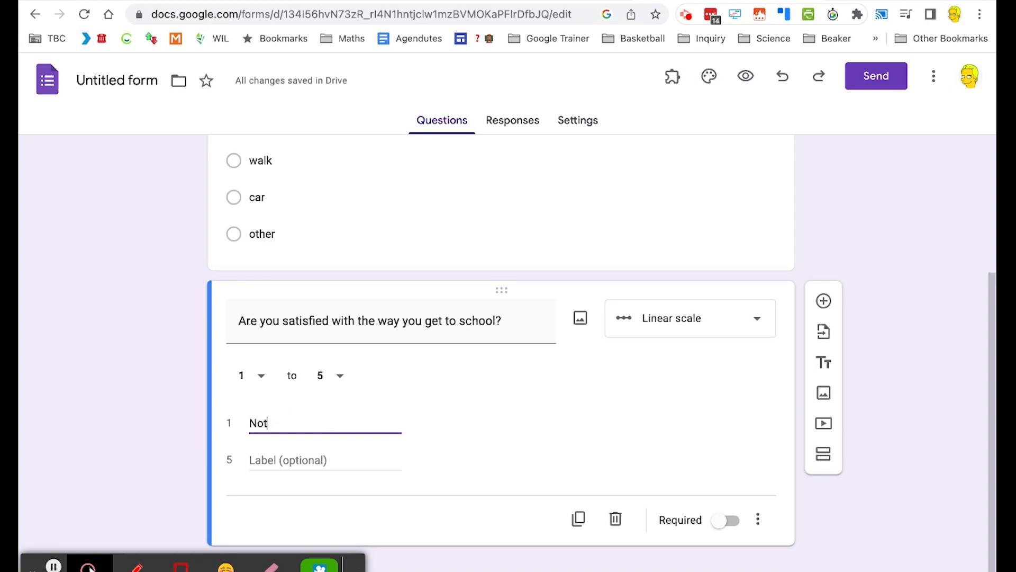
{"action": "type", "text": "at all sta"}
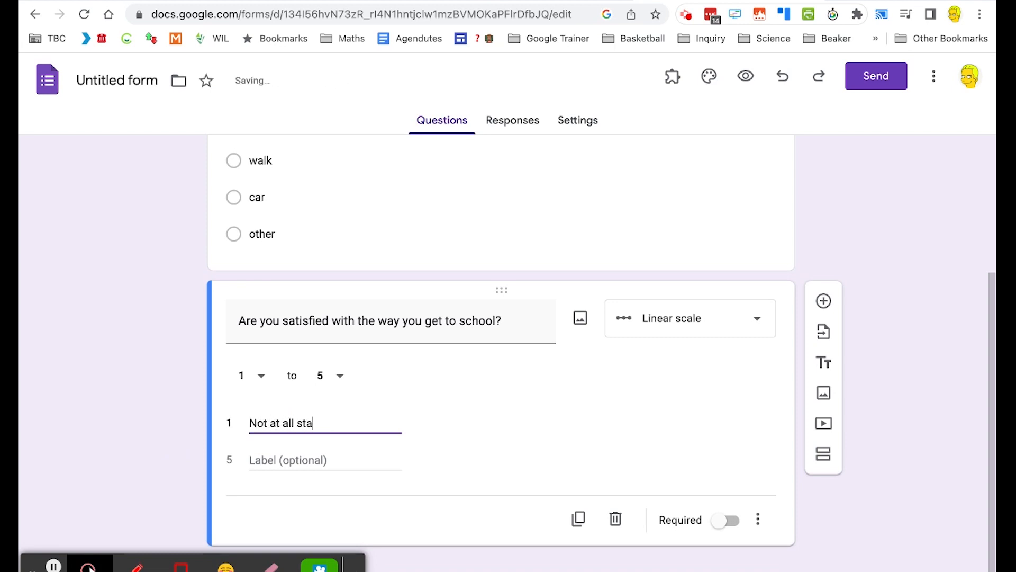
{"action": "type", "text": "tis"}
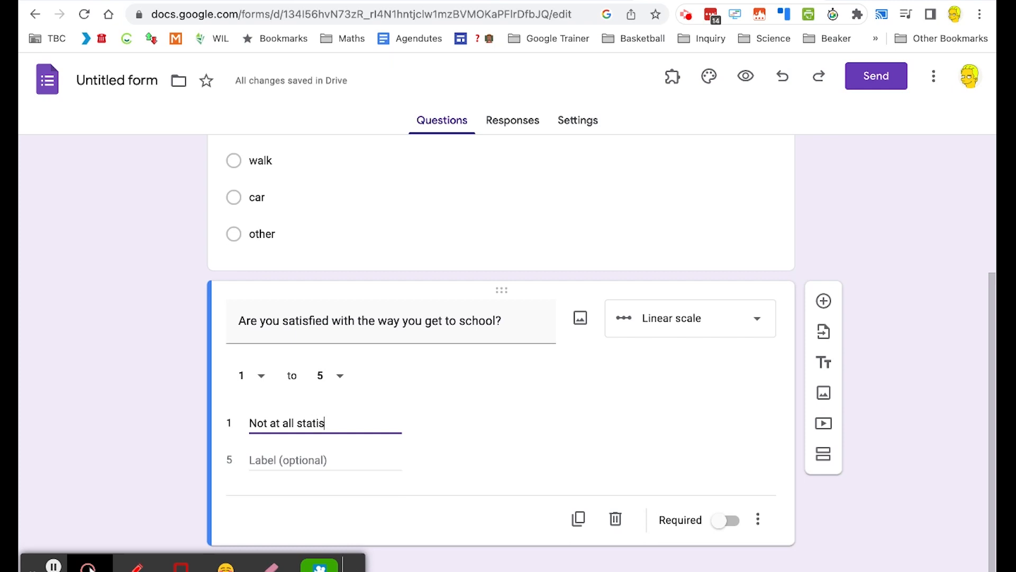
Step: Label the top of the scale 'Really satisfied'
{"action": "left_click", "coordinate": [299, 459]}
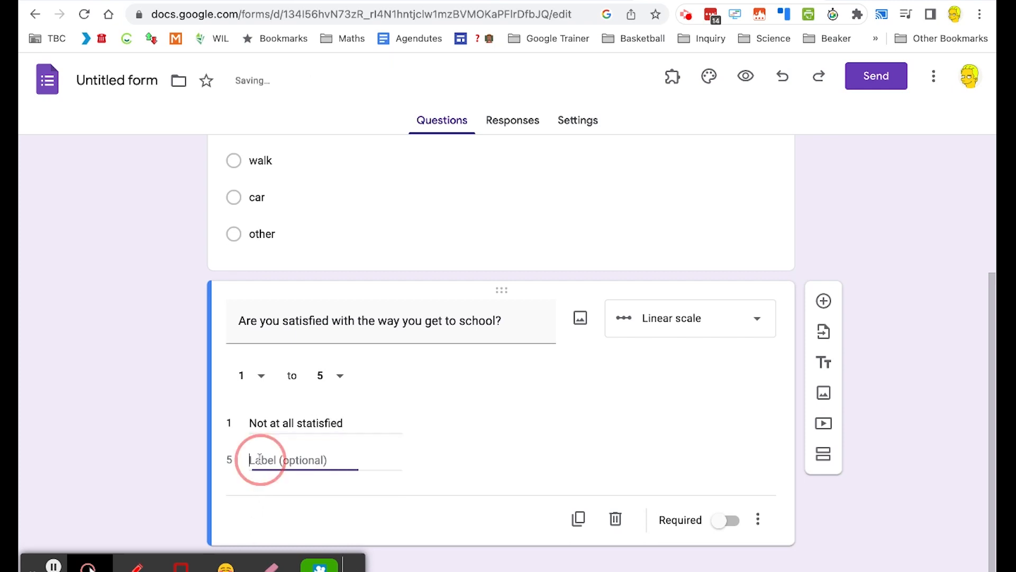
{"action": "type", "text": "Really s"}
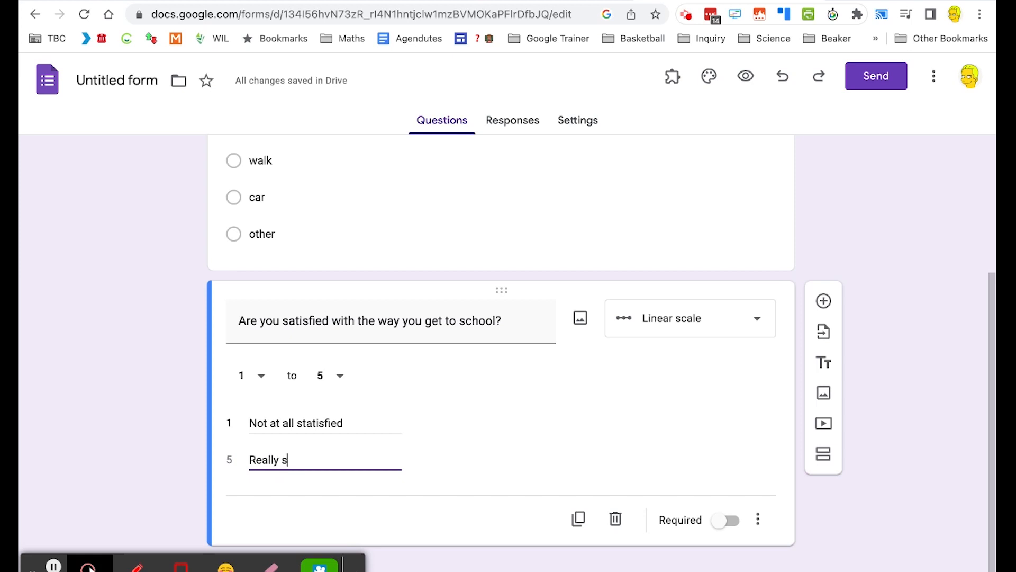
{"action": "type", "text": "atisfi"}
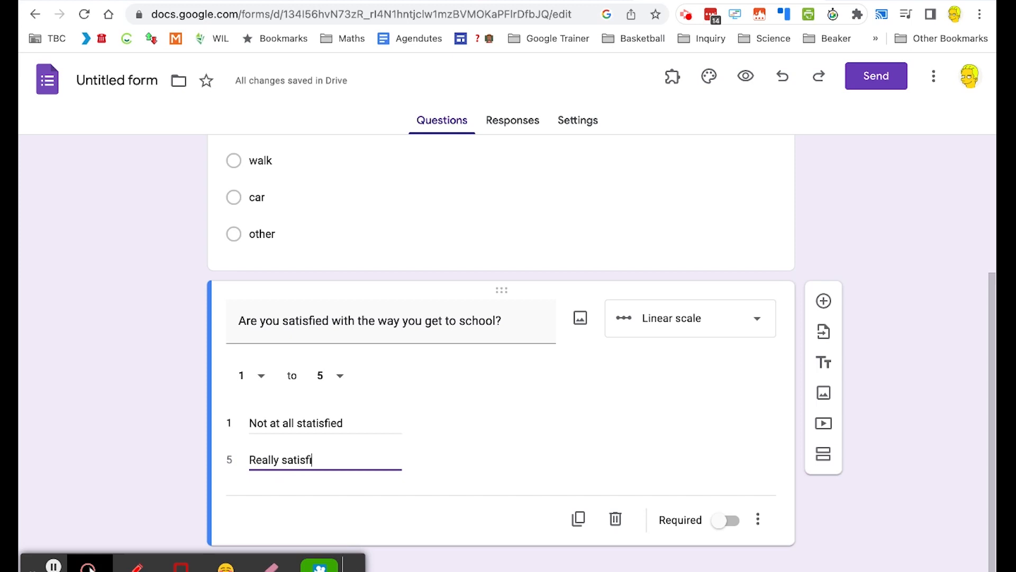
{"action": "type", "text": "ed"}
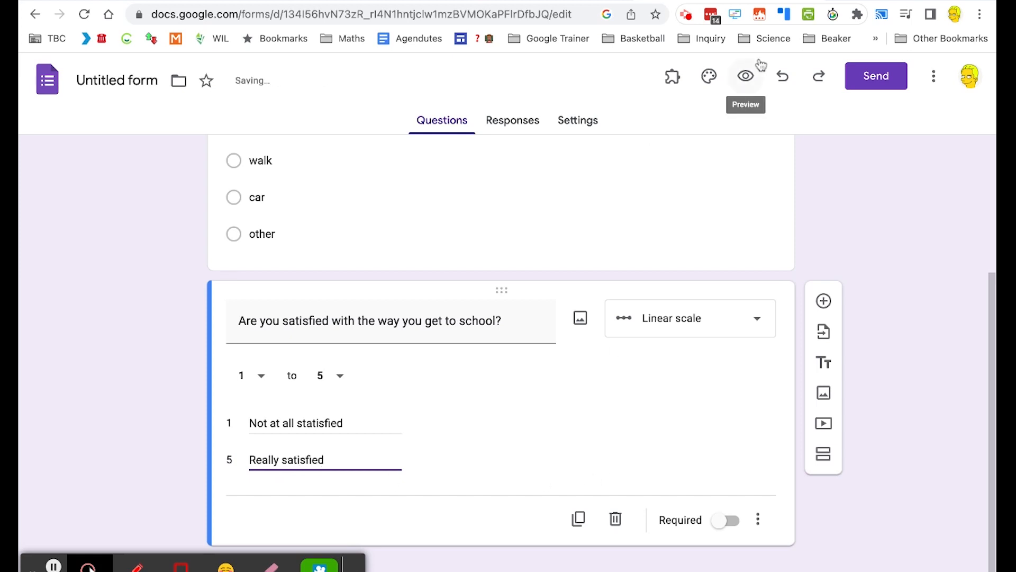
{"action": "left_click", "coordinate": [745, 76]}
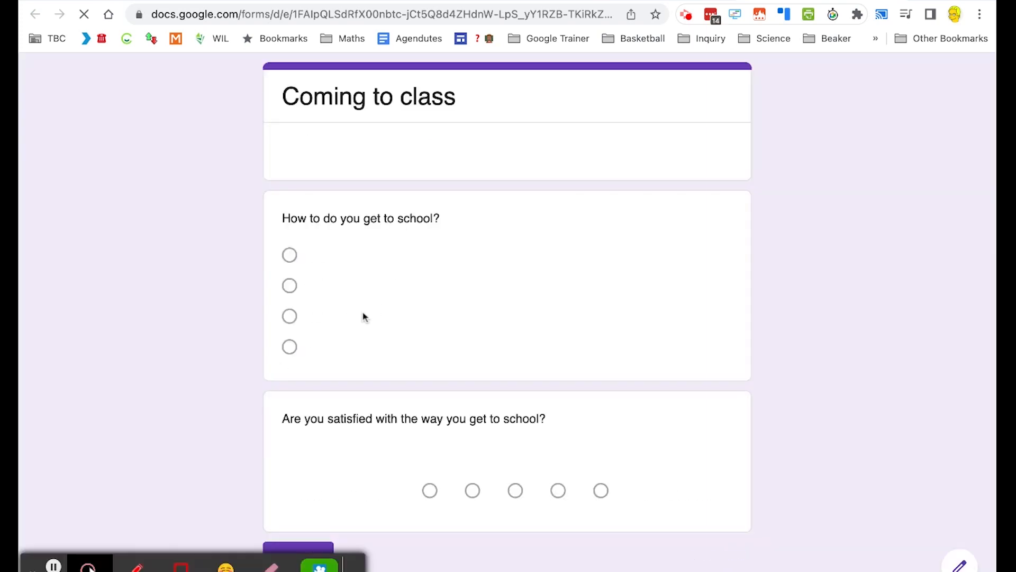
{"action": "scroll", "scroll_direction": "down", "scroll_amount": 3}
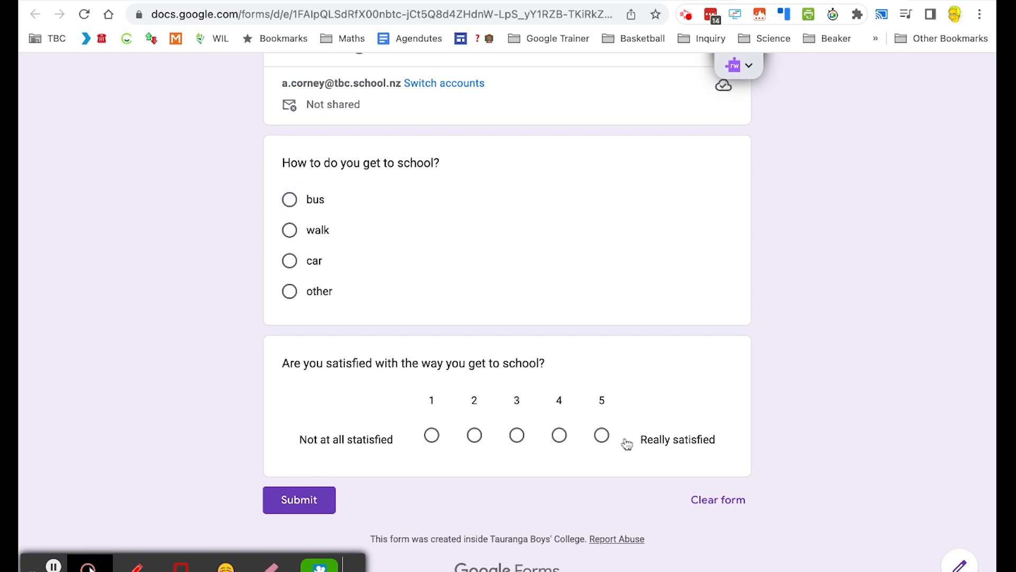
{"action": "mouse_move", "coordinate": [653, 180]}
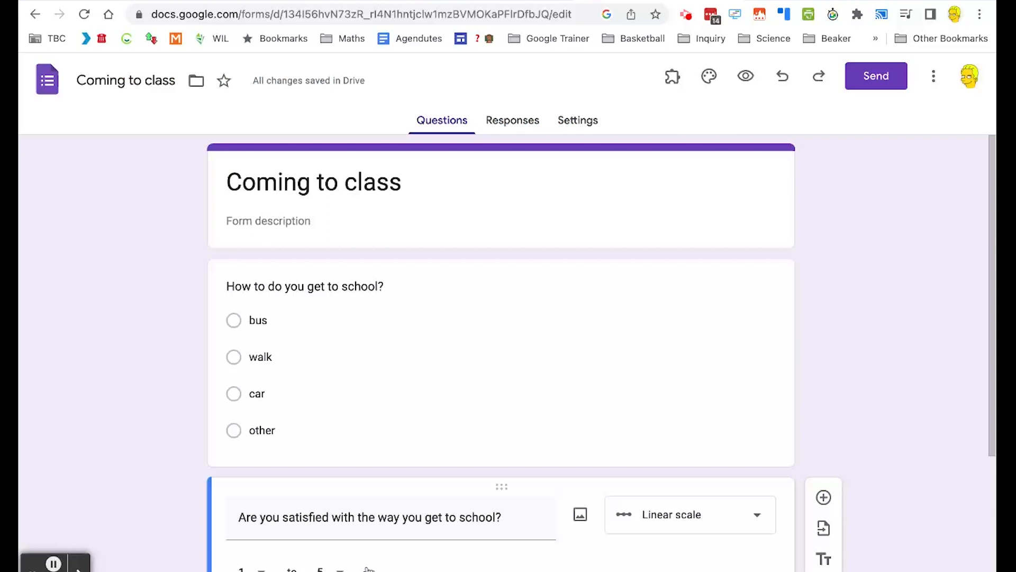
Step: From the Send dialog, copy the form's shareable link to the clipboard
{"action": "left_click", "coordinate": [875, 76]}
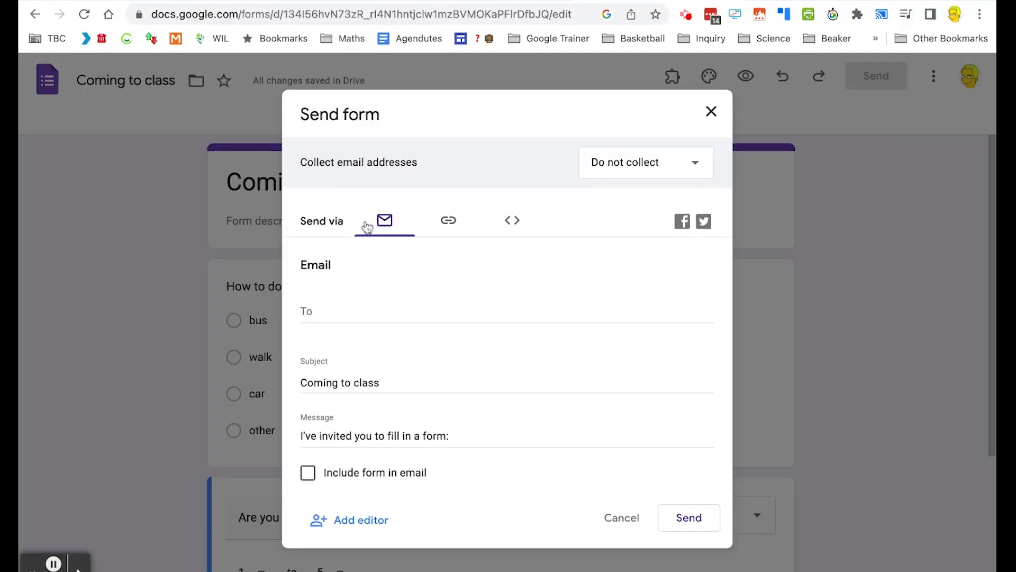
{"action": "left_click", "coordinate": [506, 314]}
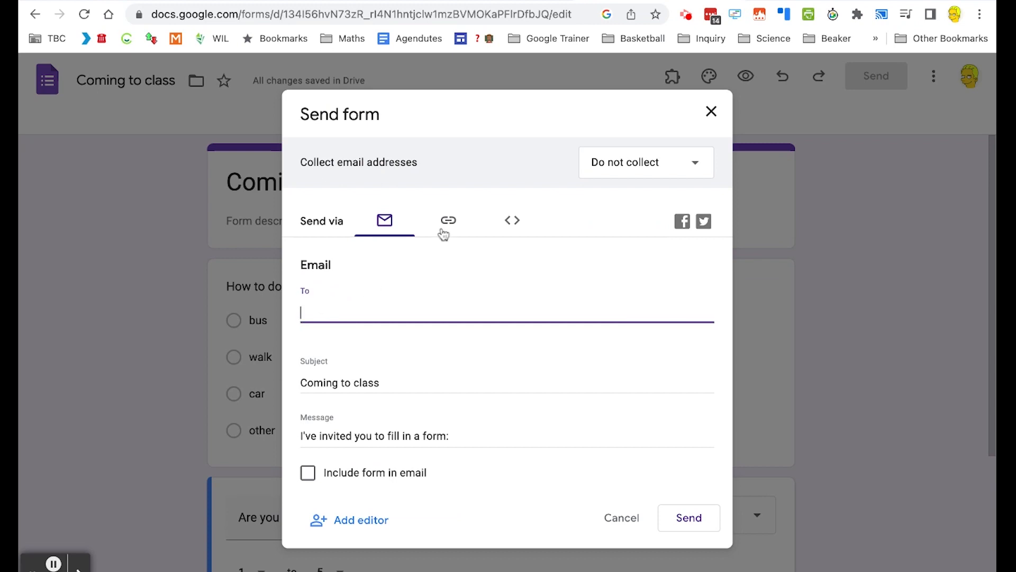
{"action": "left_click", "coordinate": [448, 221]}
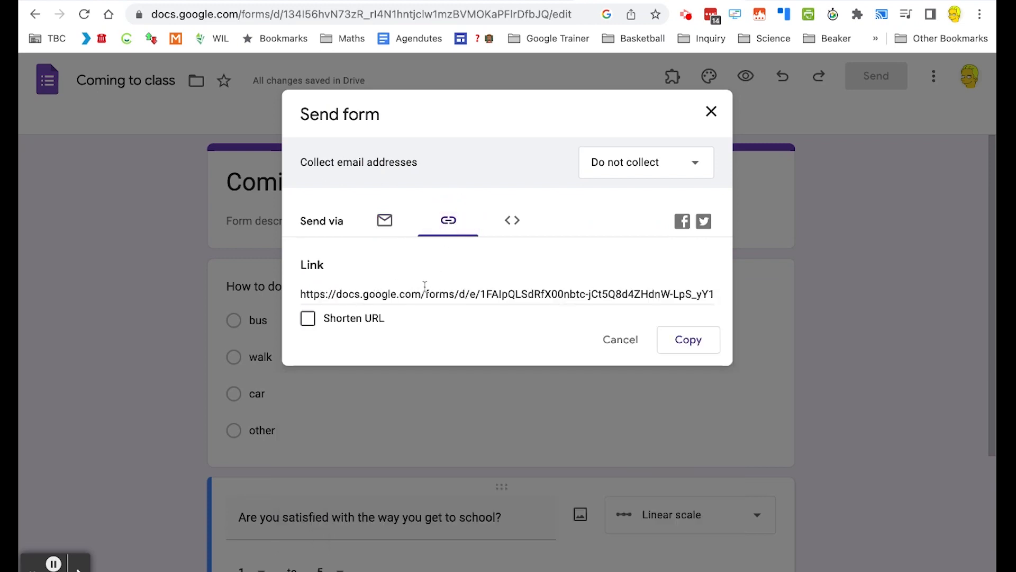
{"action": "left_click", "coordinate": [688, 340]}
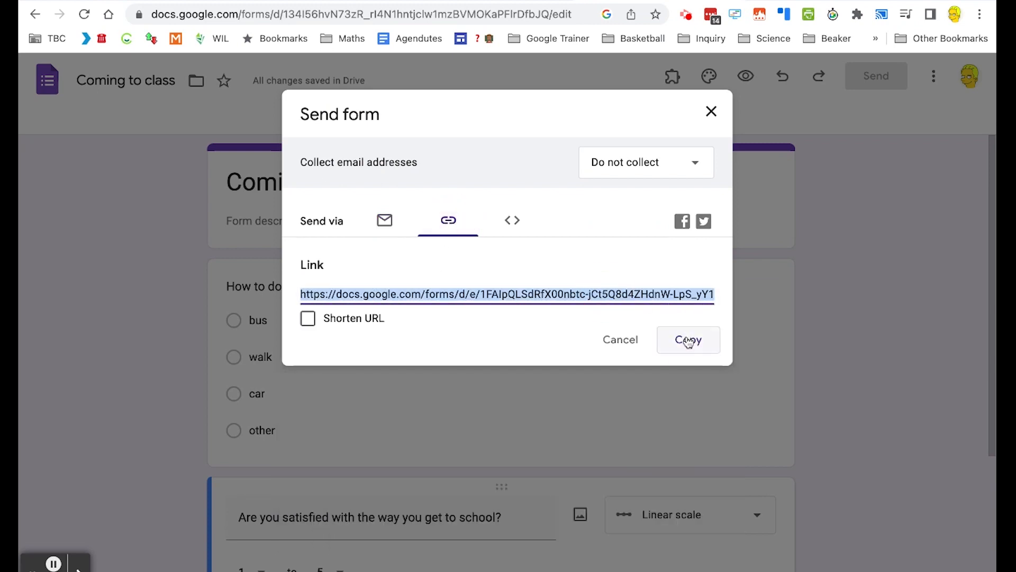
{"action": "left_click", "coordinate": [688, 340]}
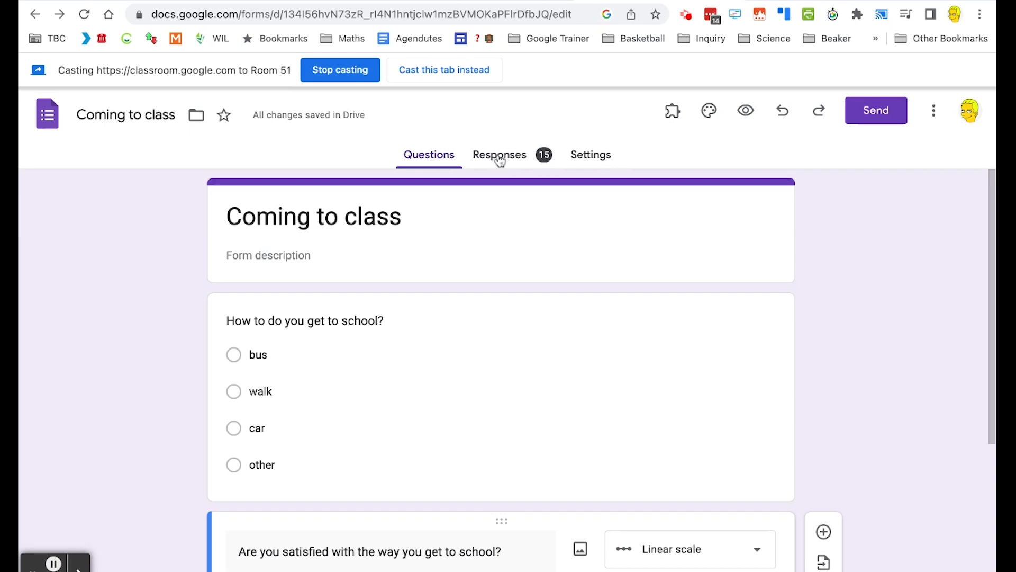
Step: View the Responses summary charts (bus 80%) and copy the satisfaction bar chart
{"action": "left_click", "coordinate": [498, 155]}
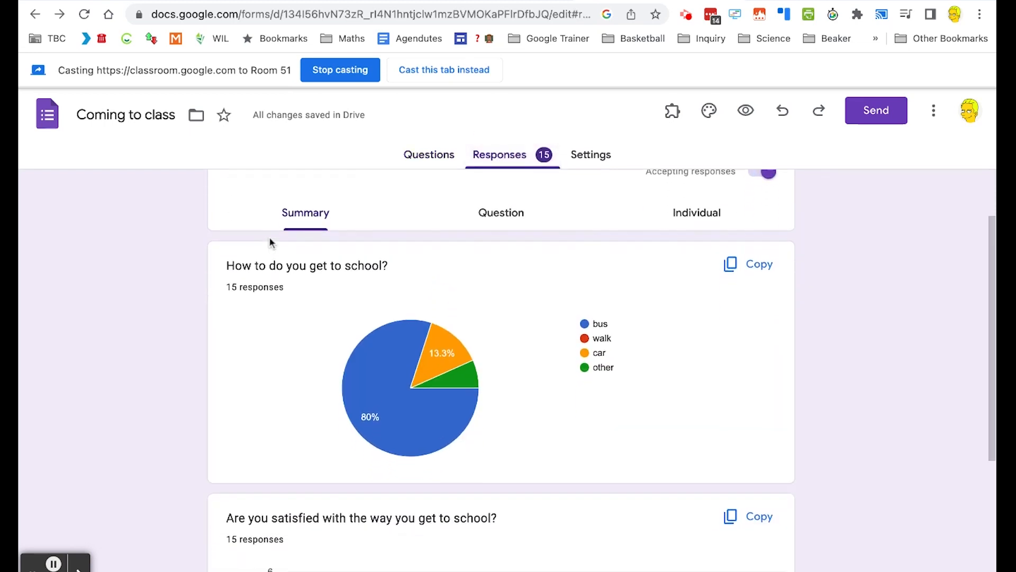
{"action": "scroll", "scroll_direction": "up", "scroll_amount": 3}
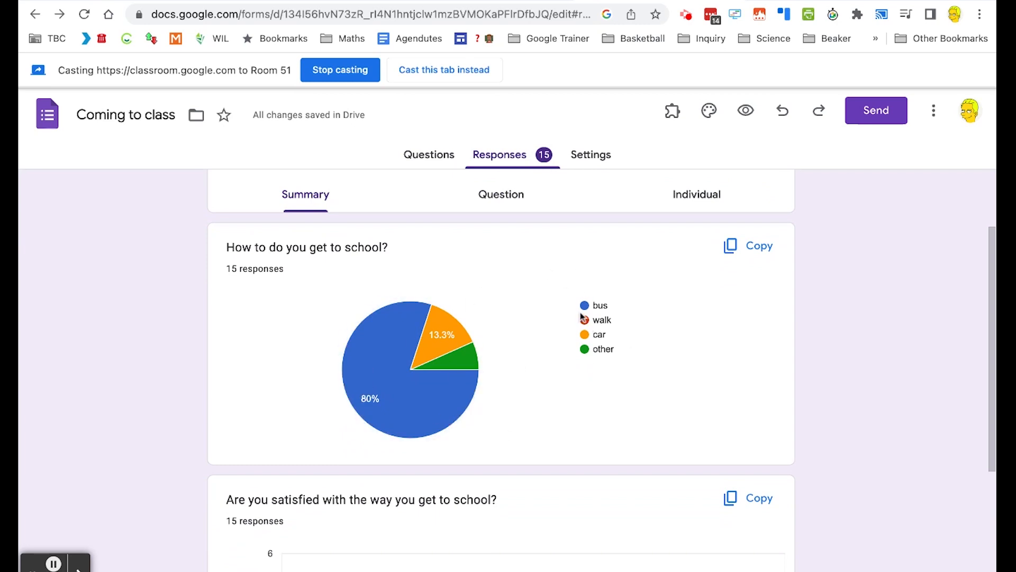
{"action": "mouse_move", "coordinate": [387, 388]}
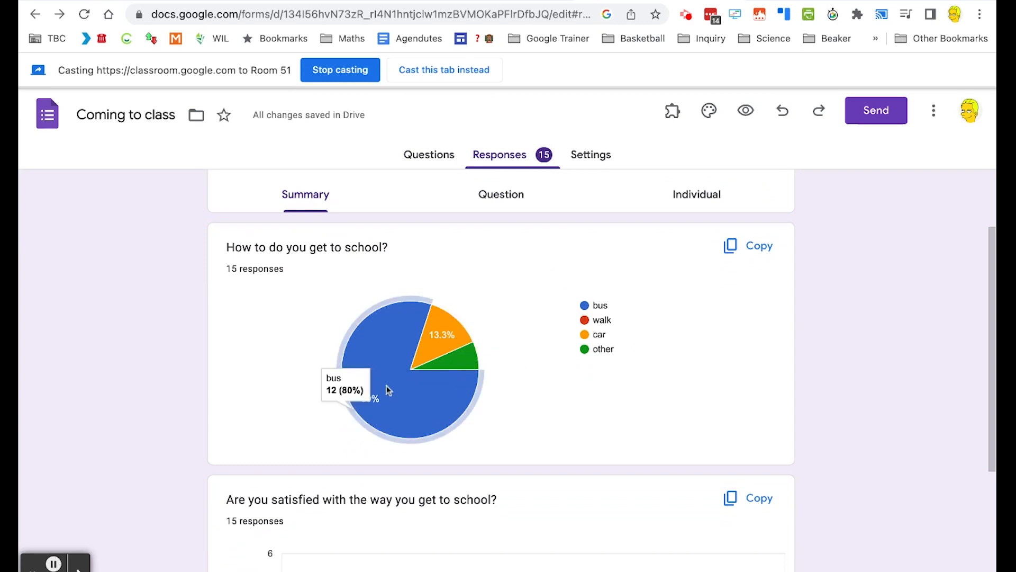
{"action": "mouse_move", "coordinate": [374, 375]}
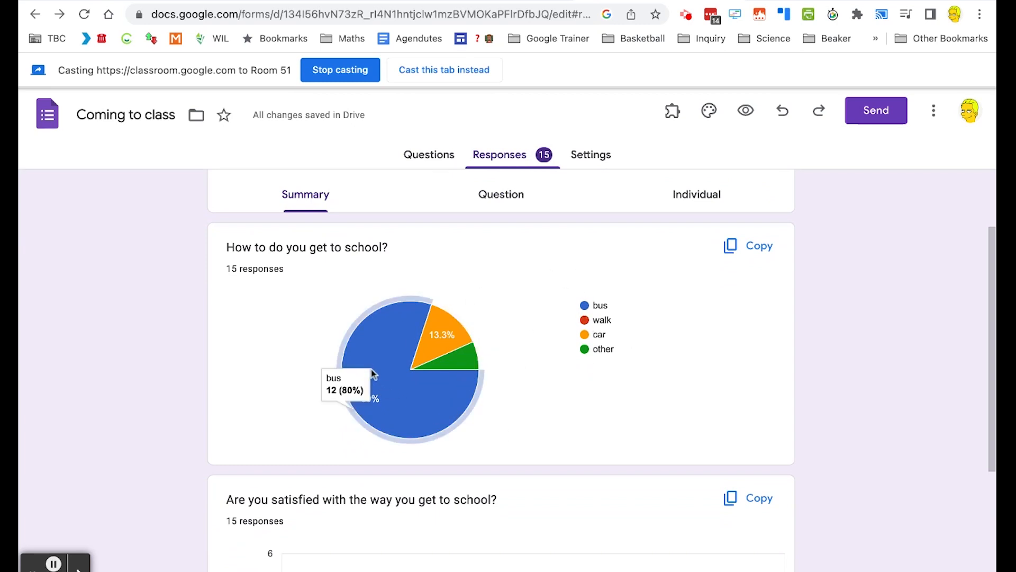
{"action": "scroll", "scroll_direction": "down", "scroll_amount": 3}
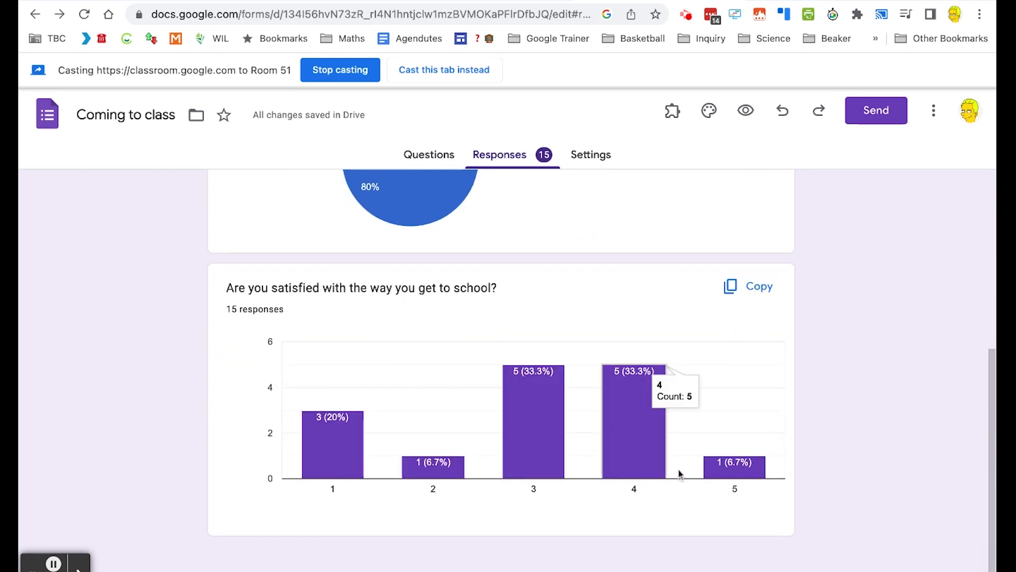
{"action": "mouse_move", "coordinate": [760, 486]}
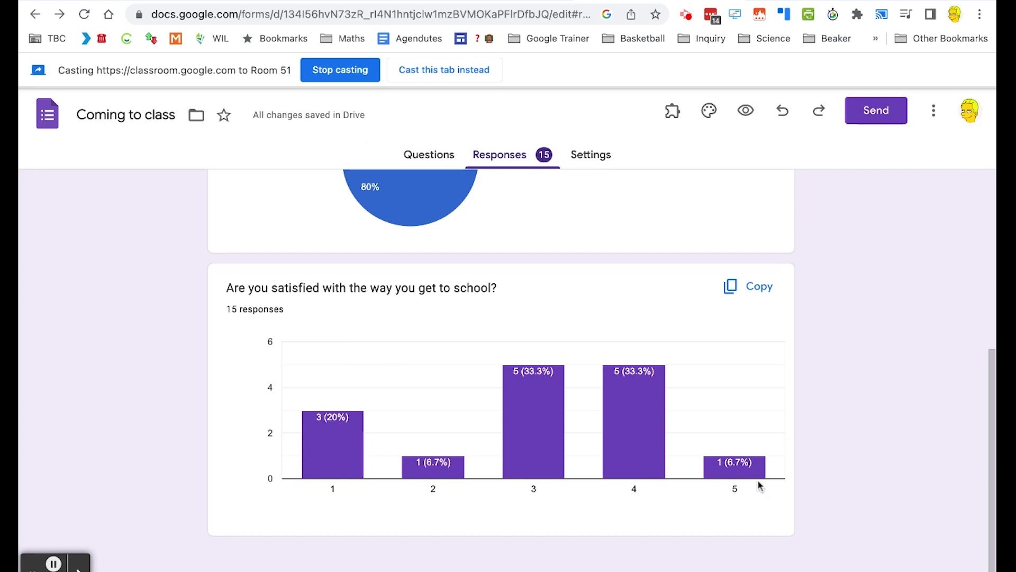
{"action": "mouse_move", "coordinate": [615, 422]}
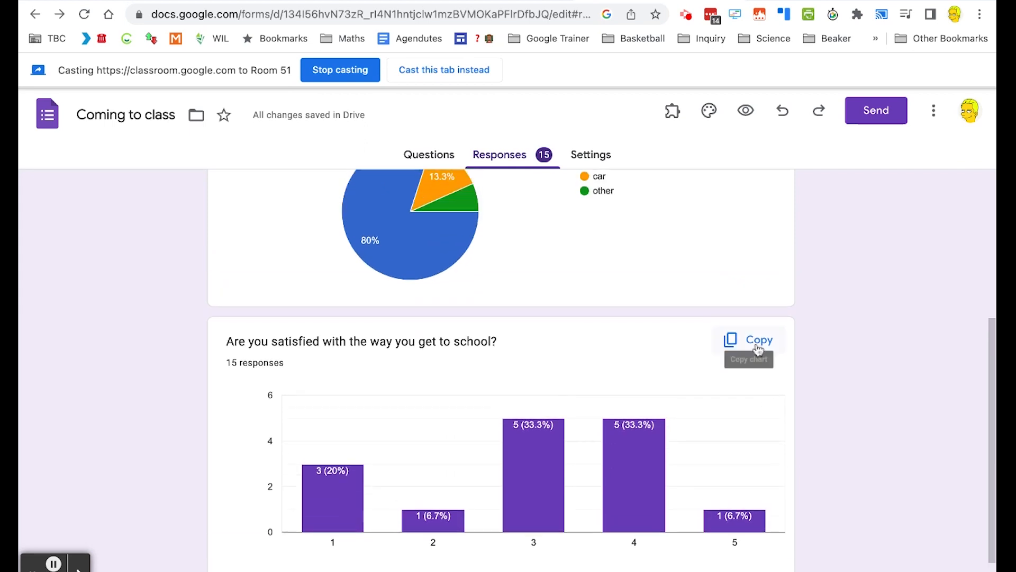
{"action": "left_click", "coordinate": [749, 340]}
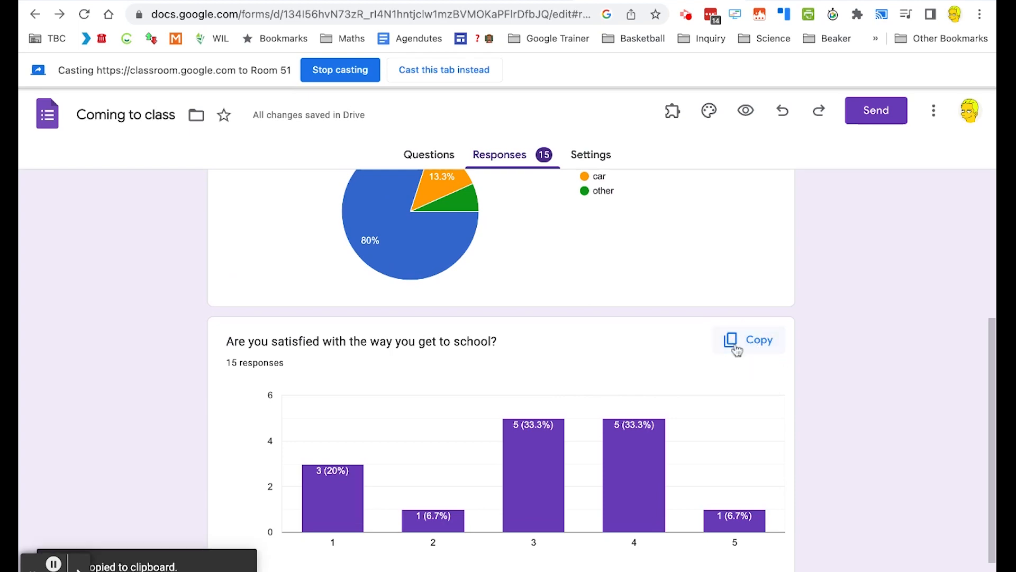